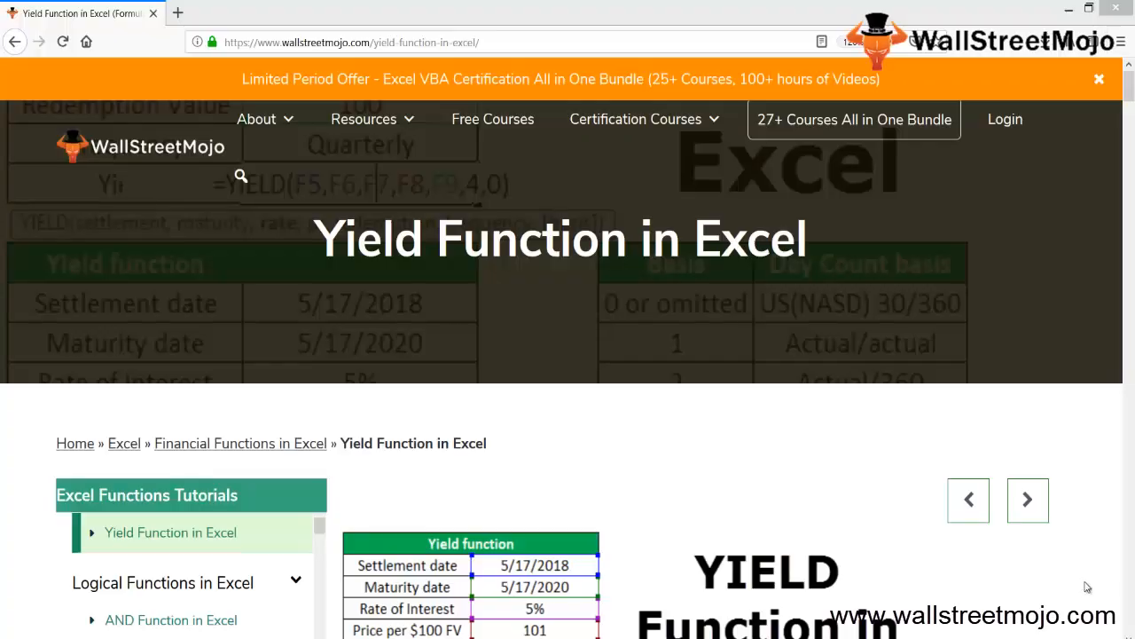
{"action": "mouse_move", "coordinate": [600, 408]}
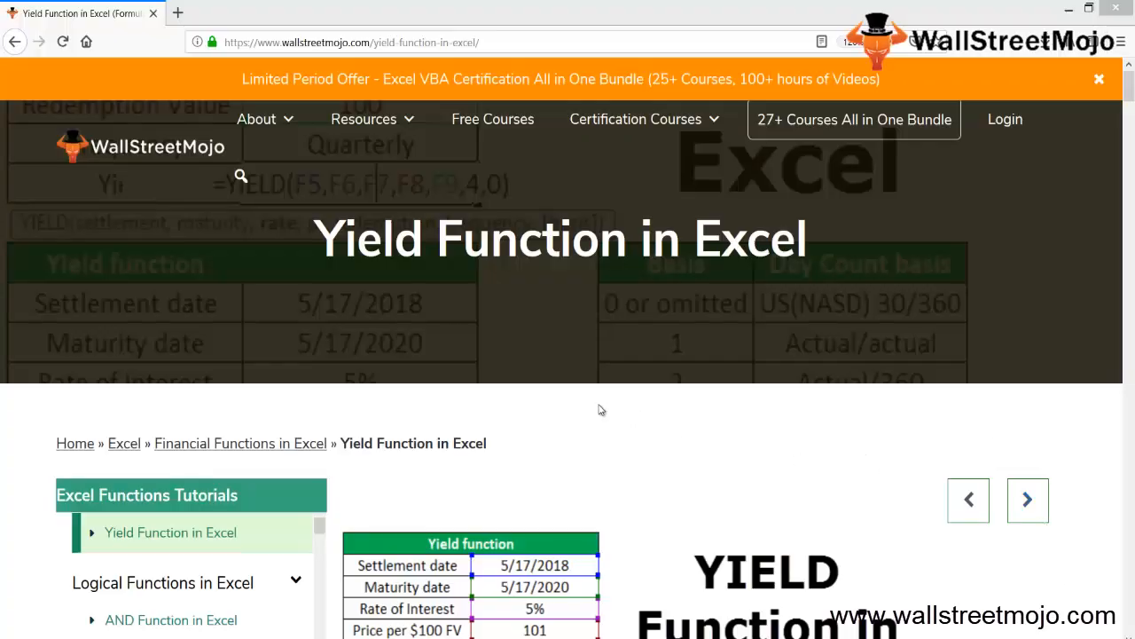
{"action": "mouse_move", "coordinate": [525, 385]}
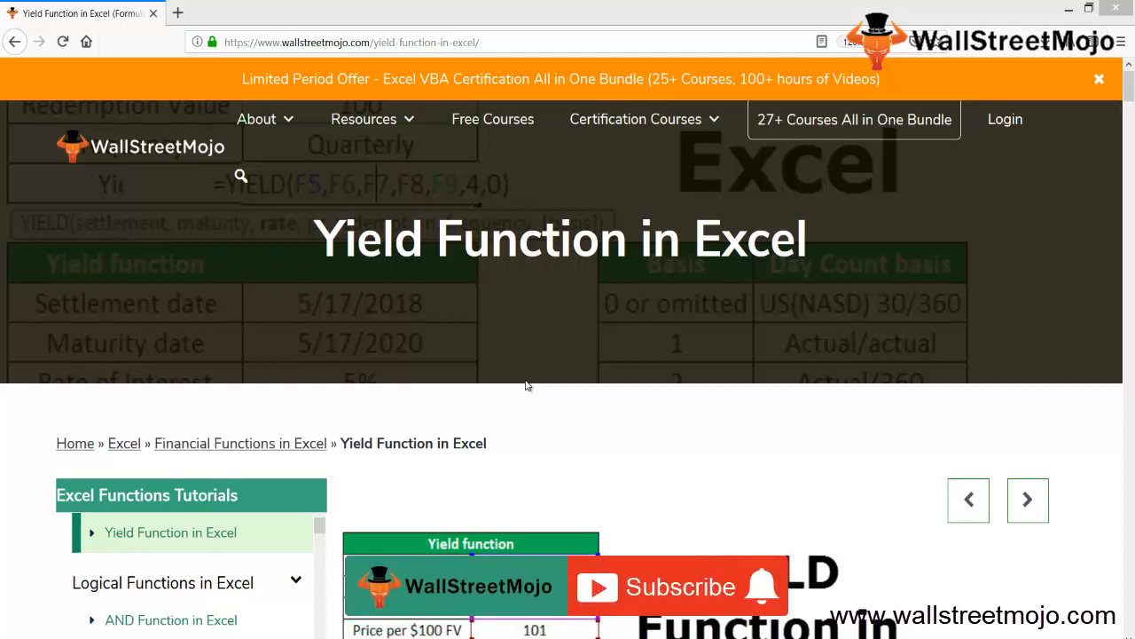
Step: Scroll the article down to the first yield example table and its YIELD formula
{"action": "left_click", "coordinate": [678, 586]}
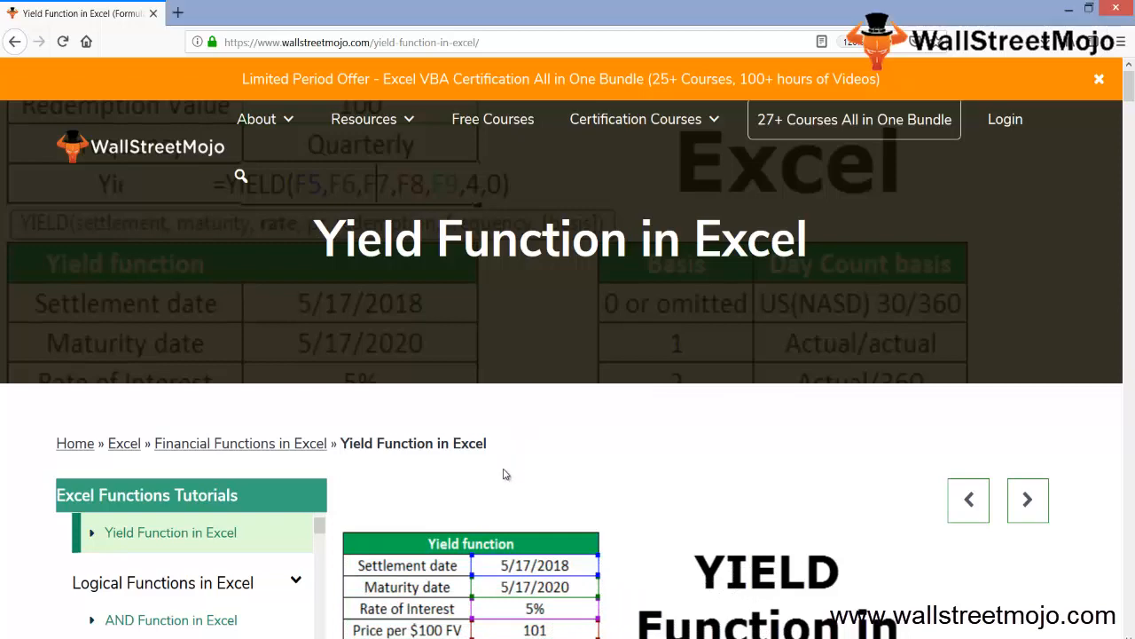
{"action": "scroll", "scroll_direction": "down", "scroll_amount": 3}
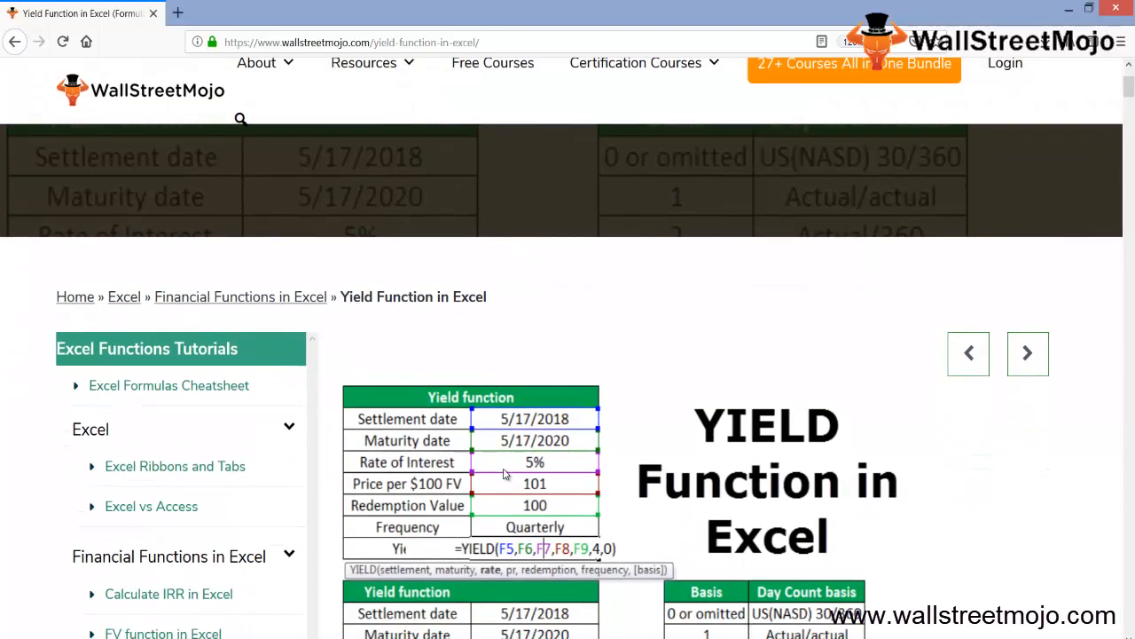
{"action": "scroll", "scroll_direction": "down", "scroll_amount": 3}
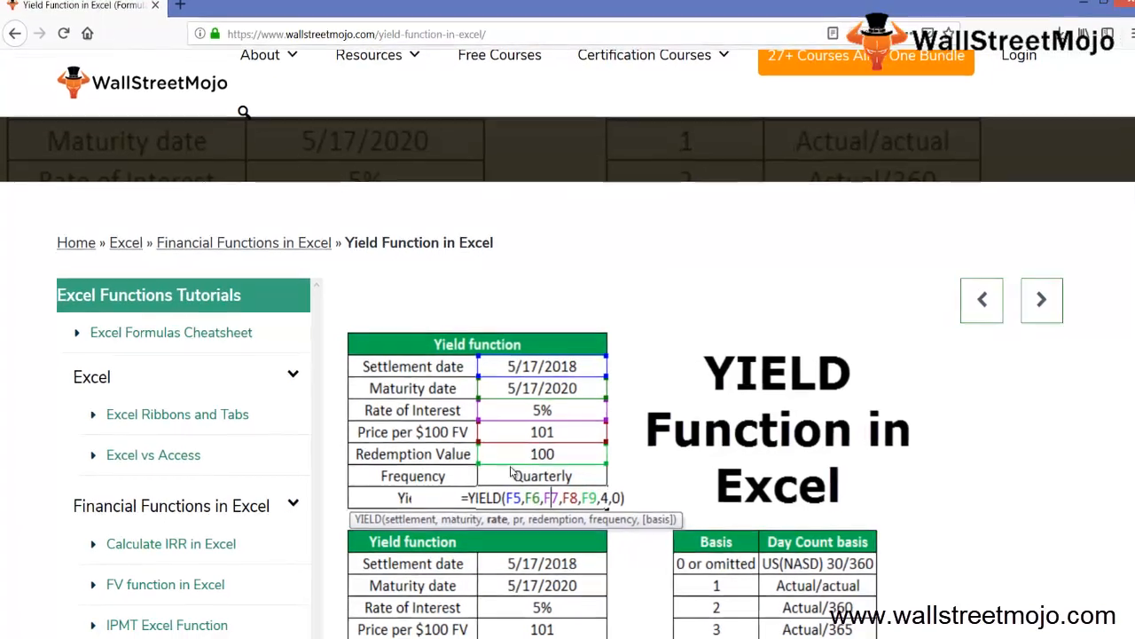
Step: Switch from the browser to the Excel workbook's worksheets
{"action": "left_click", "coordinate": [187, 621]}
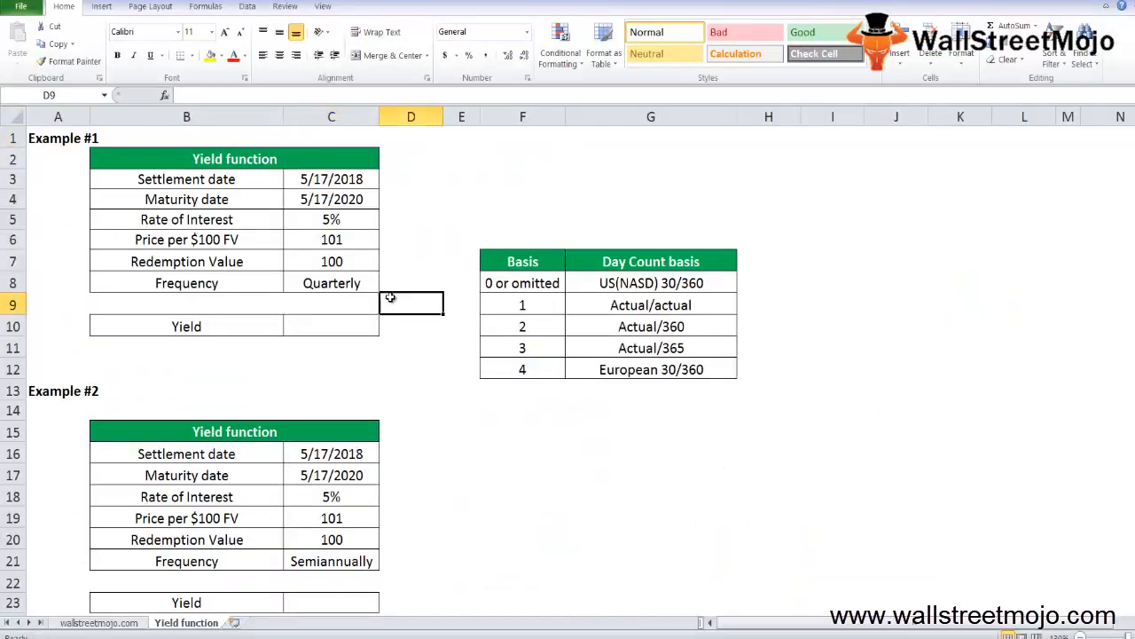
{"action": "left_click", "coordinate": [244, 621]}
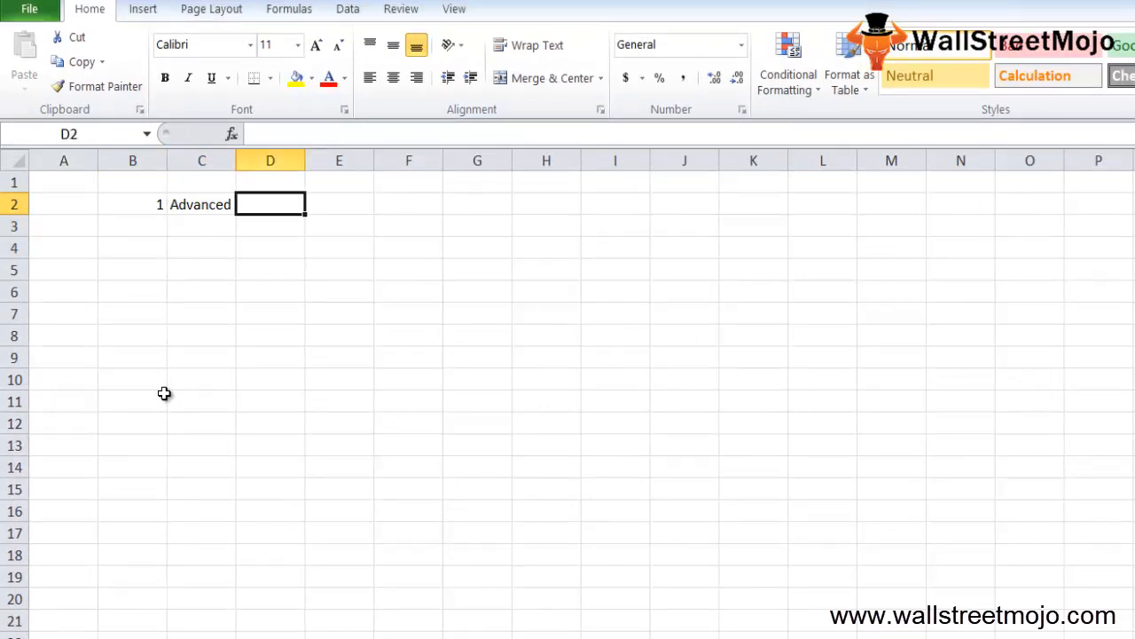
Step: Enter note 2 as 'Yeild on bonds' and start the row for note 3
{"action": "key", "text": "Return"}
{"action": "type", "text": "2"}
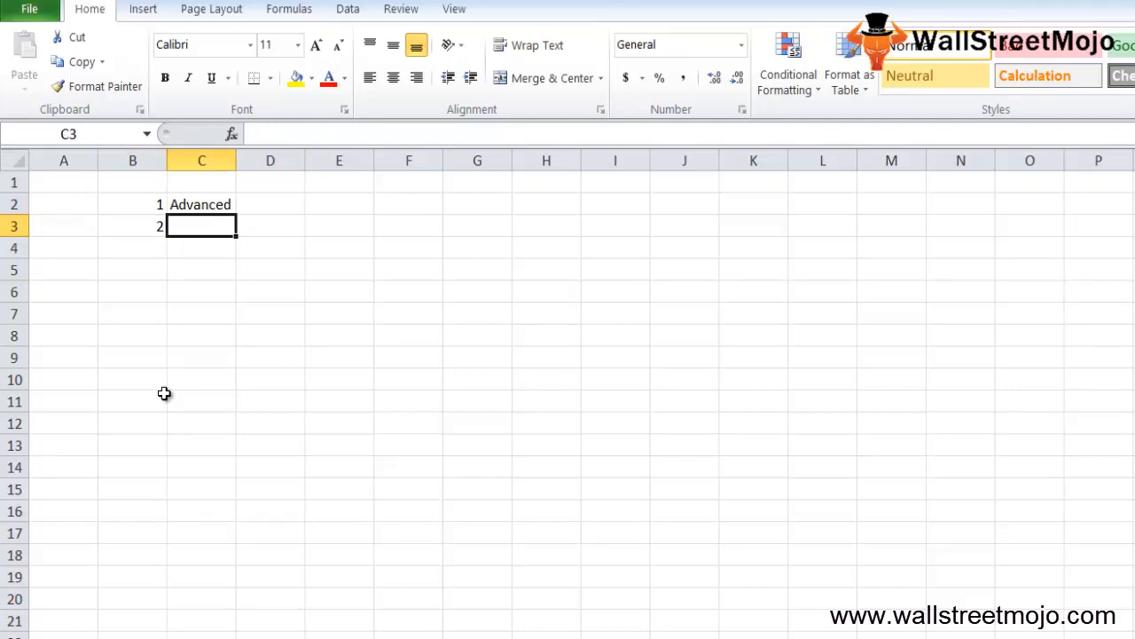
{"action": "type", "text": "Y"}
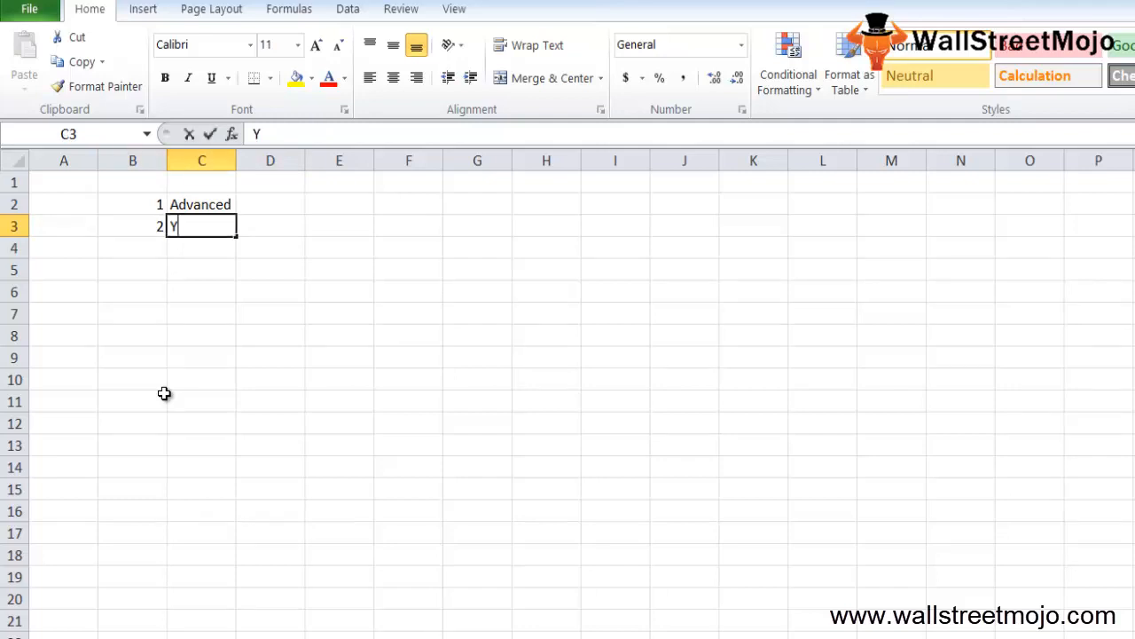
{"action": "type", "text": "eild on bonds"}
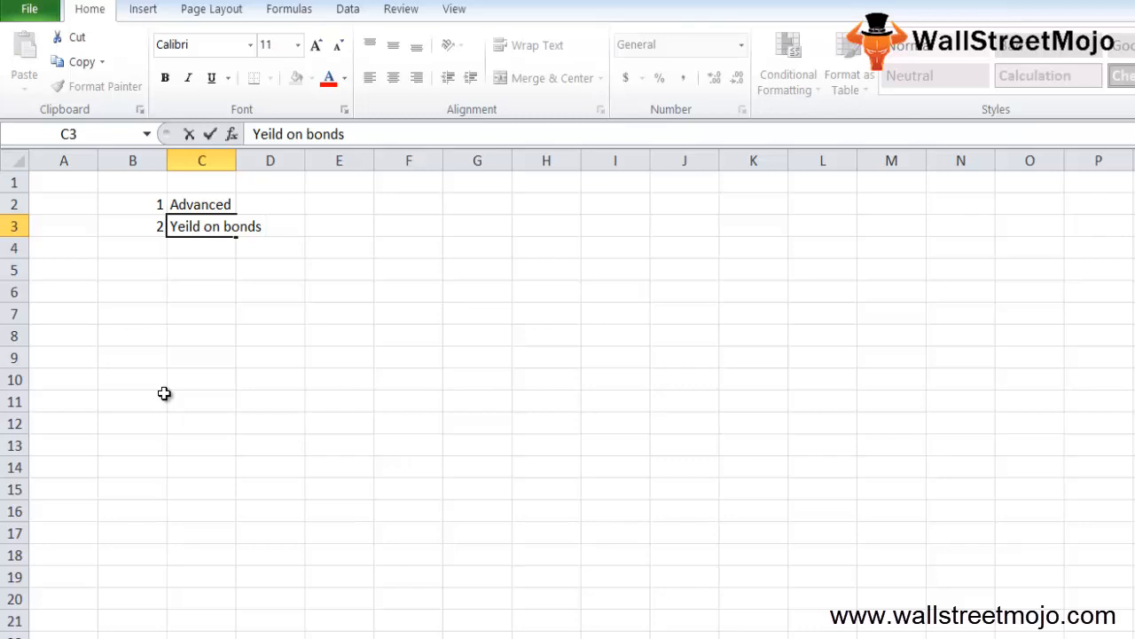
{"action": "left_click", "coordinate": [132, 270]}
{"action": "type", "text": "3"}
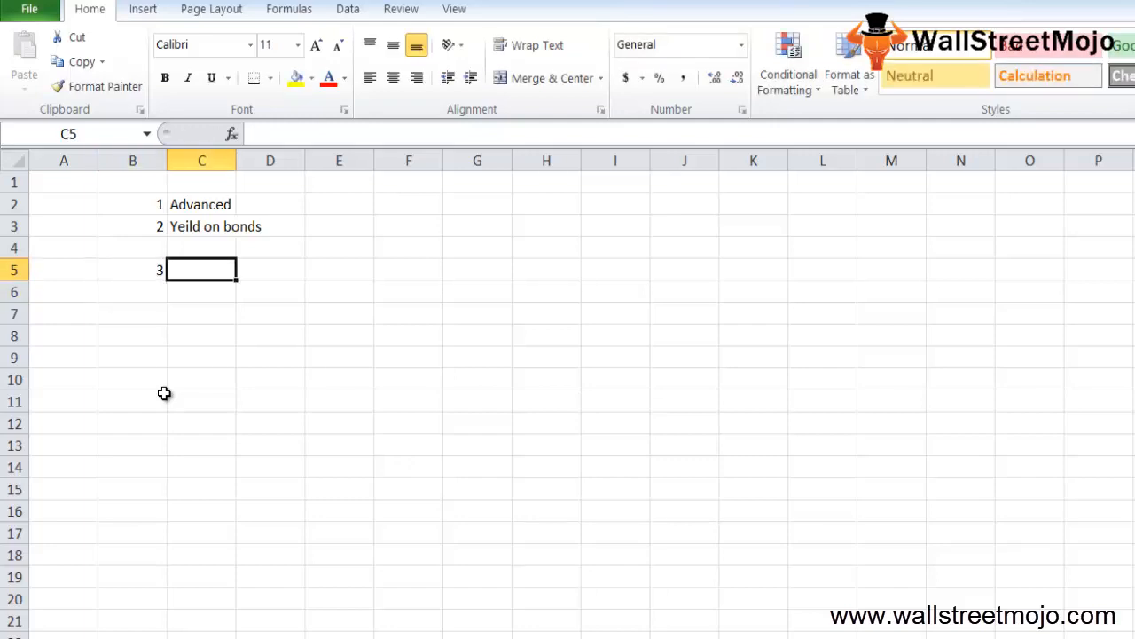
Step: Begin a '=YIELD(' formula in C5, correcting the misspelled name
{"action": "type", "text": "=yei"}
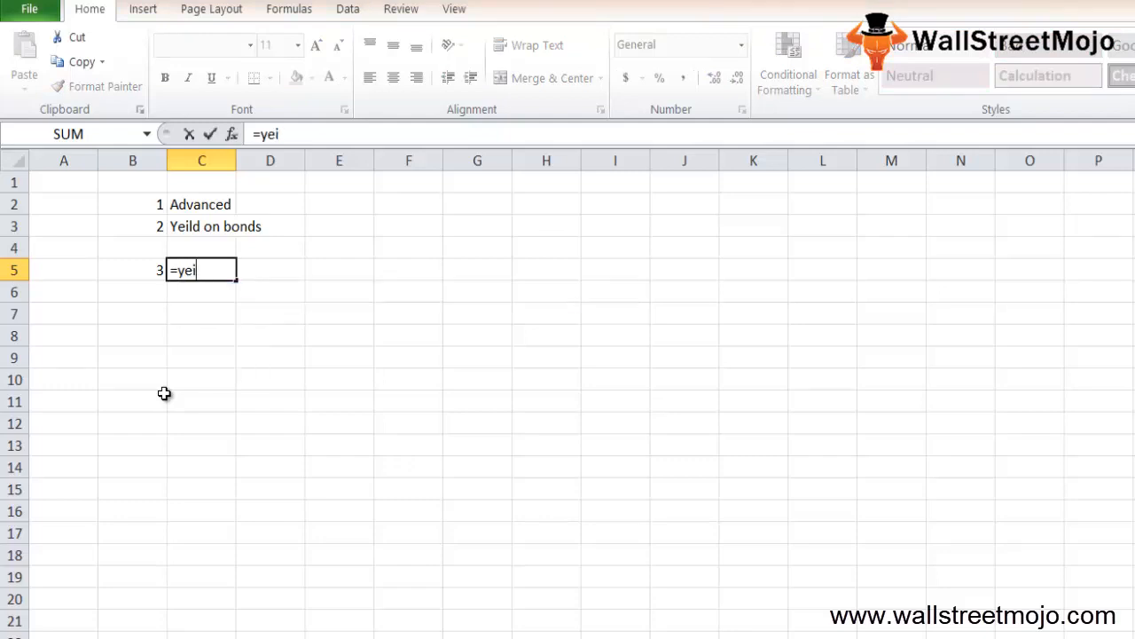
{"action": "key", "text": "Backspace"}
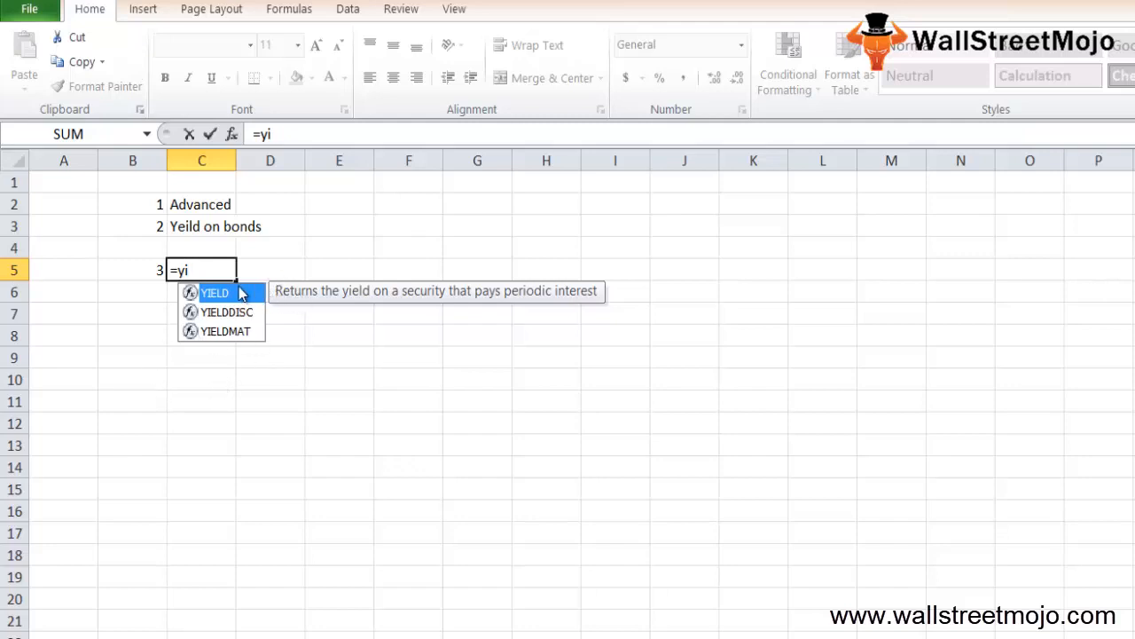
{"action": "mouse_move", "coordinate": [224, 293]}
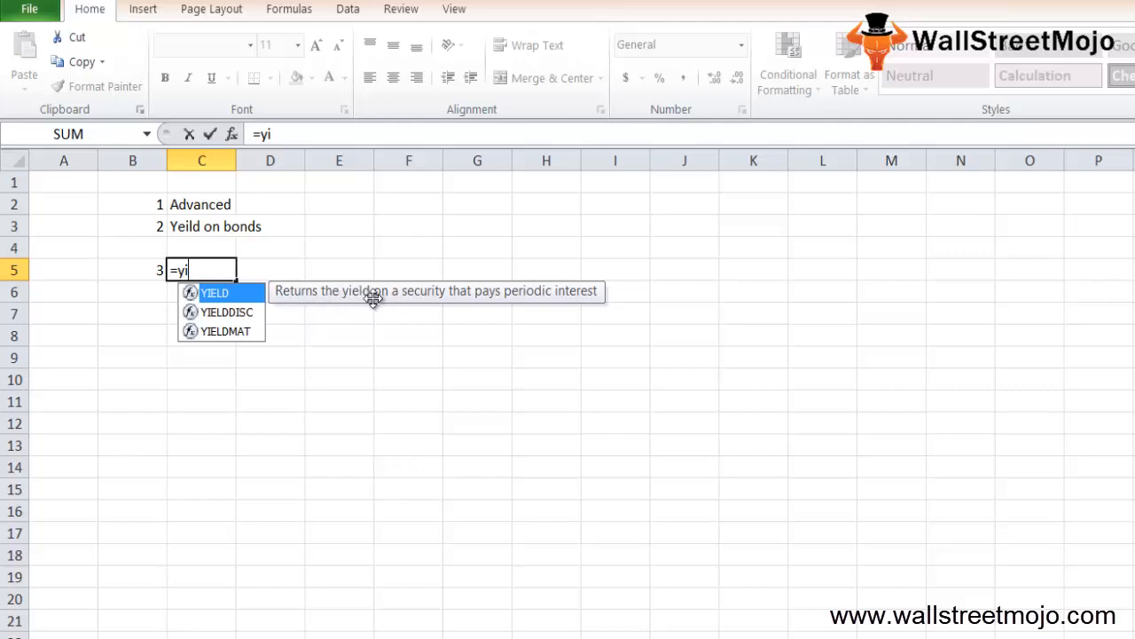
{"action": "mouse_move", "coordinate": [571, 312]}
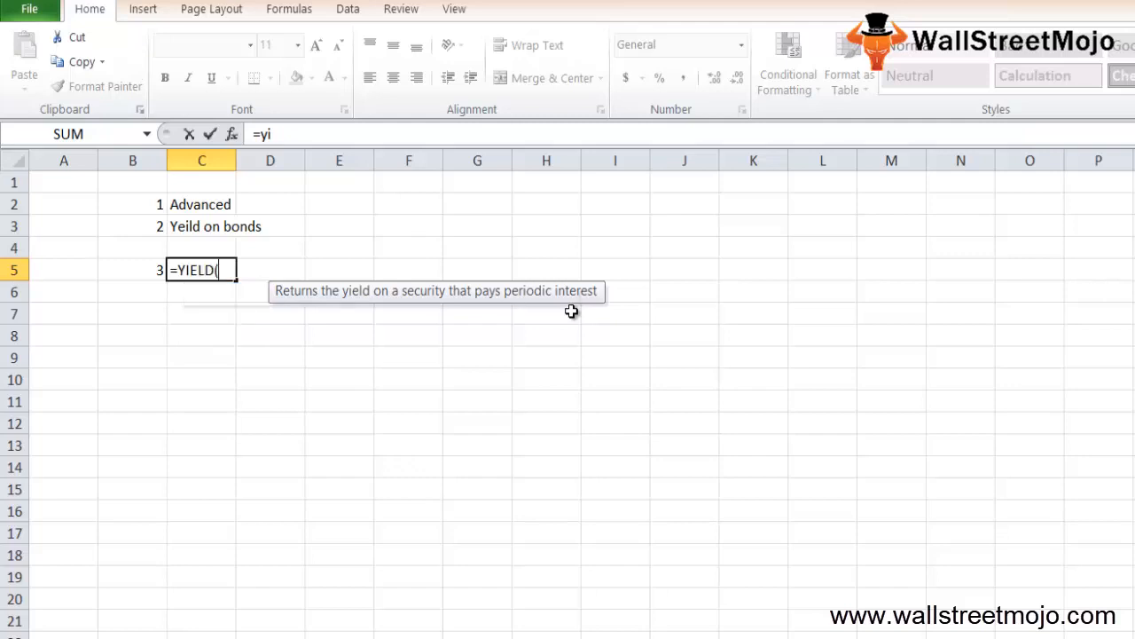
{"action": "type", "text": "("}
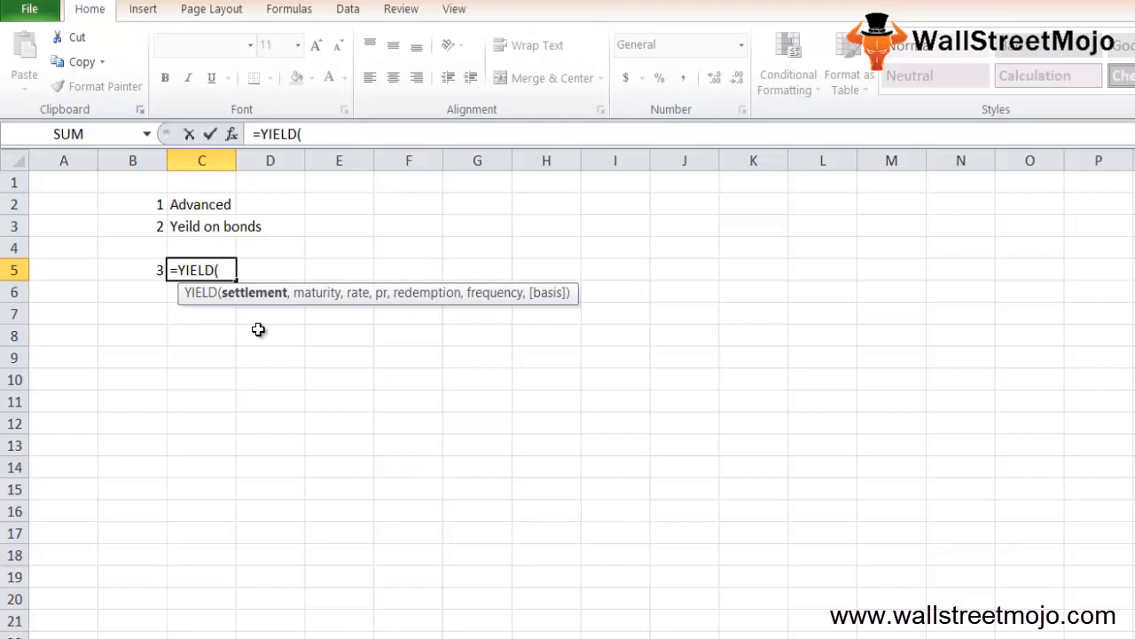
{"action": "mouse_move", "coordinate": [503, 157]}
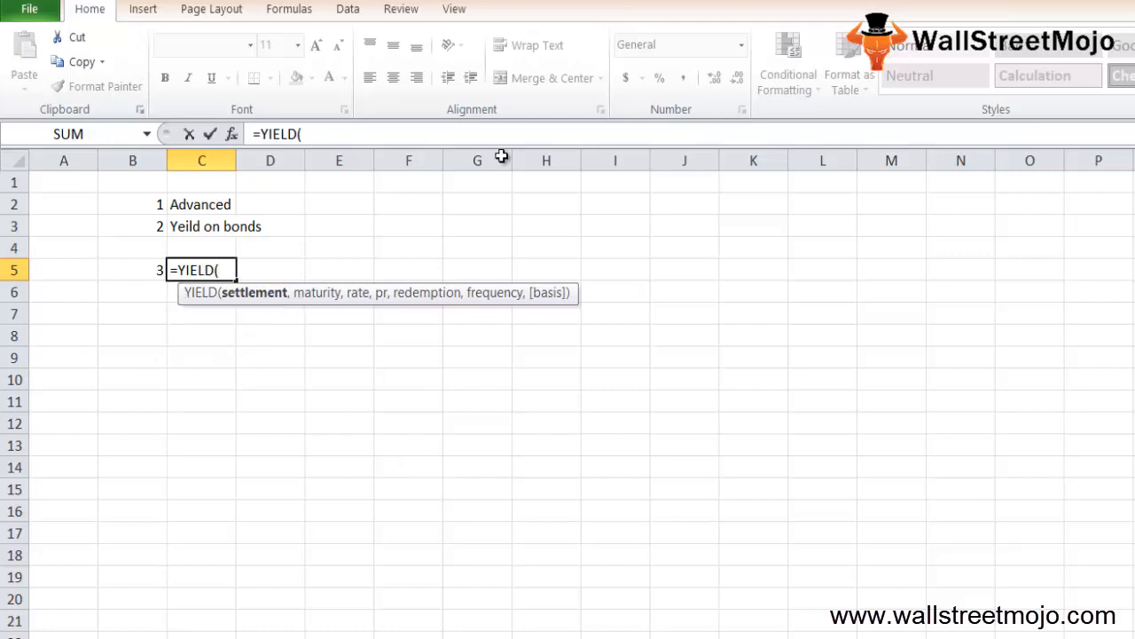
{"action": "mouse_move", "coordinate": [365, 295]}
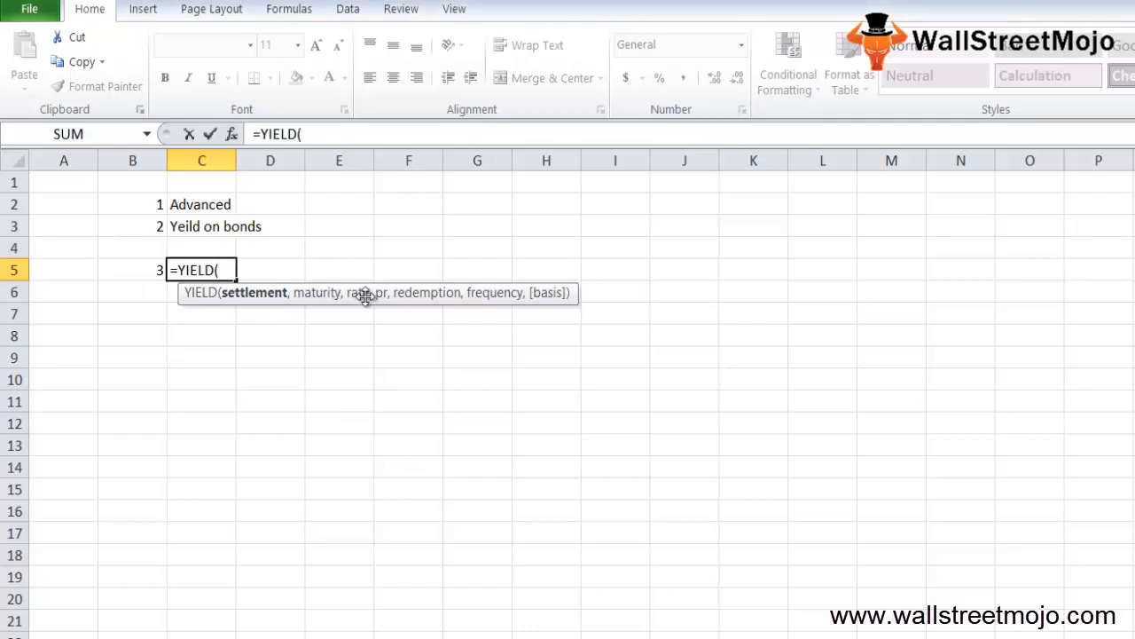
{"action": "mouse_move", "coordinate": [554, 298]}
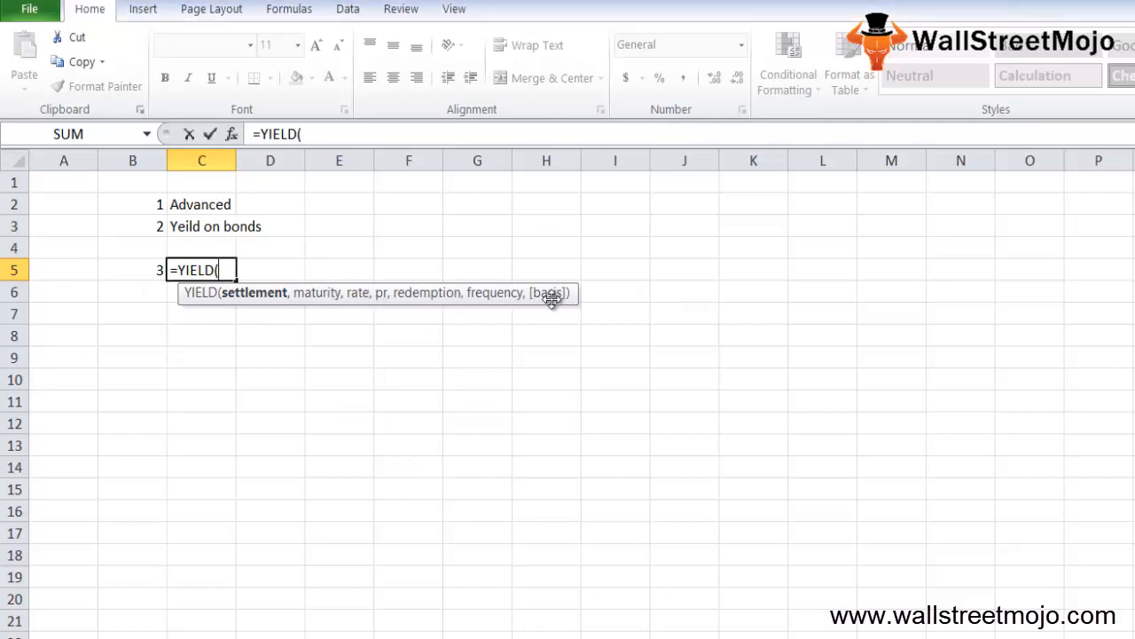
{"action": "mouse_move", "coordinate": [255, 292]}
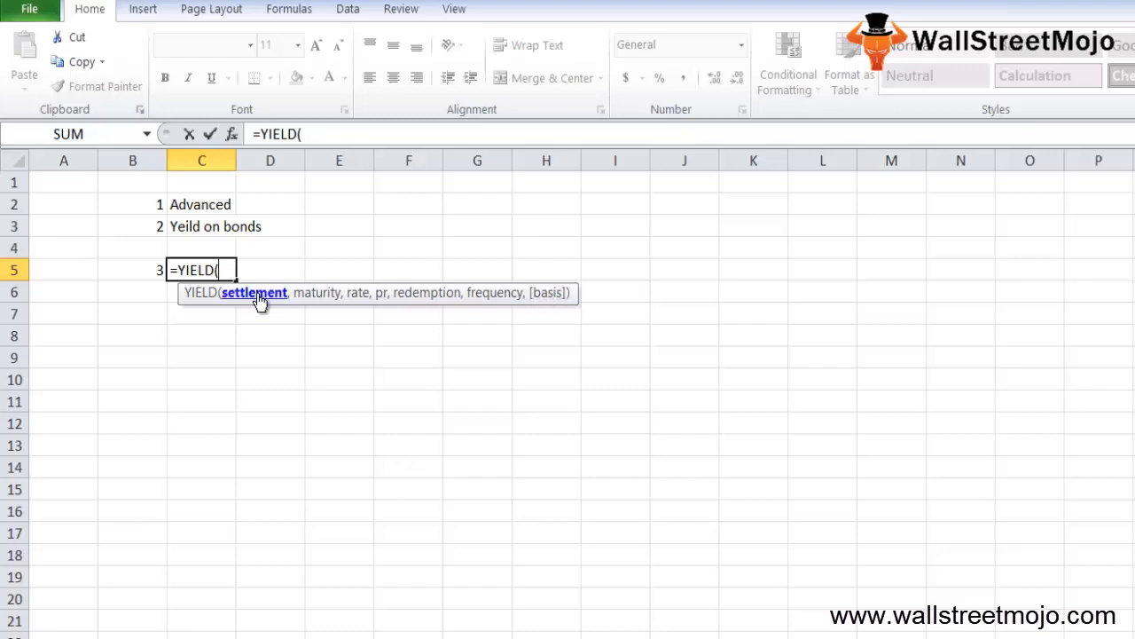
{"action": "mouse_move", "coordinate": [364, 301]}
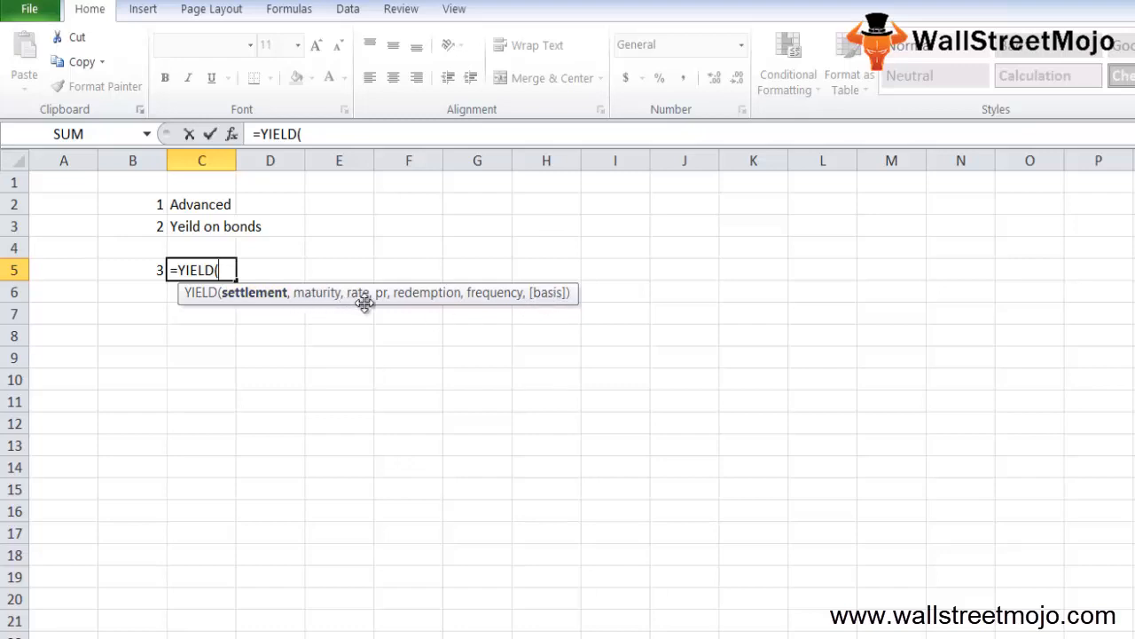
{"action": "mouse_move", "coordinate": [548, 306]}
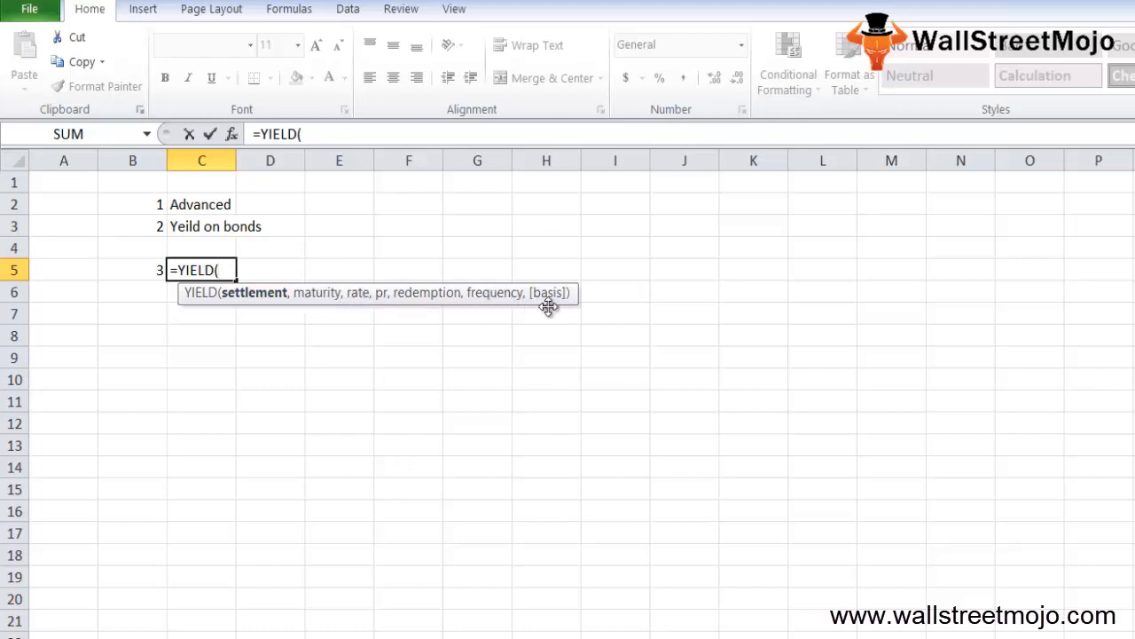
{"action": "mouse_move", "coordinate": [525, 305]}
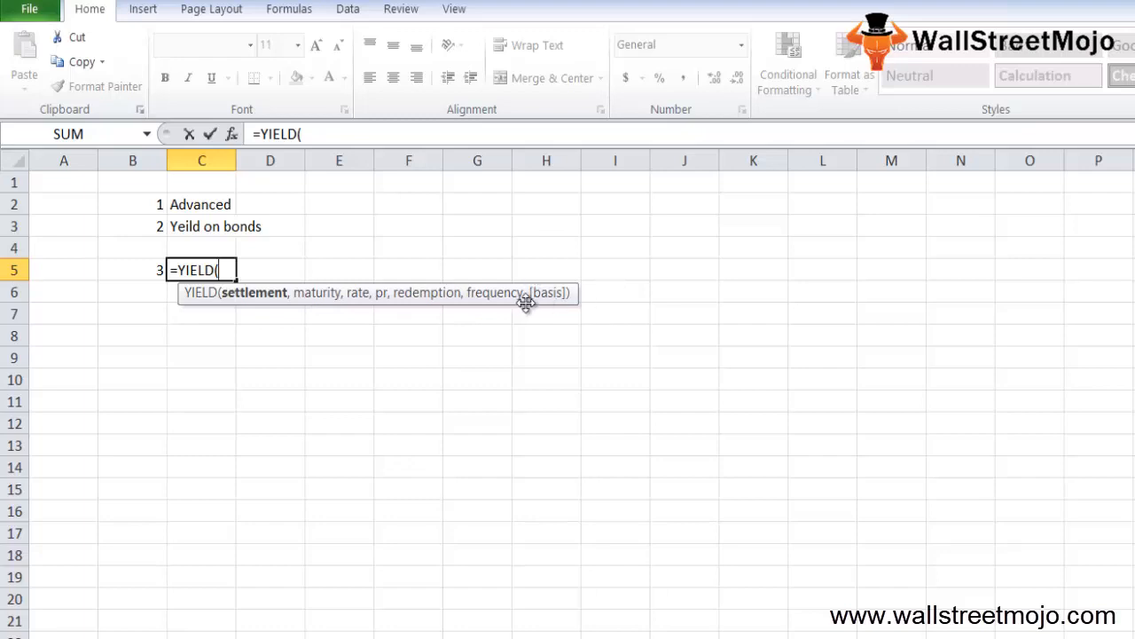
{"action": "mouse_move", "coordinate": [252, 293]}
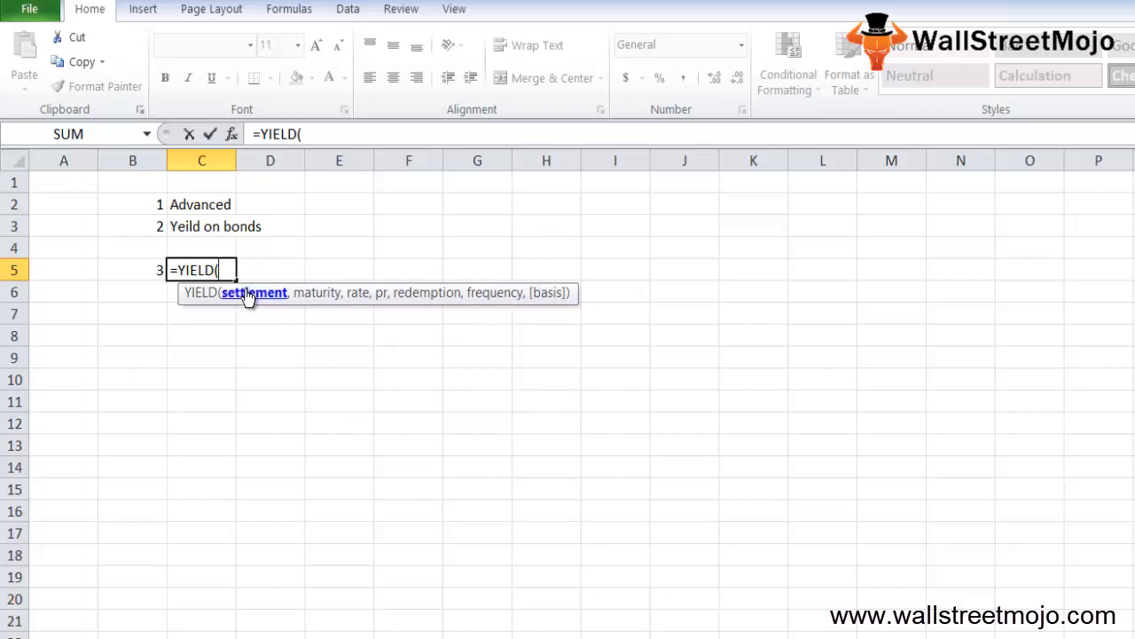
{"action": "mouse_move", "coordinate": [245, 305]}
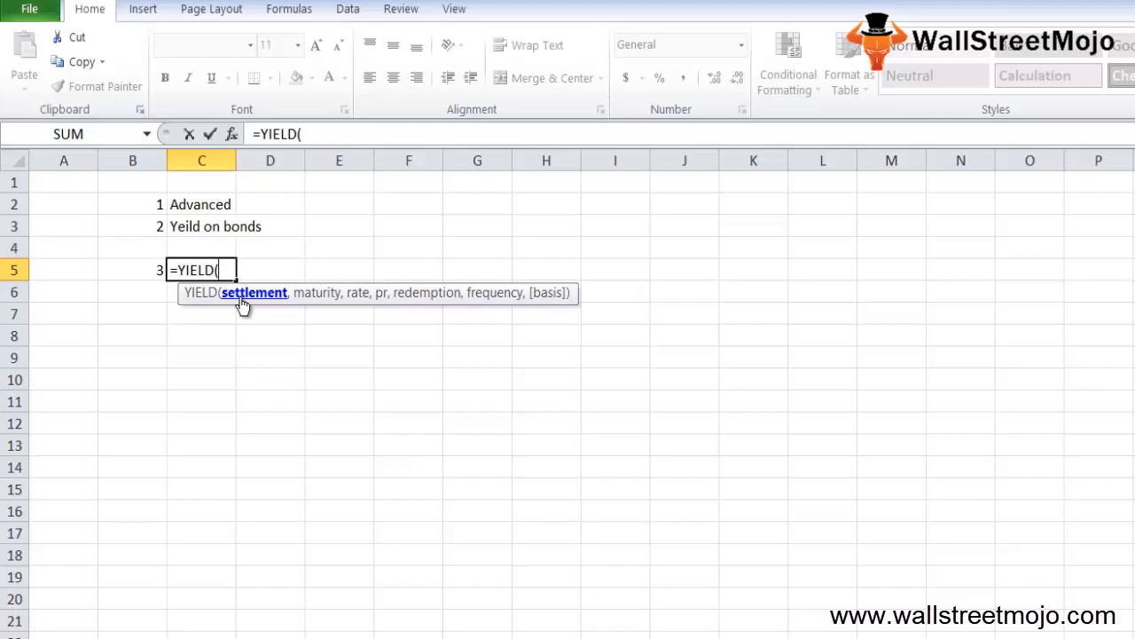
{"action": "mouse_move", "coordinate": [248, 305]}
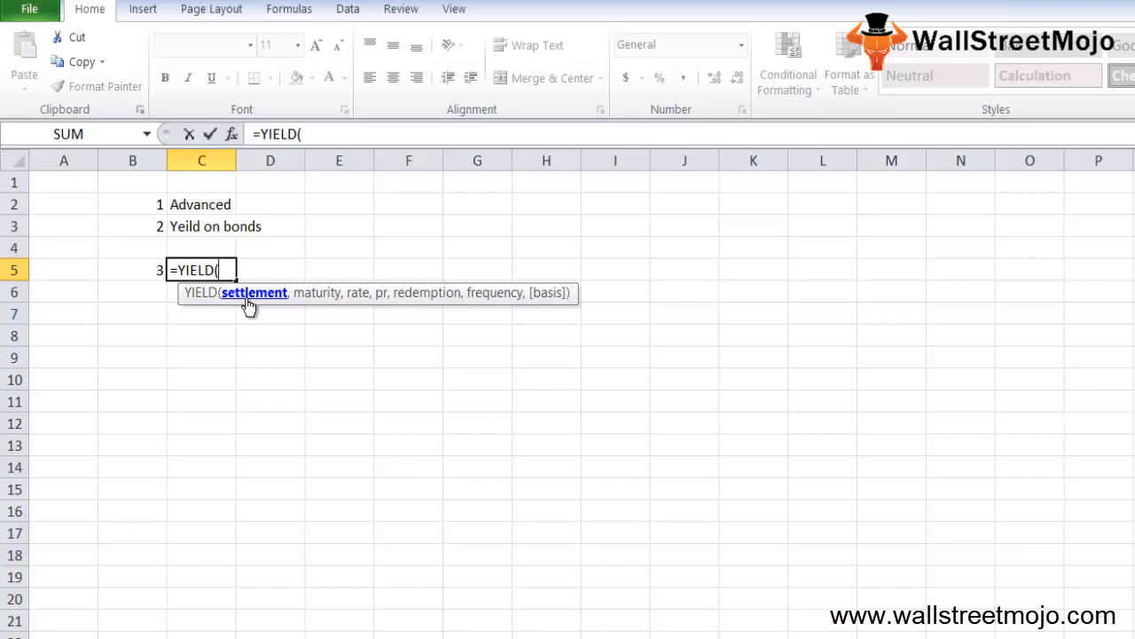
{"action": "mouse_move", "coordinate": [333, 292]}
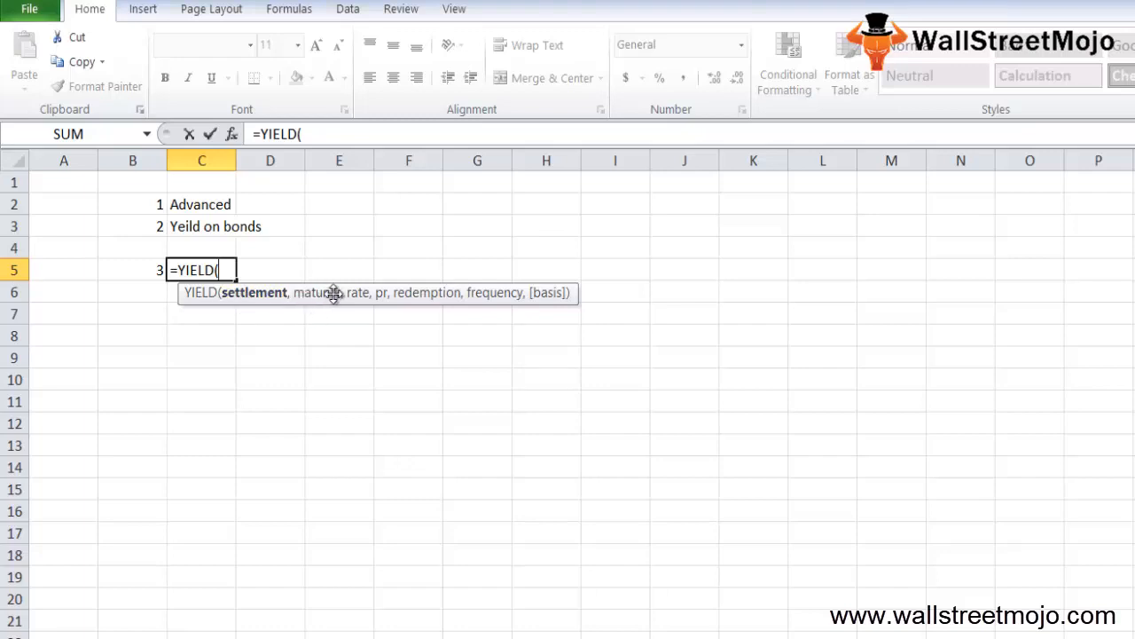
{"action": "mouse_move", "coordinate": [321, 300]}
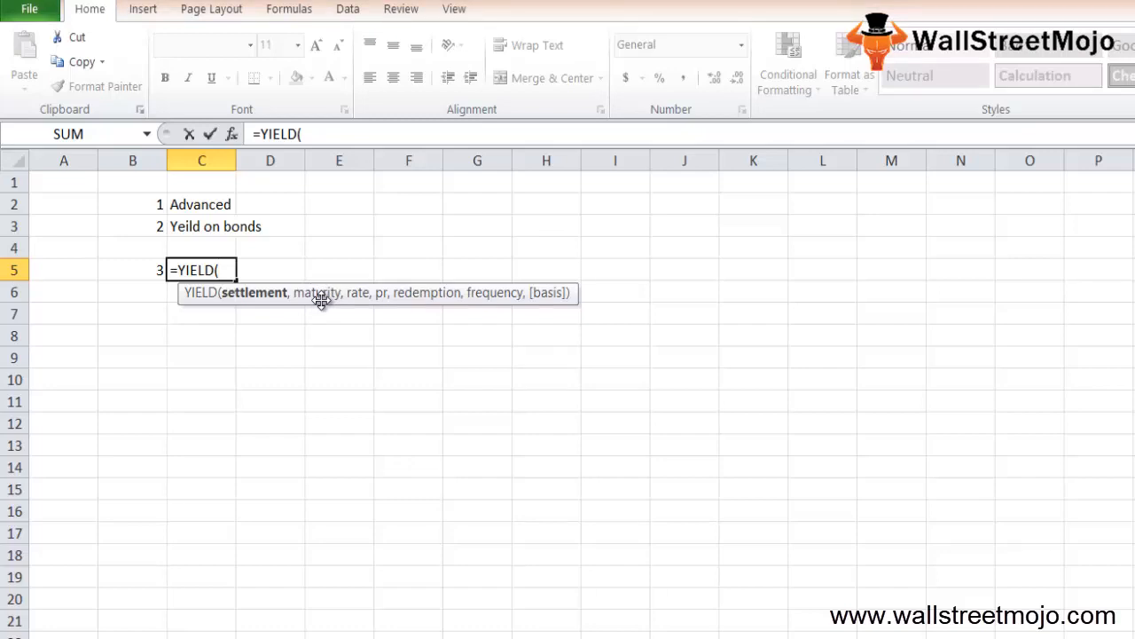
{"action": "mouse_move", "coordinate": [323, 294]}
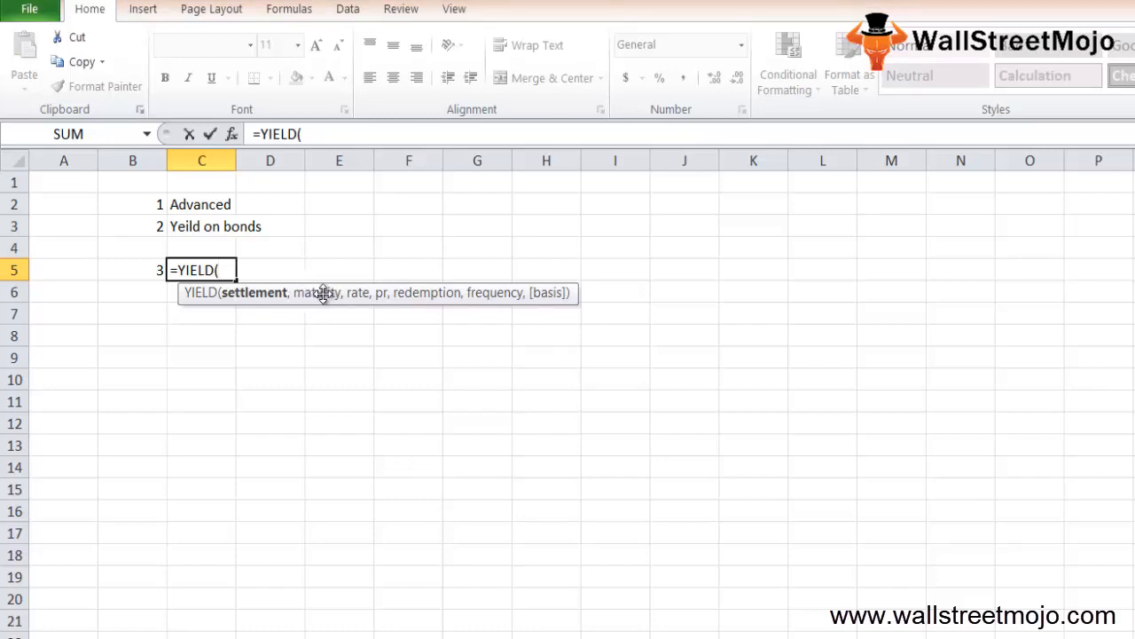
{"action": "mouse_move", "coordinate": [358, 298]}
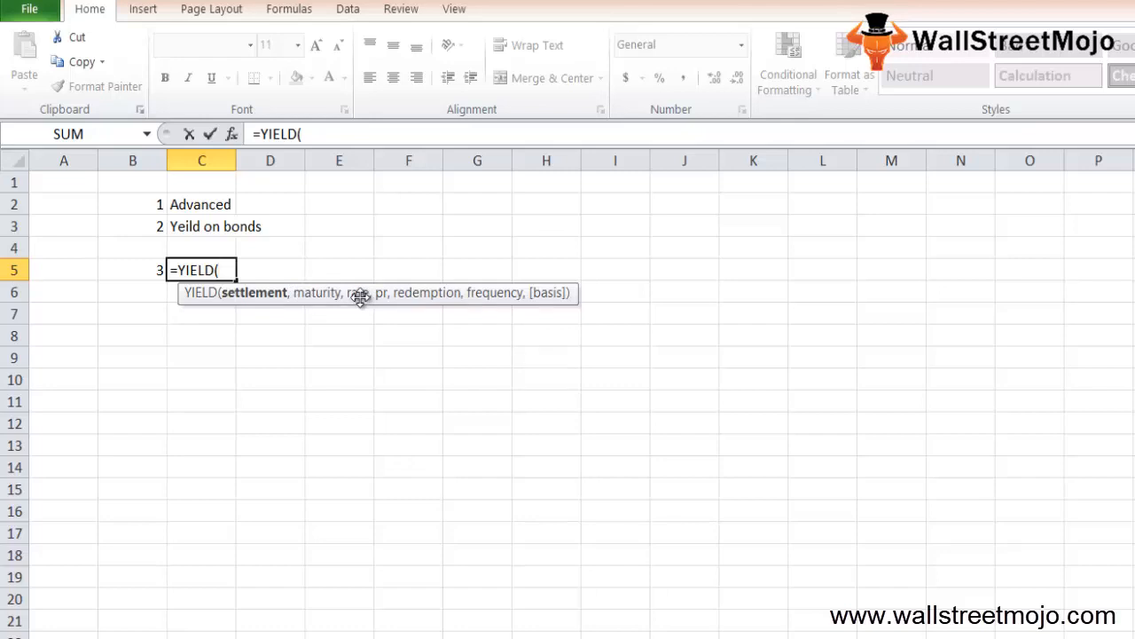
{"action": "mouse_move", "coordinate": [385, 301]}
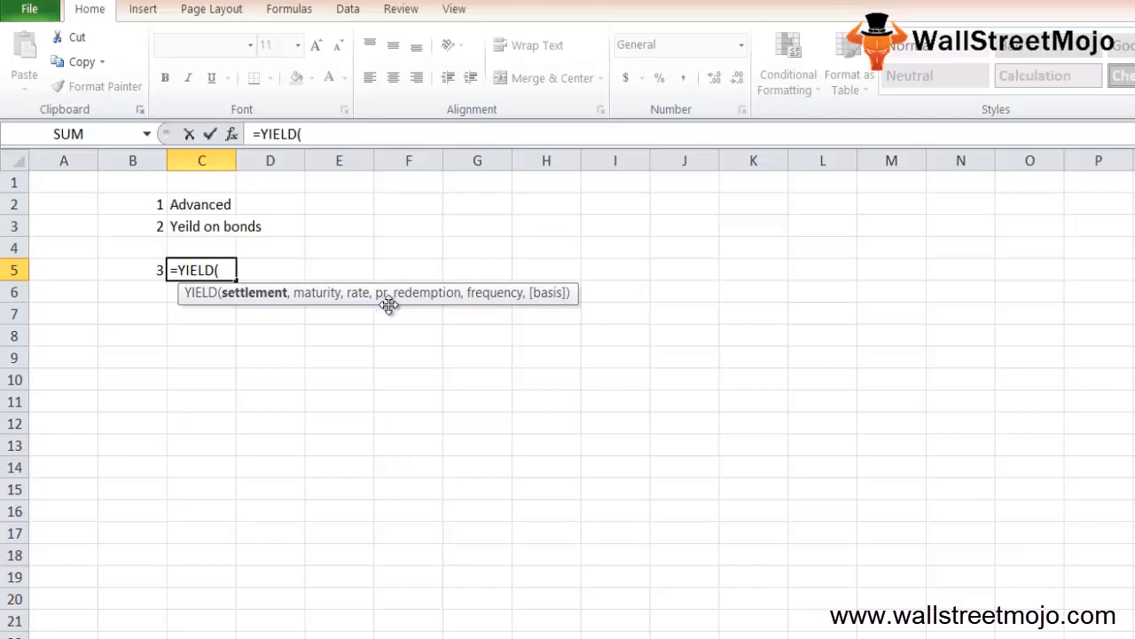
{"action": "mouse_move", "coordinate": [411, 302]}
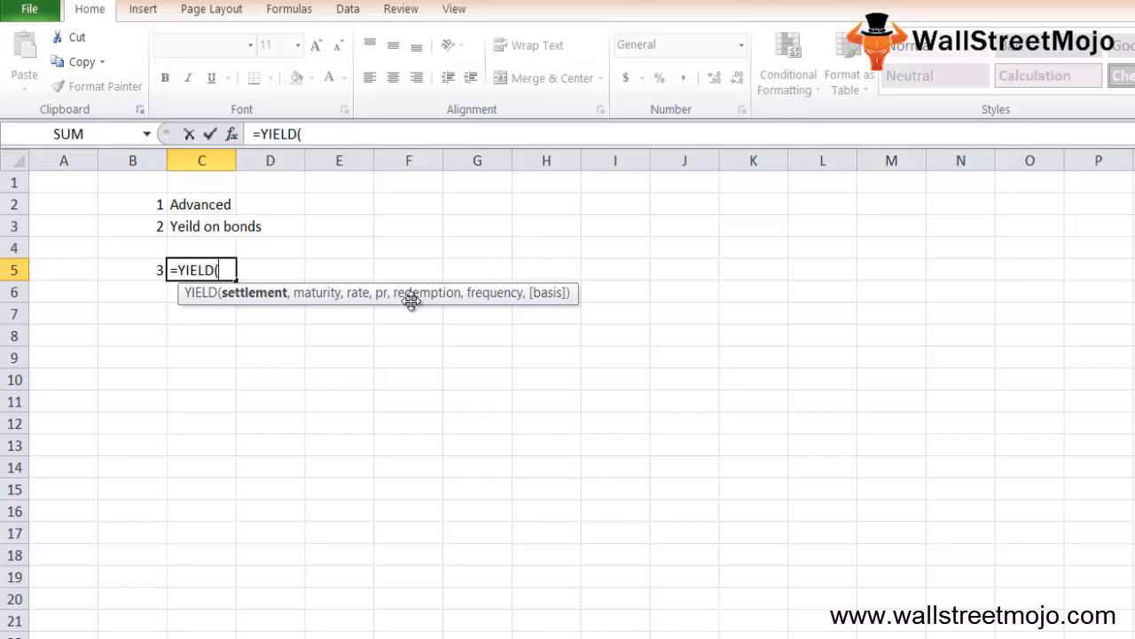
{"action": "mouse_move", "coordinate": [417, 301]}
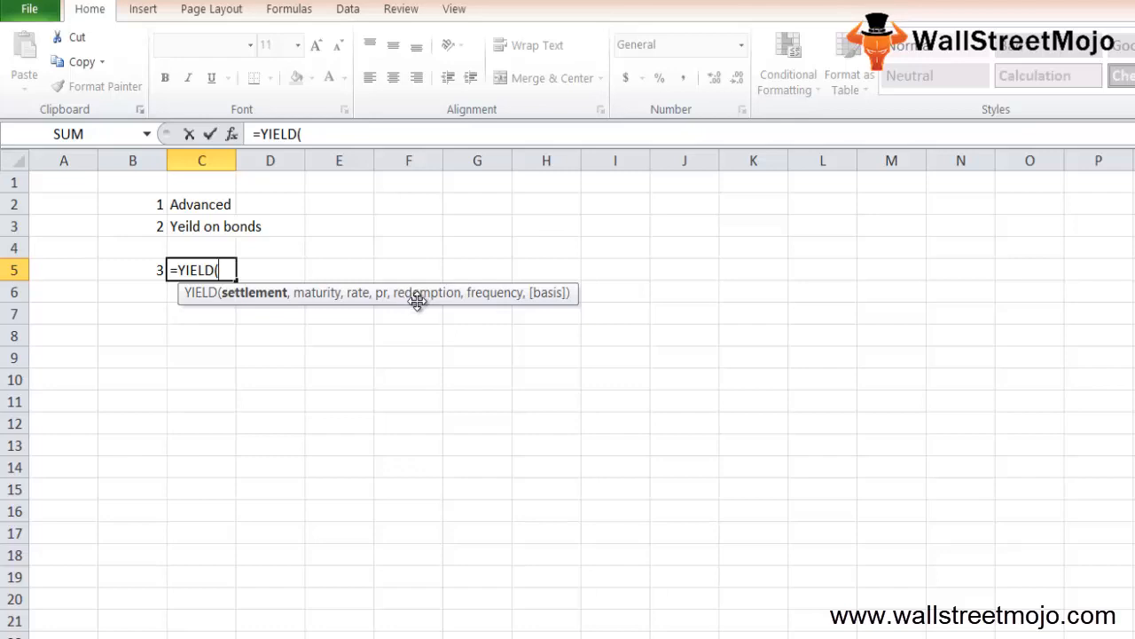
{"action": "mouse_move", "coordinate": [485, 302]}
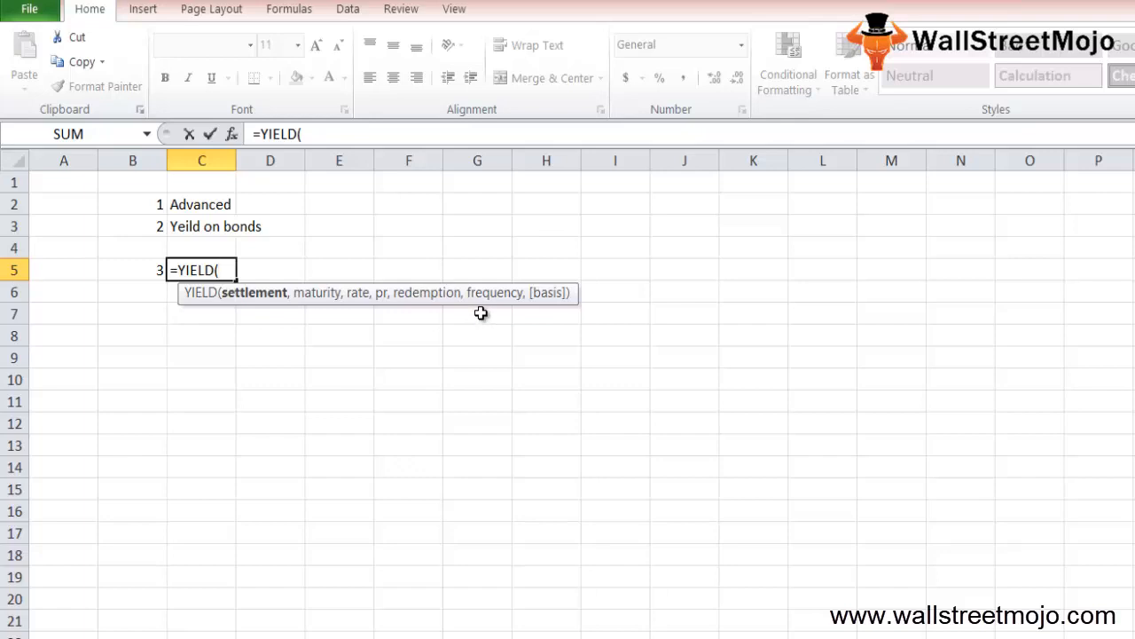
{"action": "mouse_move", "coordinate": [486, 305]}
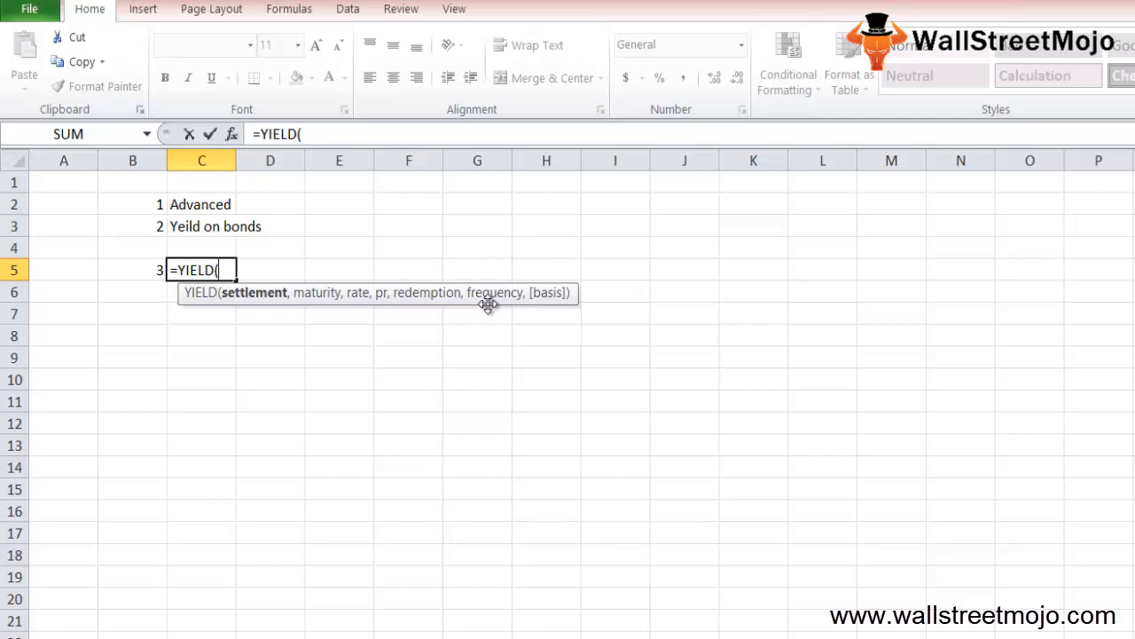
{"action": "mouse_move", "coordinate": [504, 302]}
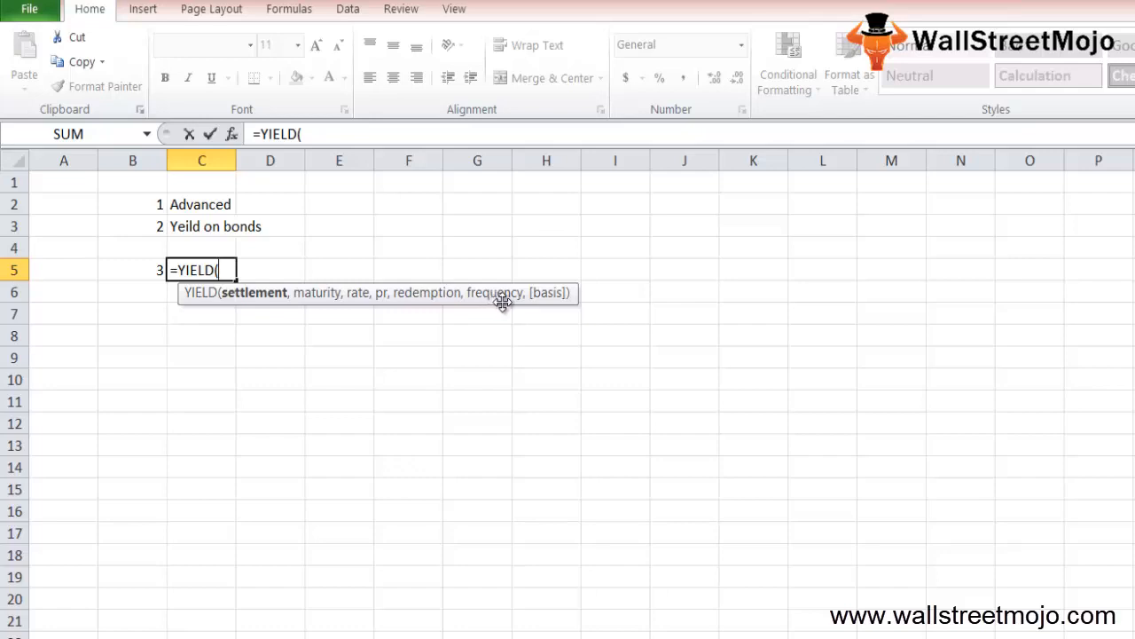
{"action": "mouse_move", "coordinate": [546, 303]}
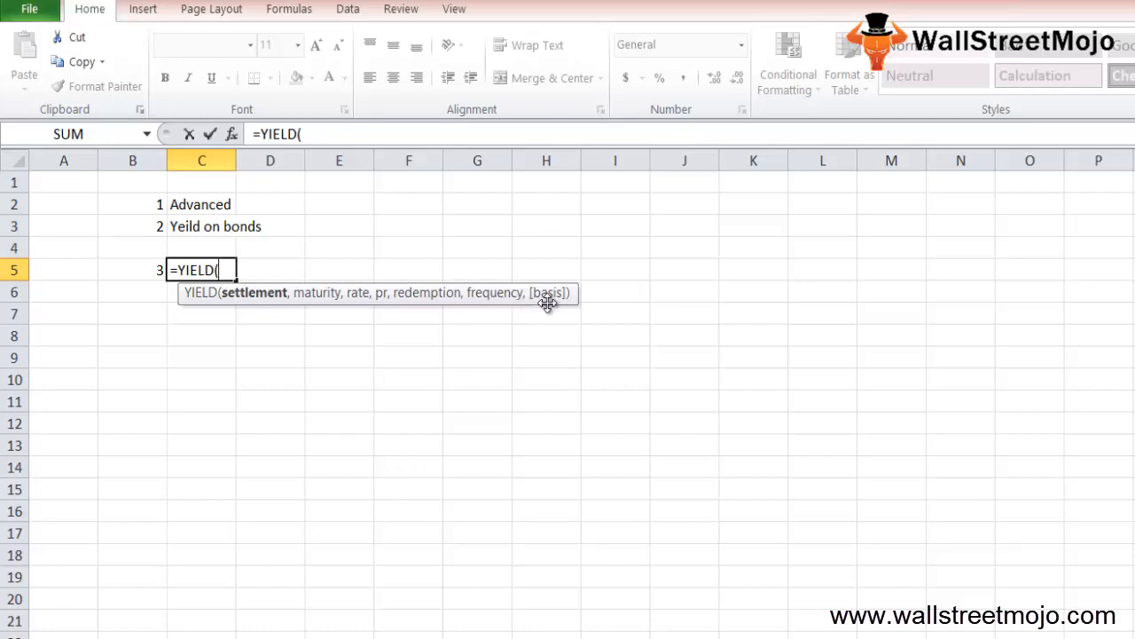
{"action": "mouse_move", "coordinate": [544, 307]}
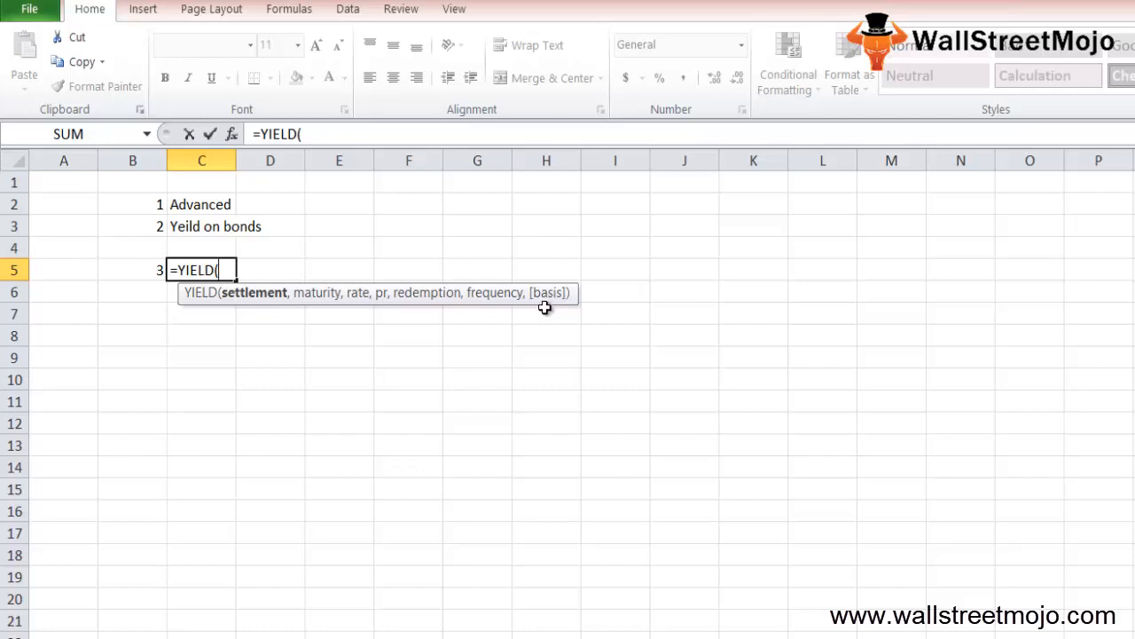
{"action": "mouse_move", "coordinate": [547, 305]}
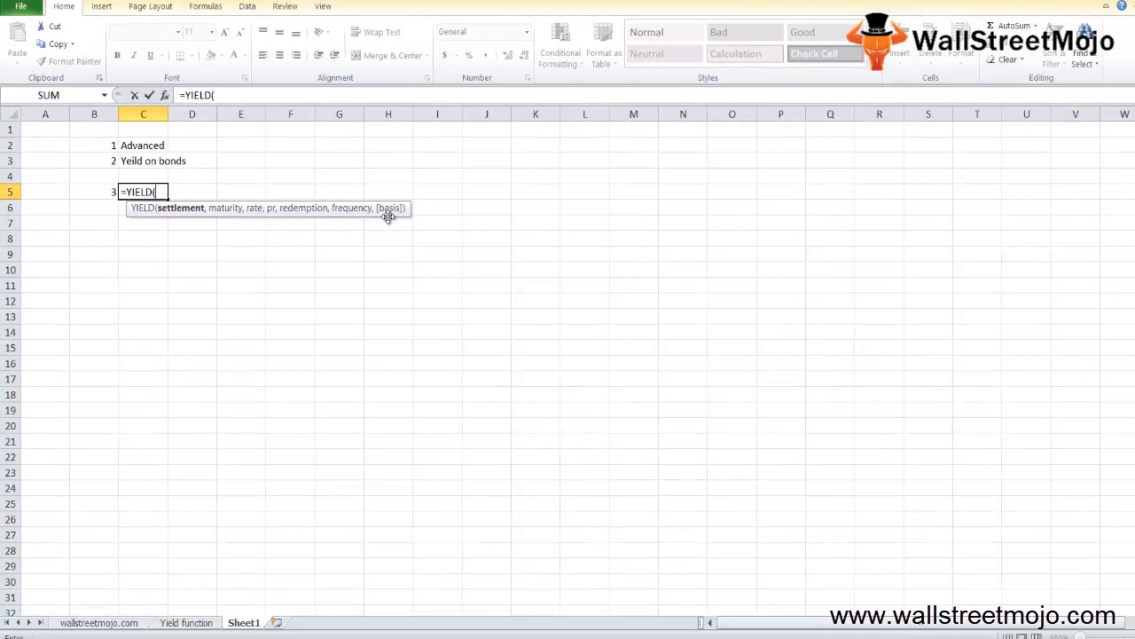
Step: Review Example #1's maturity date and rate of interest cells on the Yield function sheet
{"action": "left_click", "coordinate": [186, 621]}
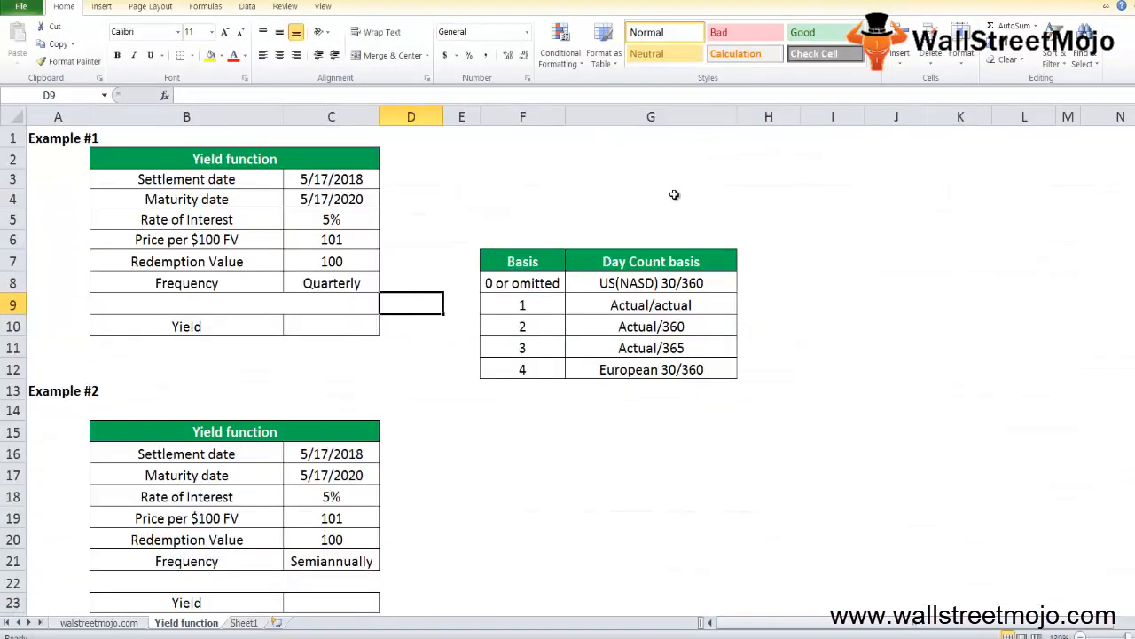
{"action": "mouse_move", "coordinate": [643, 291]}
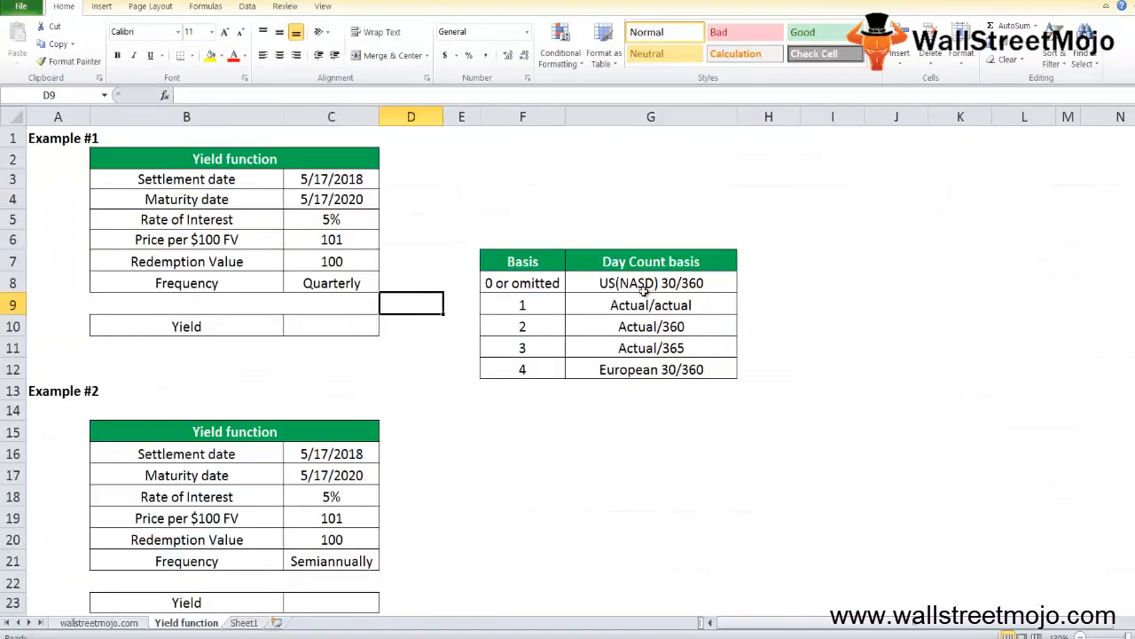
{"action": "mouse_move", "coordinate": [628, 295]}
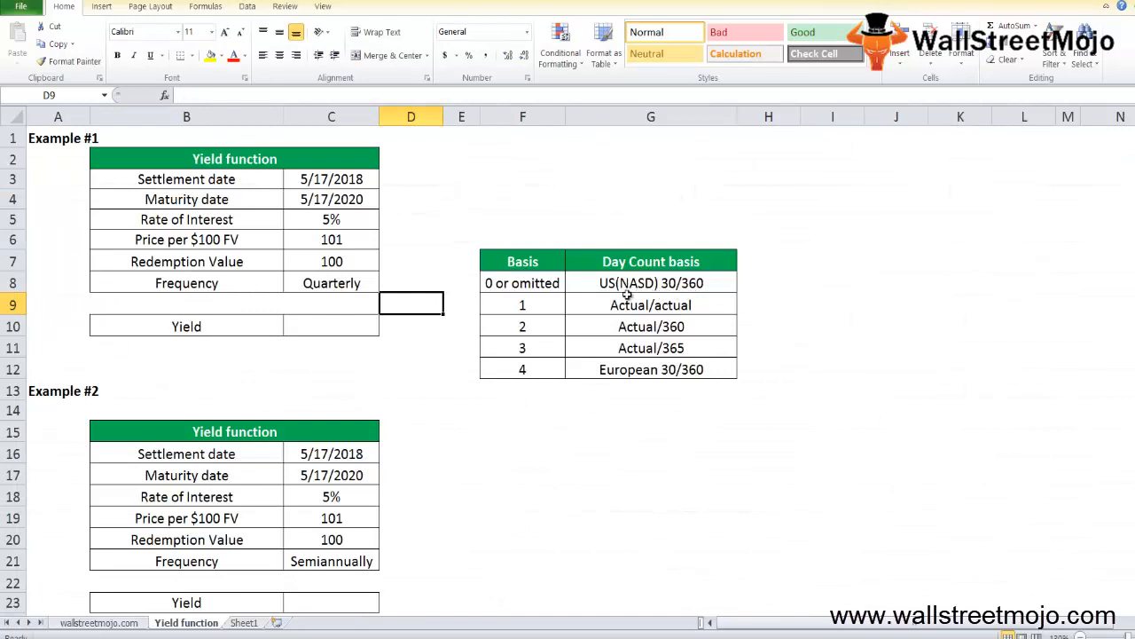
{"action": "mouse_move", "coordinate": [599, 294]}
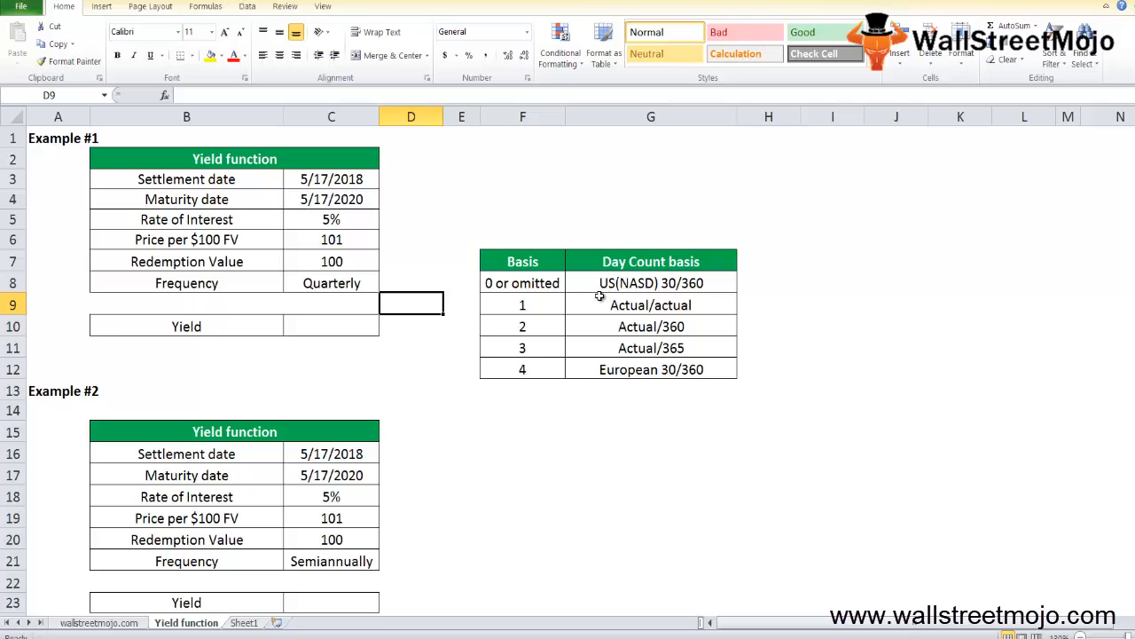
{"action": "mouse_move", "coordinate": [671, 376]}
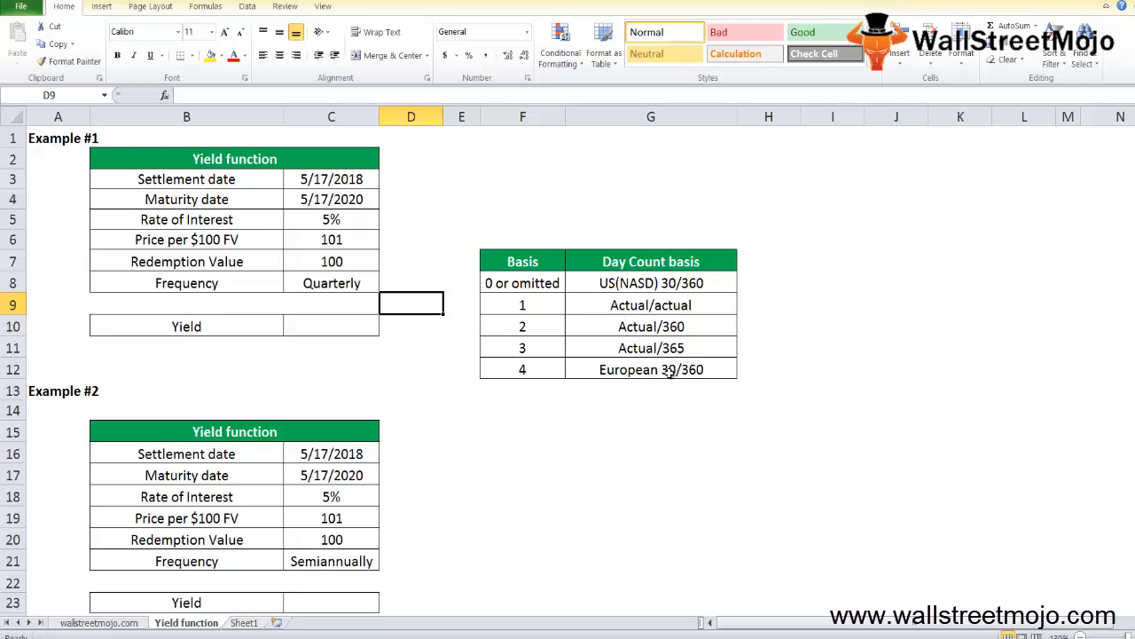
{"action": "mouse_move", "coordinate": [678, 380]}
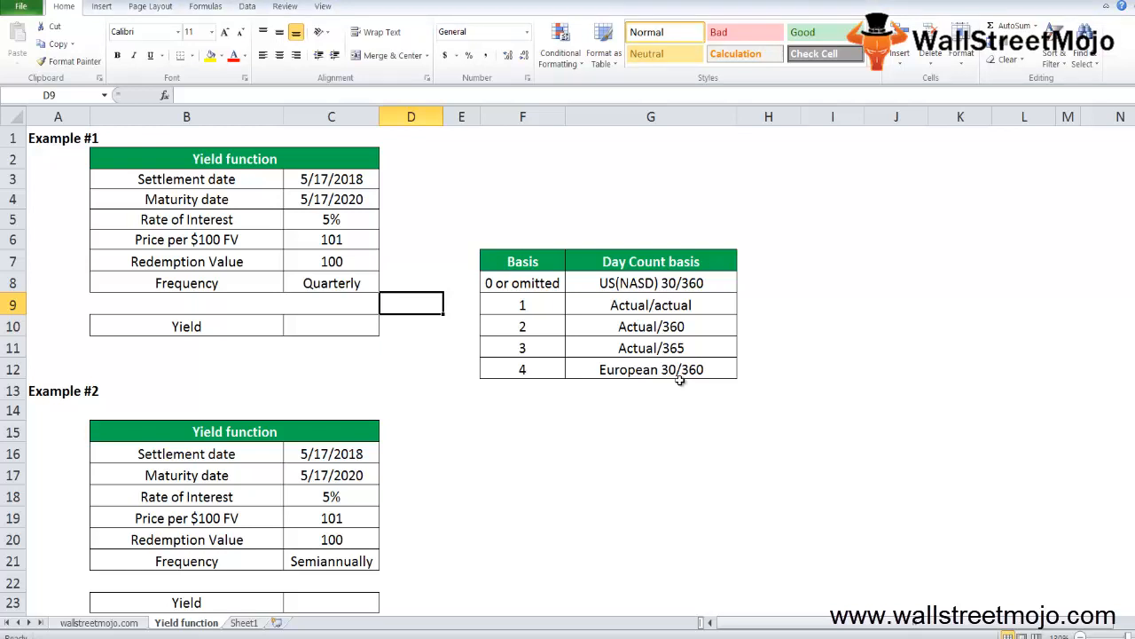
{"action": "left_click", "coordinate": [412, 240]}
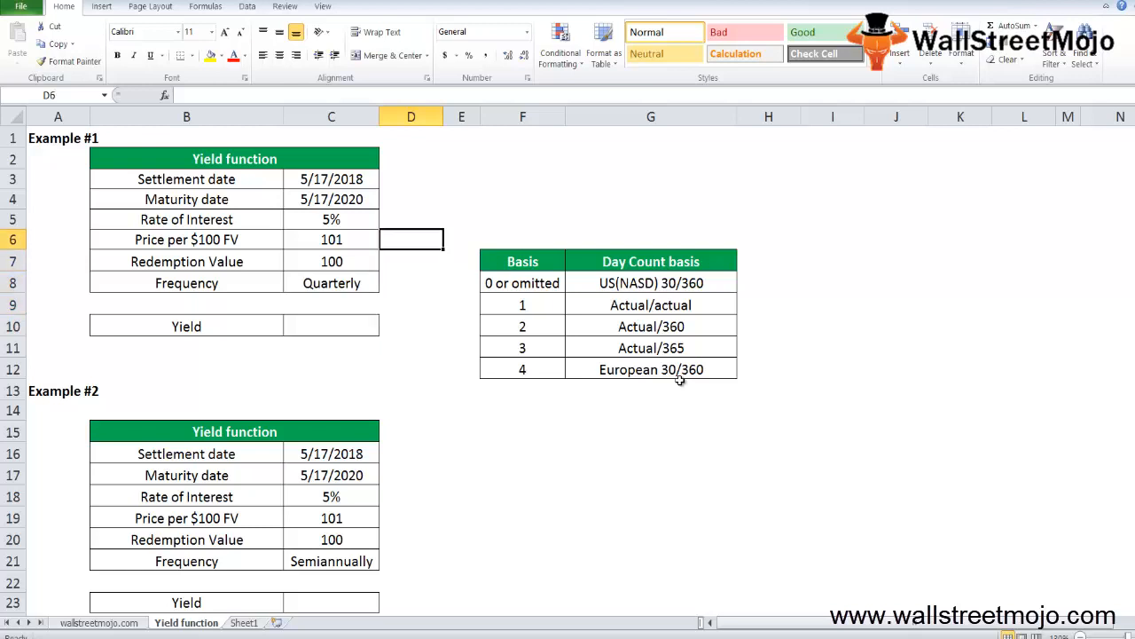
{"action": "left_click", "coordinate": [330, 220]}
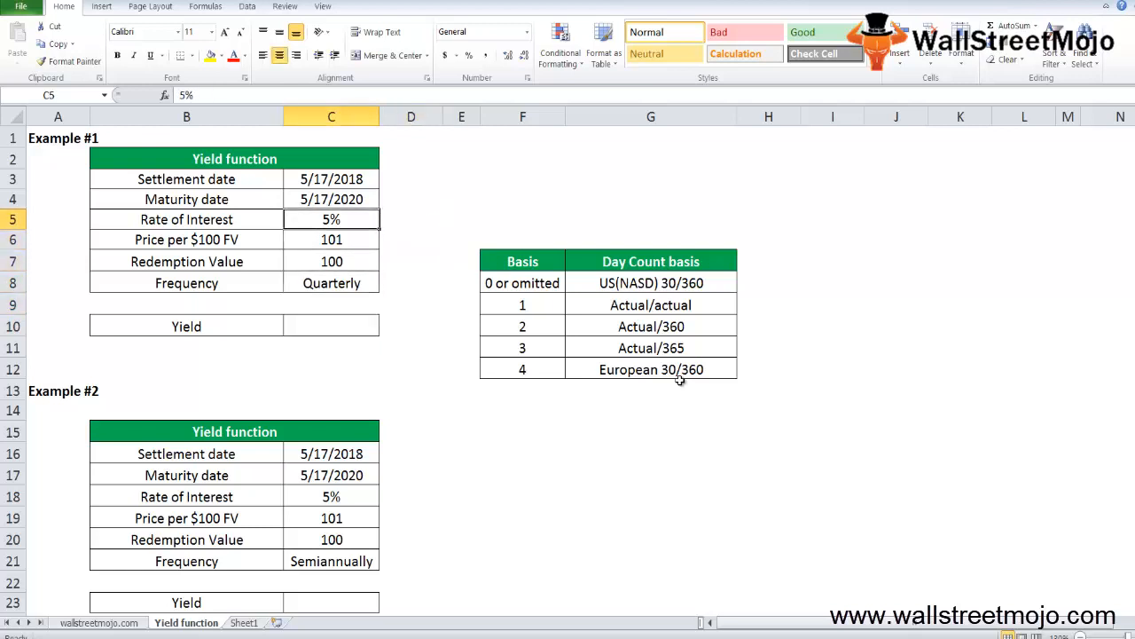
{"action": "left_click", "coordinate": [330, 199]}
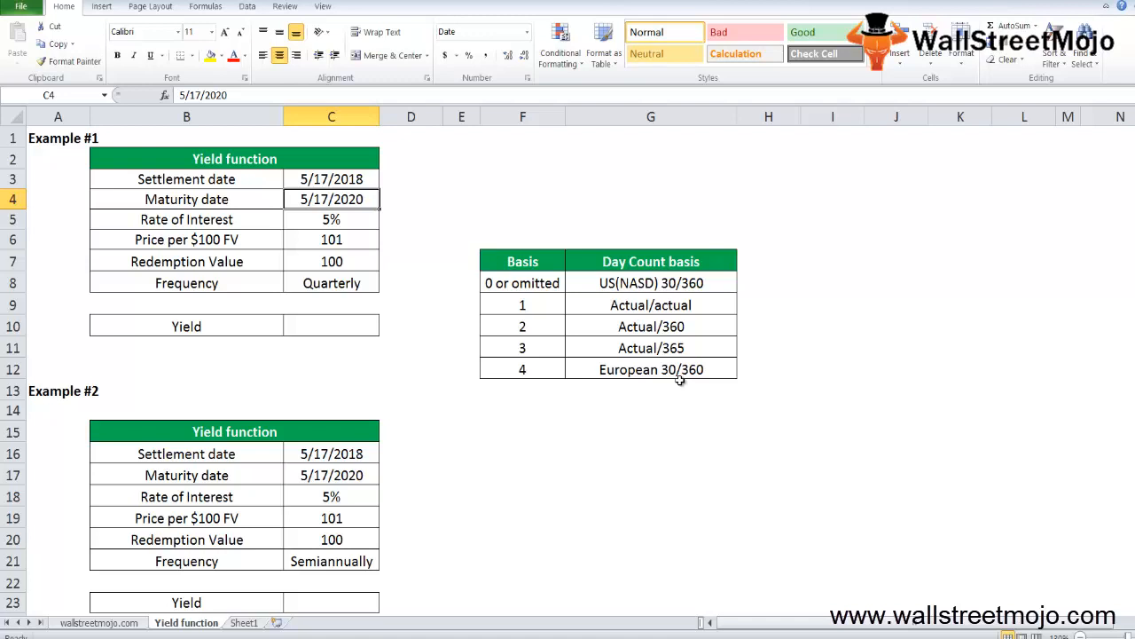
{"action": "left_click", "coordinate": [330, 220]}
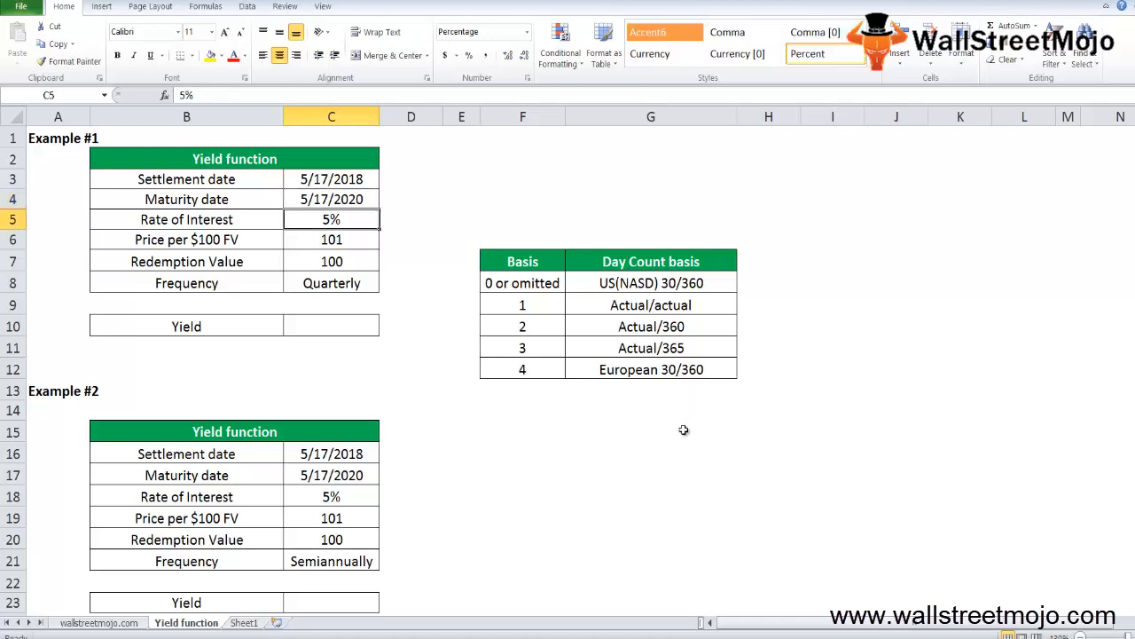
{"action": "mouse_move", "coordinate": [490, 525]}
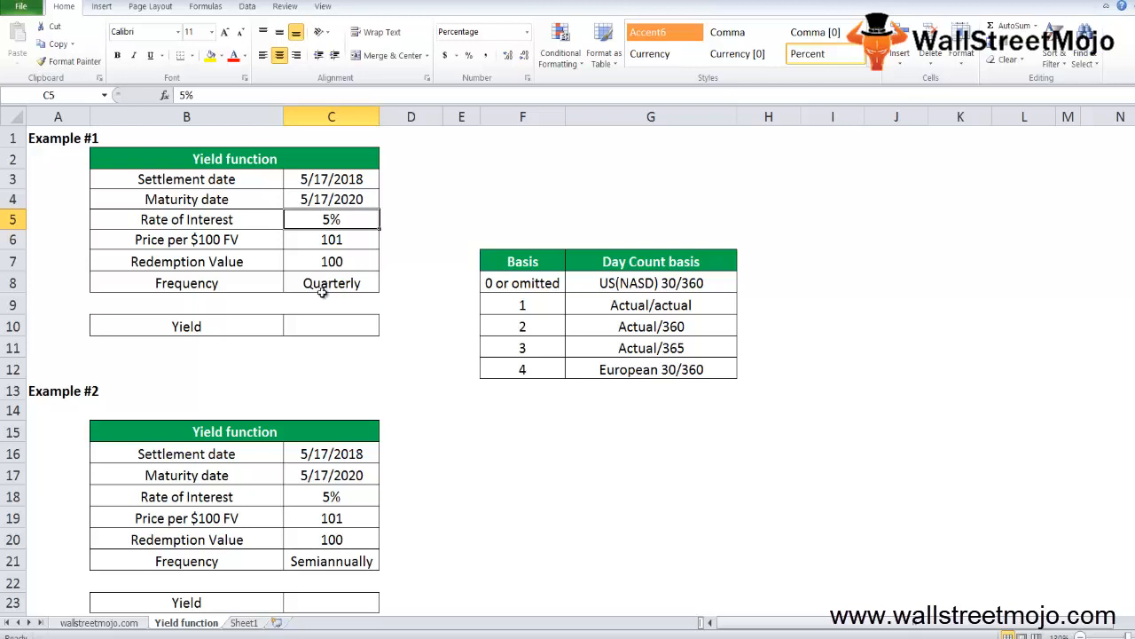
Step: Enter Example #1's YIELD formula in C10 using C3 to C7, frequency 4 and basis 0
{"action": "left_click", "coordinate": [330, 326]}
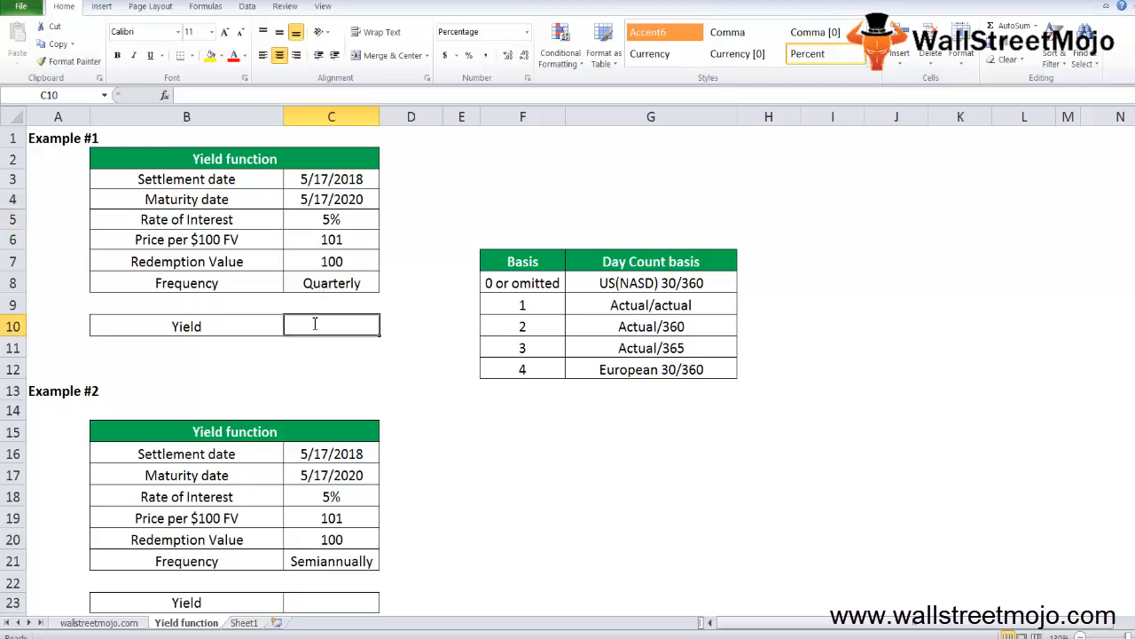
{"action": "type", "text": "=ye"}
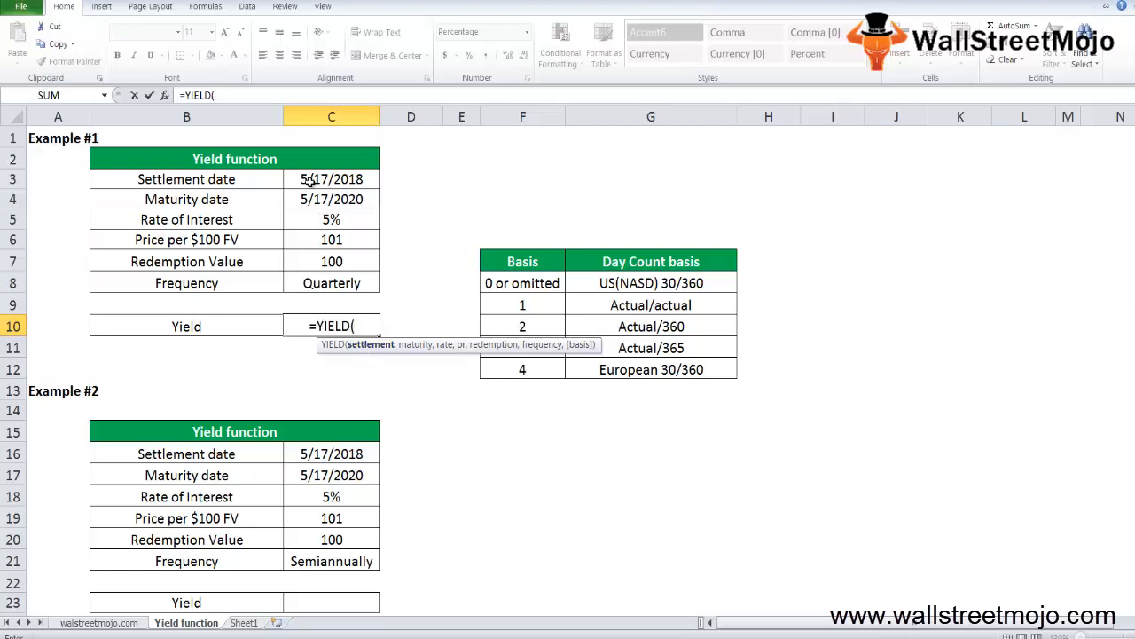
{"action": "left_click", "coordinate": [330, 177]}
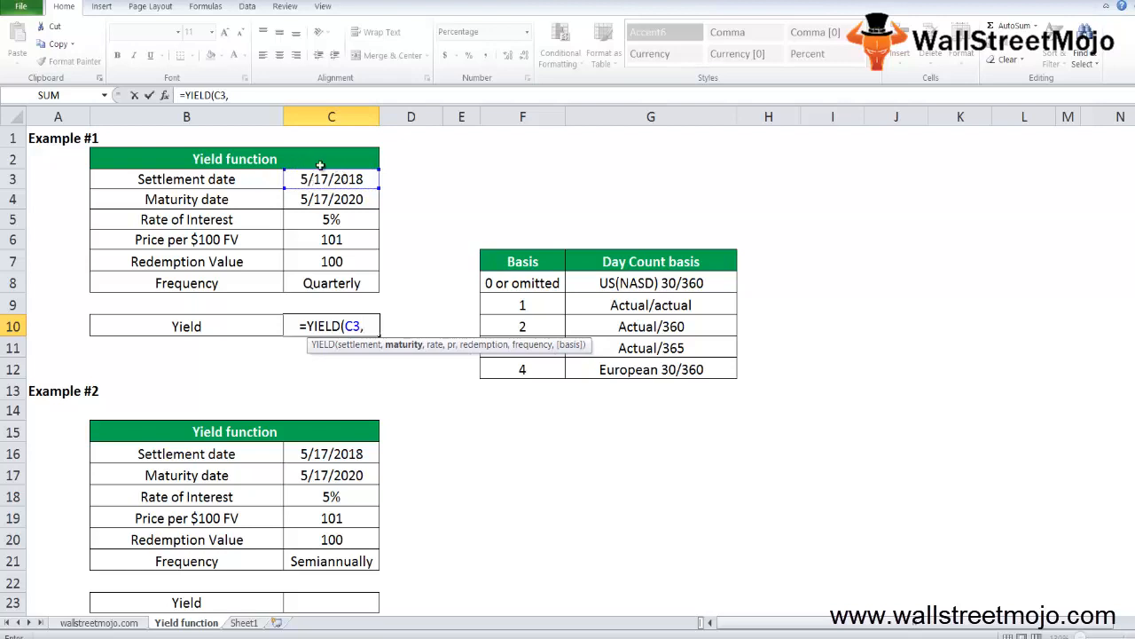
{"action": "left_click", "coordinate": [330, 199]}
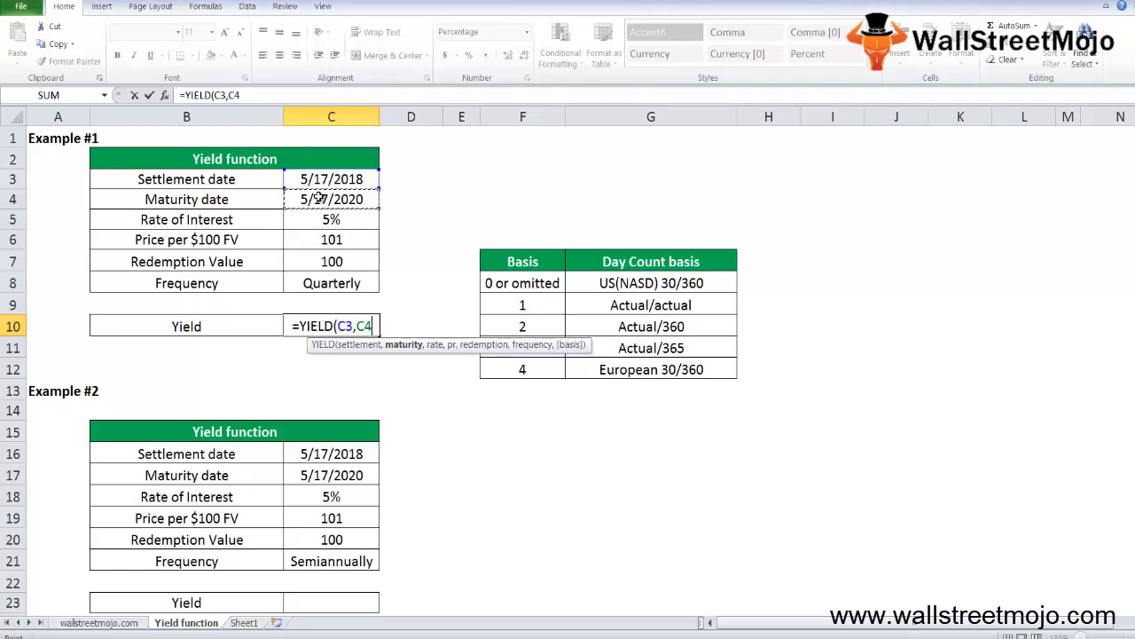
{"action": "type", "text": ","}
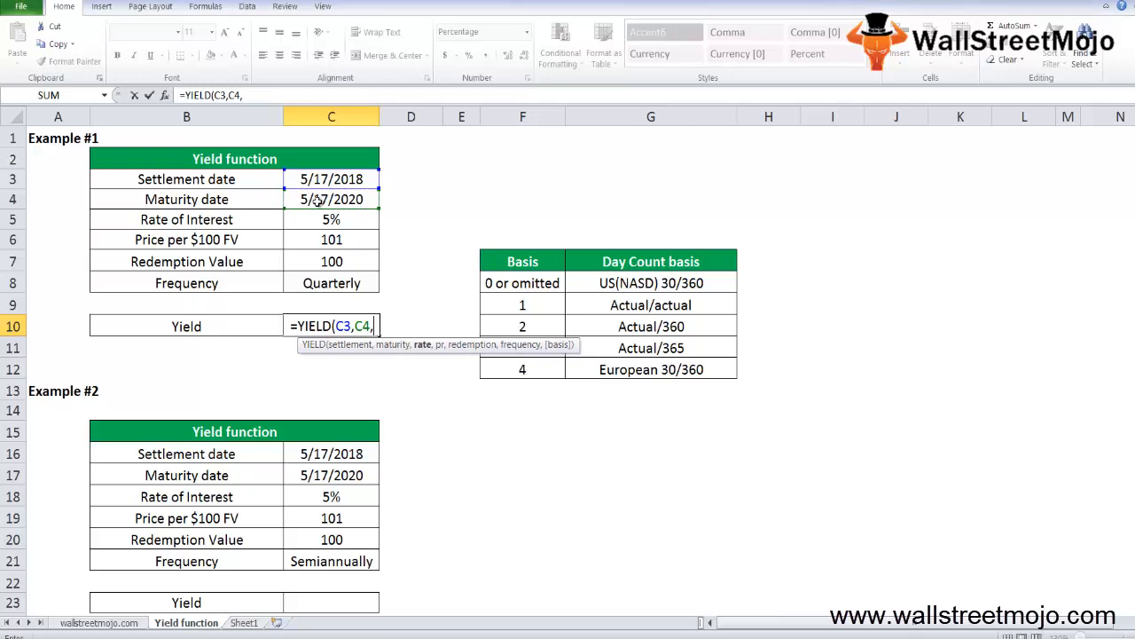
{"action": "left_click", "coordinate": [330, 220]}
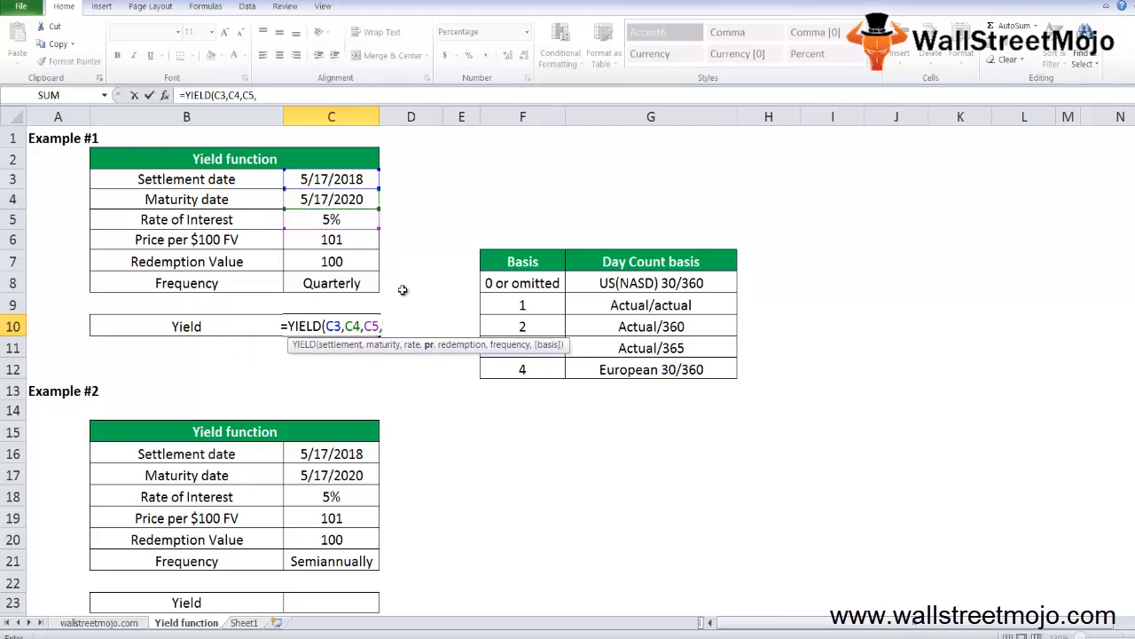
{"action": "left_click", "coordinate": [330, 220]}
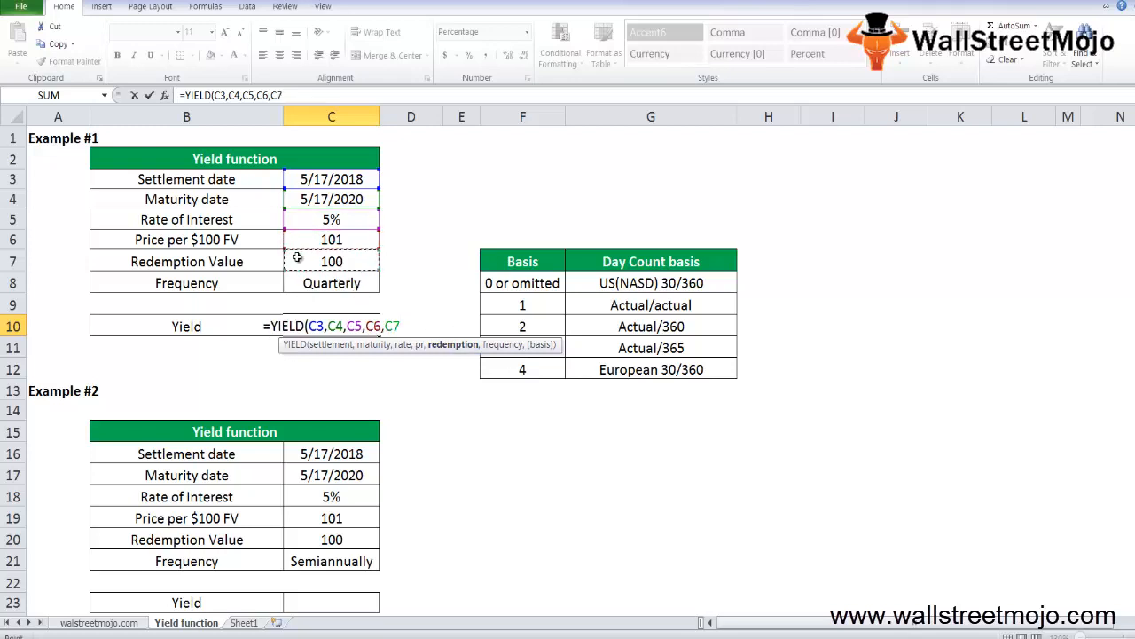
{"action": "type", "text": ","}
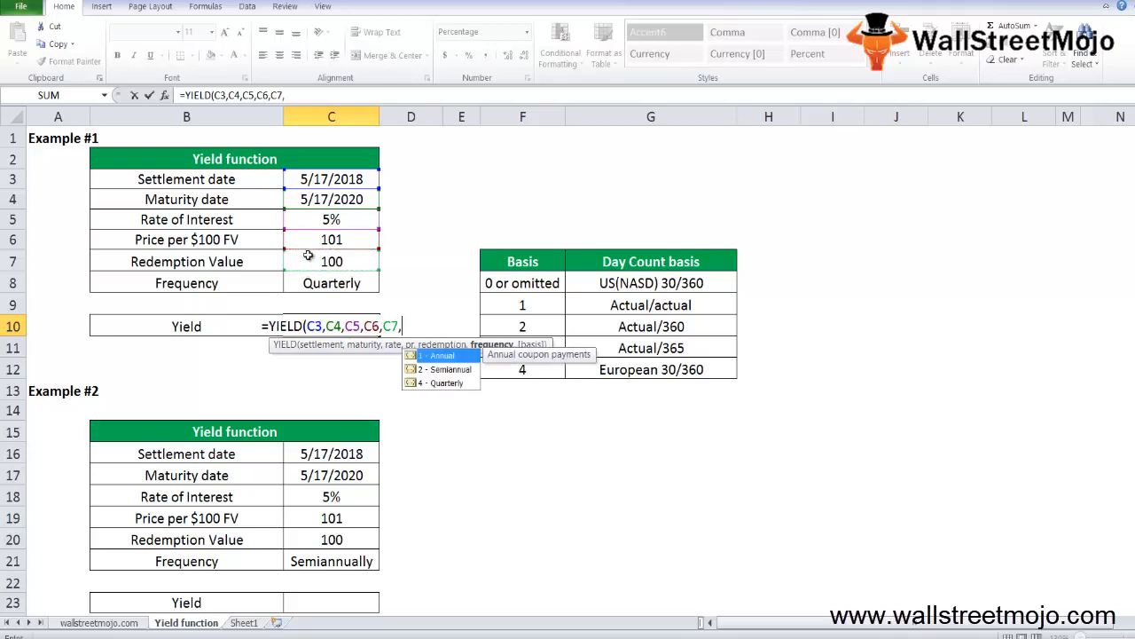
{"action": "mouse_move", "coordinate": [338, 294]}
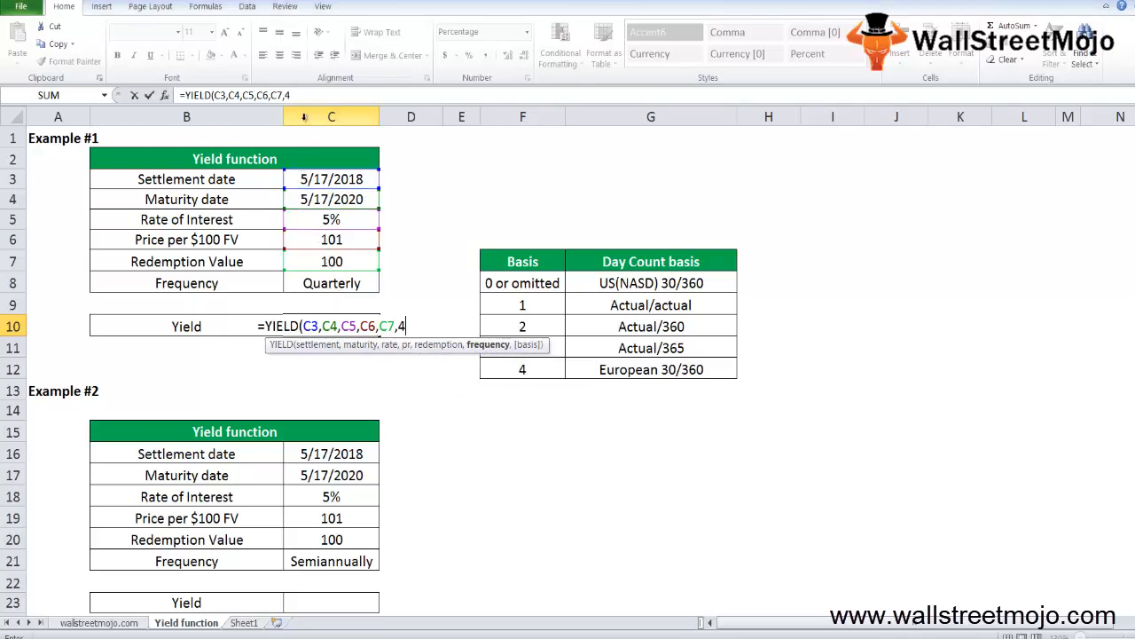
{"action": "type", "text": ",0"}
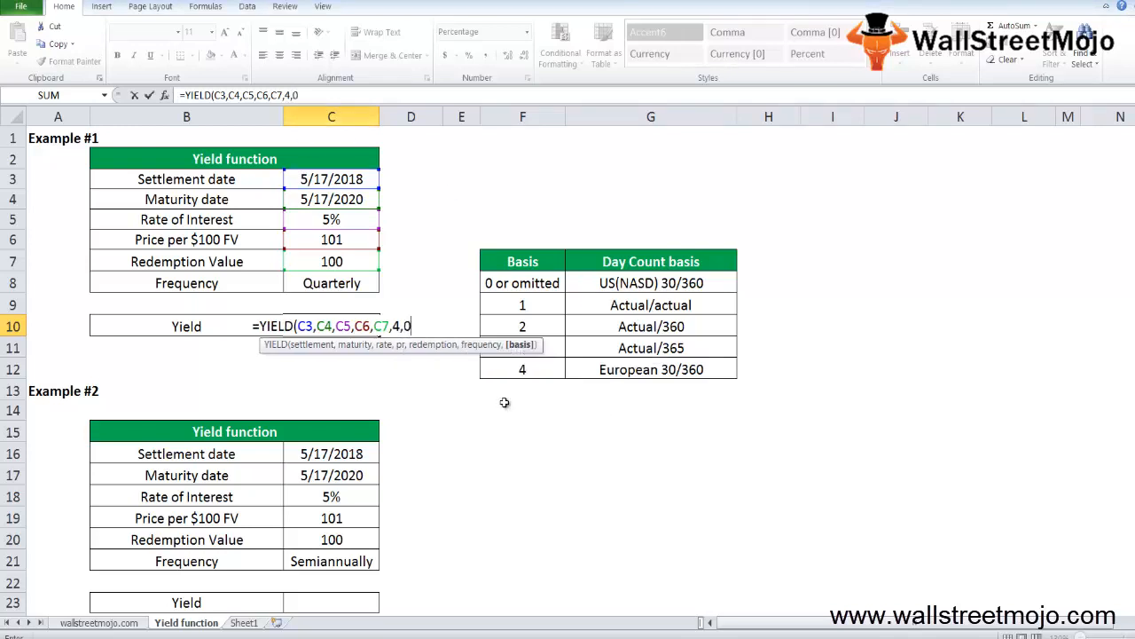
{"action": "key", "text": "Return"}
{"action": "type", "text": "=y"}
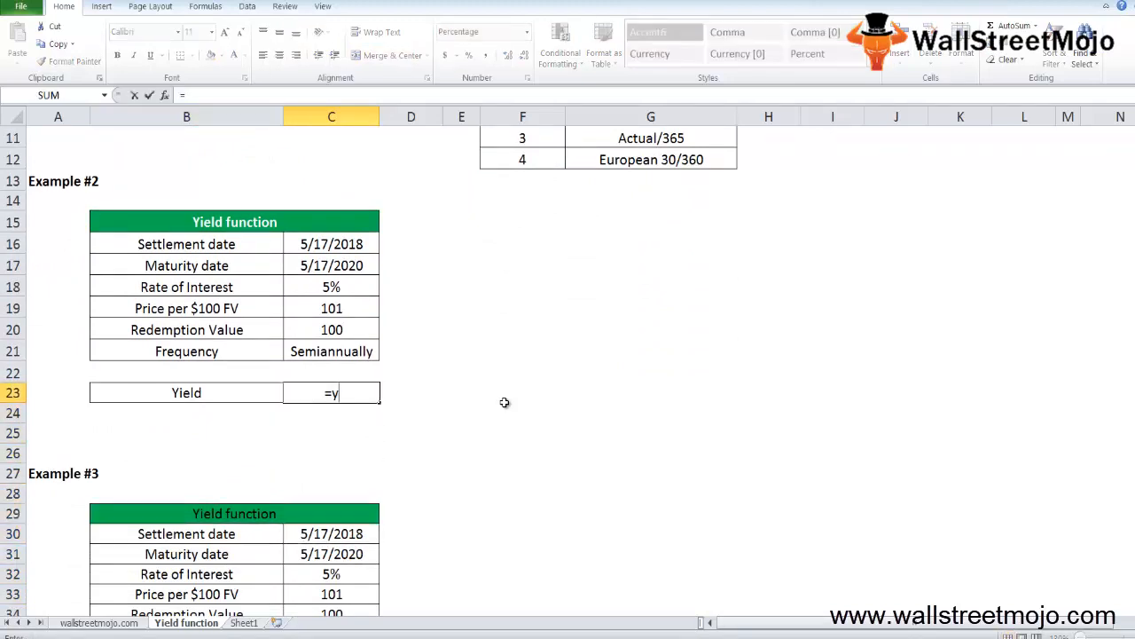
Step: Enter =YIELD(C16,C17,C18,C19,C20,2,0) in C23, giving Example #2 a yield of 4.472%
{"action": "type", "text": "IELD(C20"}
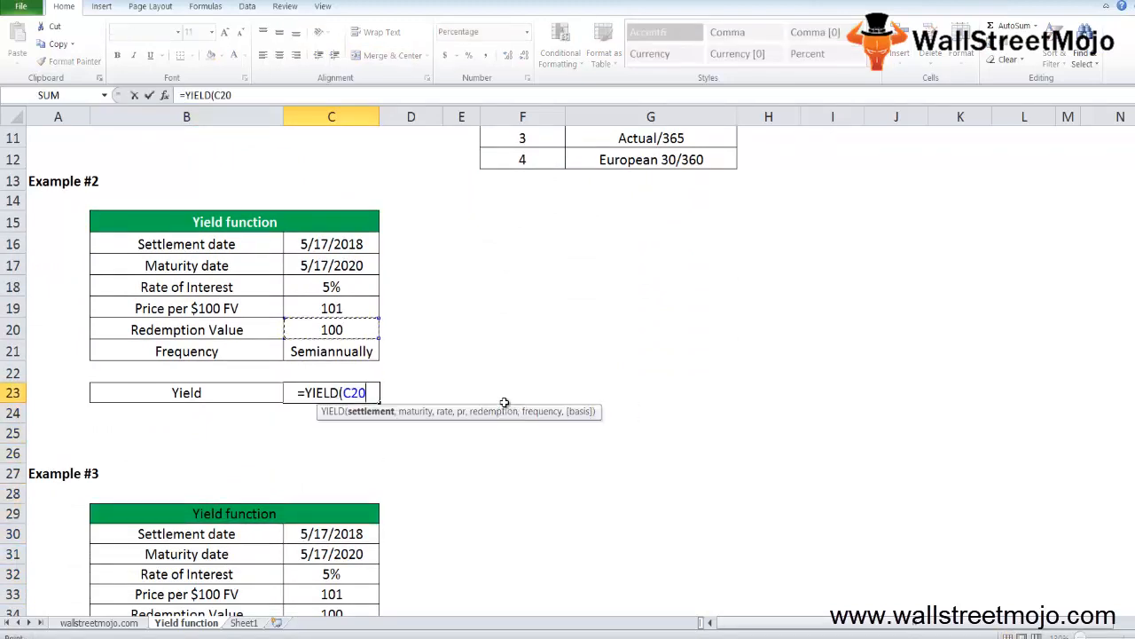
{"action": "type", "text": "C16,C17,C18"}
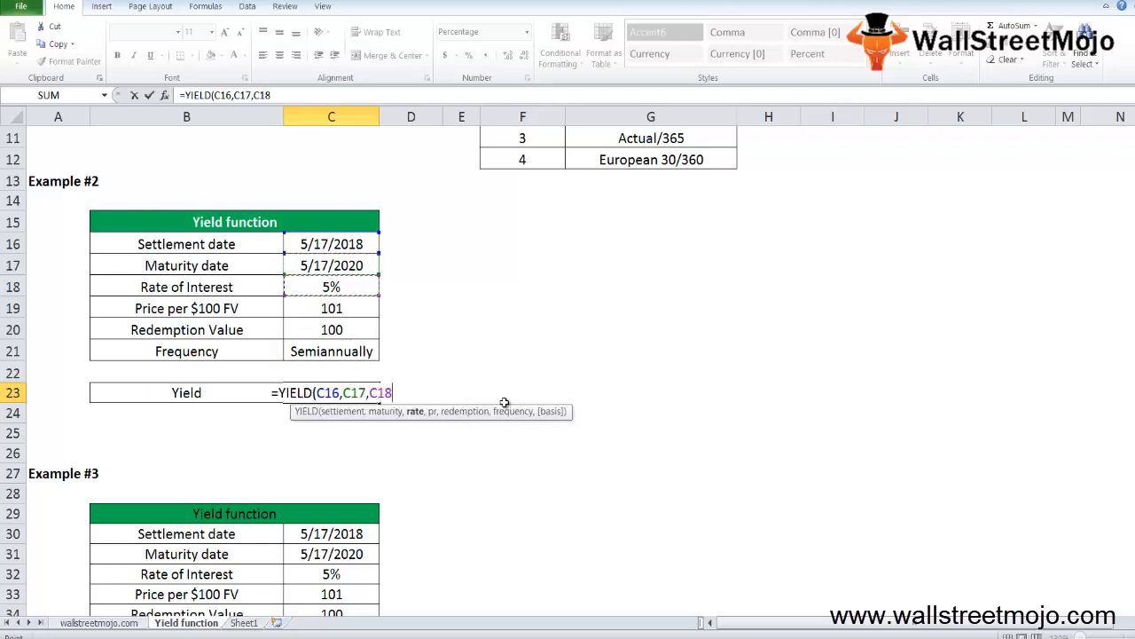
{"action": "type", "text": ",C19"}
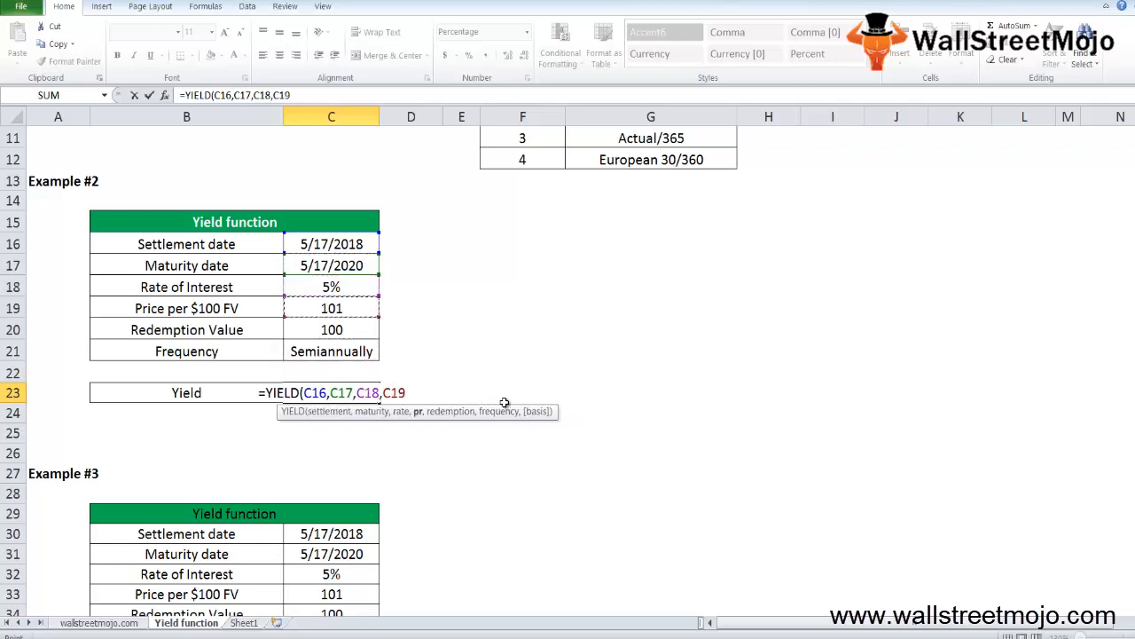
{"action": "type", "text": ",C20"}
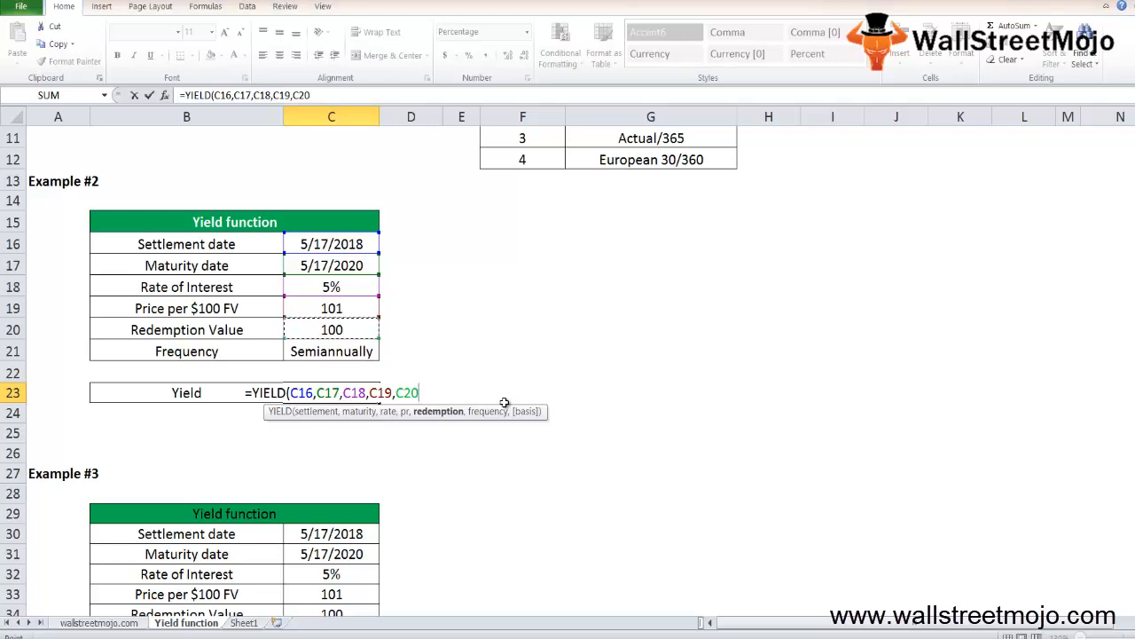
{"action": "type", "text": ",2"}
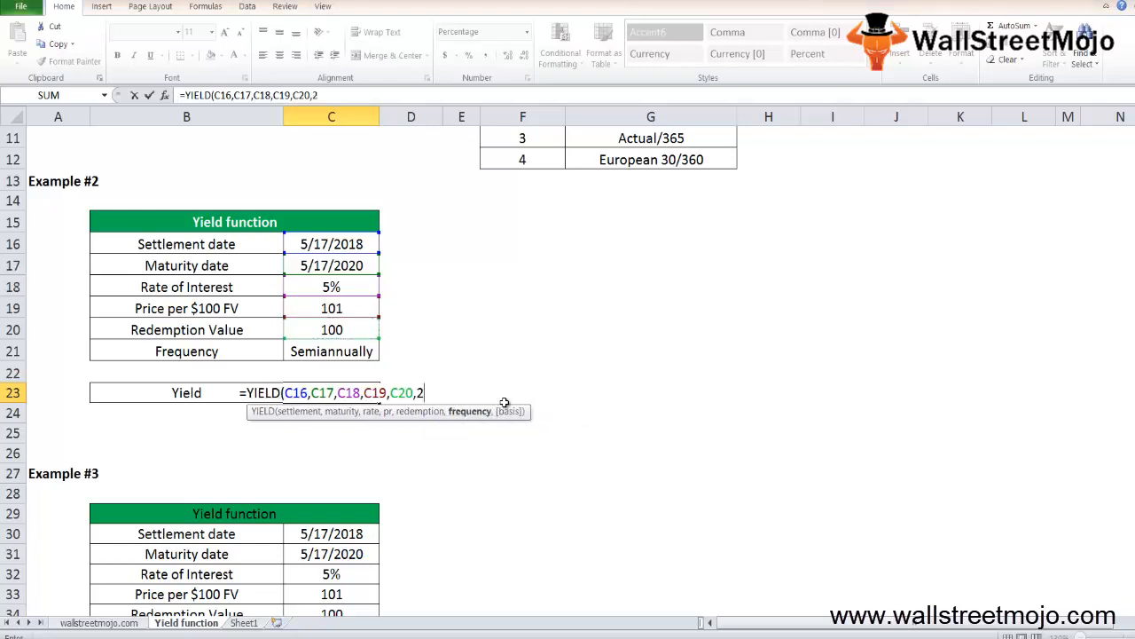
{"action": "type", "text": ","}
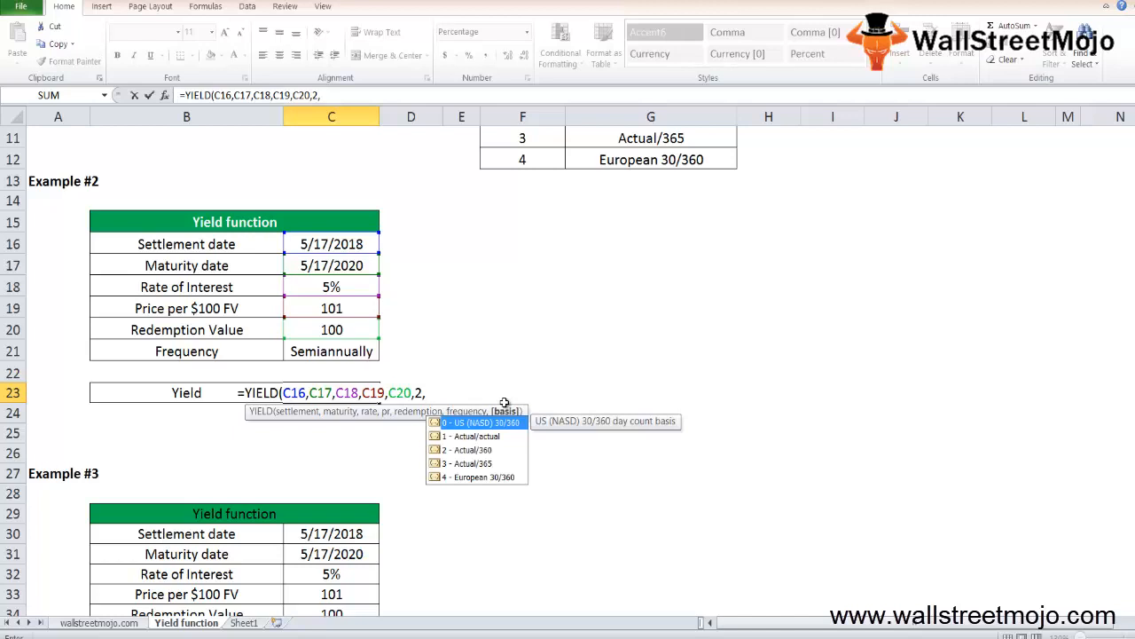
{"action": "key", "text": "Return"}
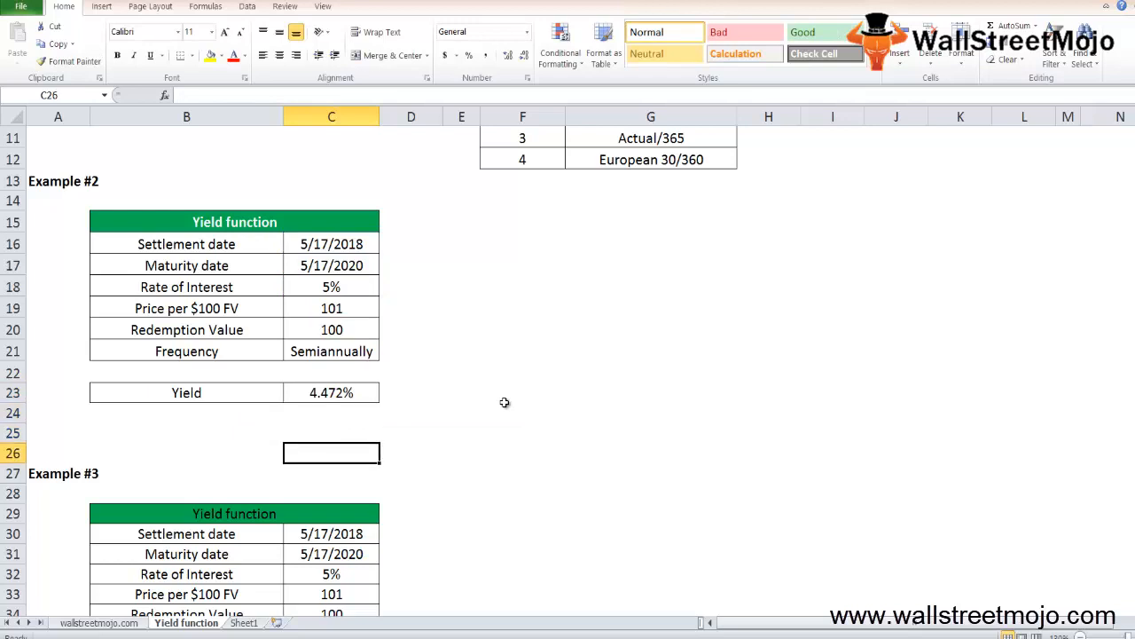
Step: Clear Example #3's old yield result and review its settlement, maturity, rate, price and frequency inputs
{"action": "left_click", "coordinate": [330, 493]}
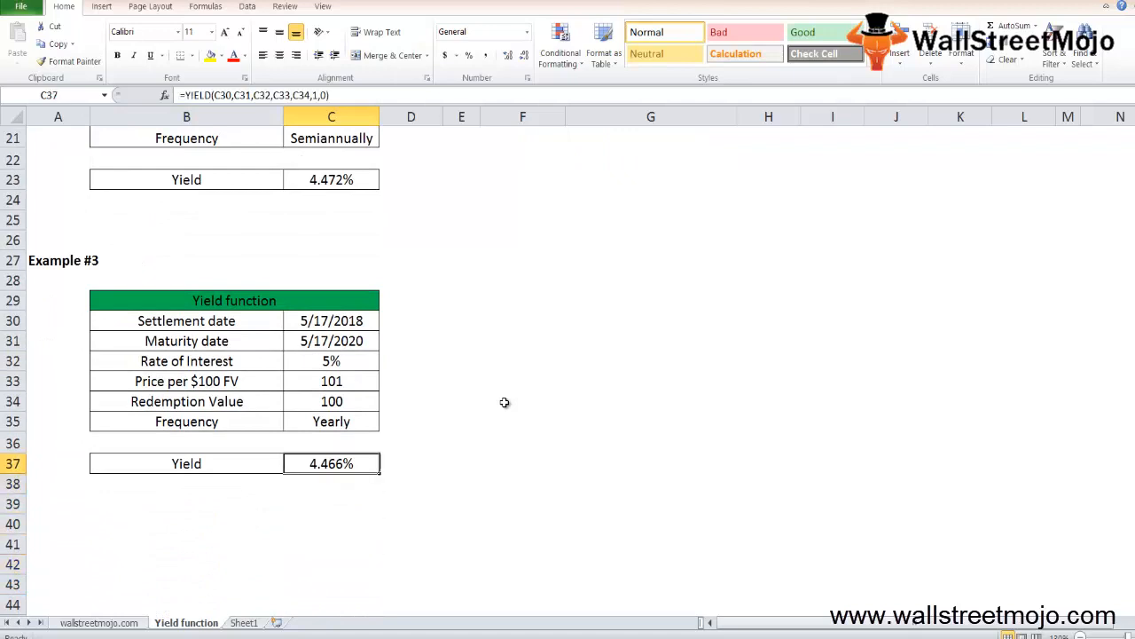
{"action": "key", "text": "Delete"}
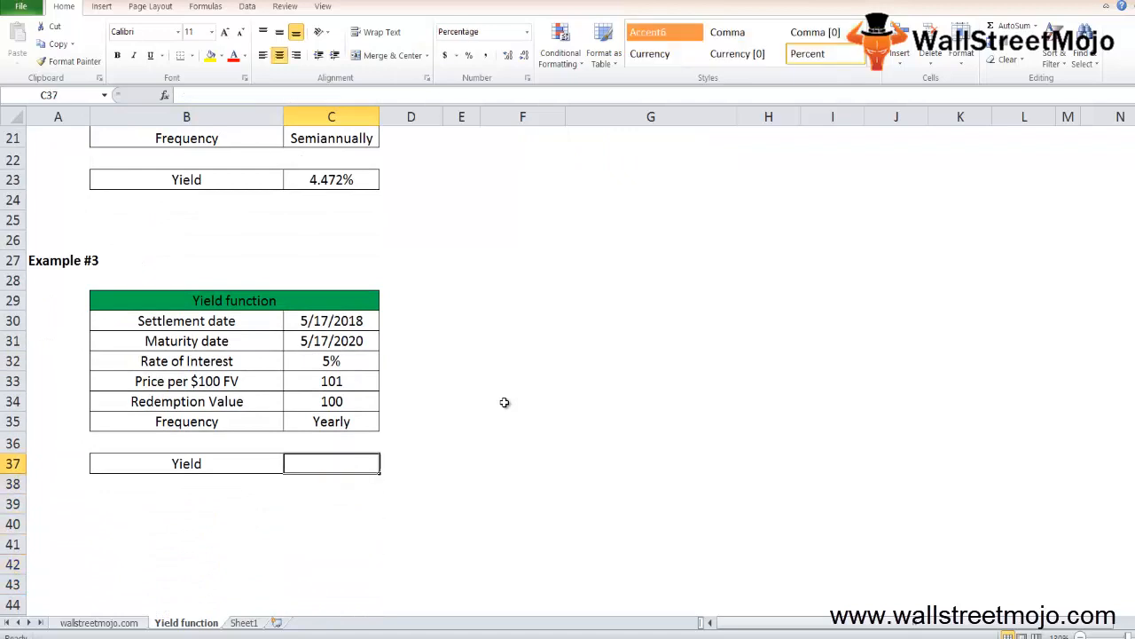
{"action": "left_click", "coordinate": [330, 320]}
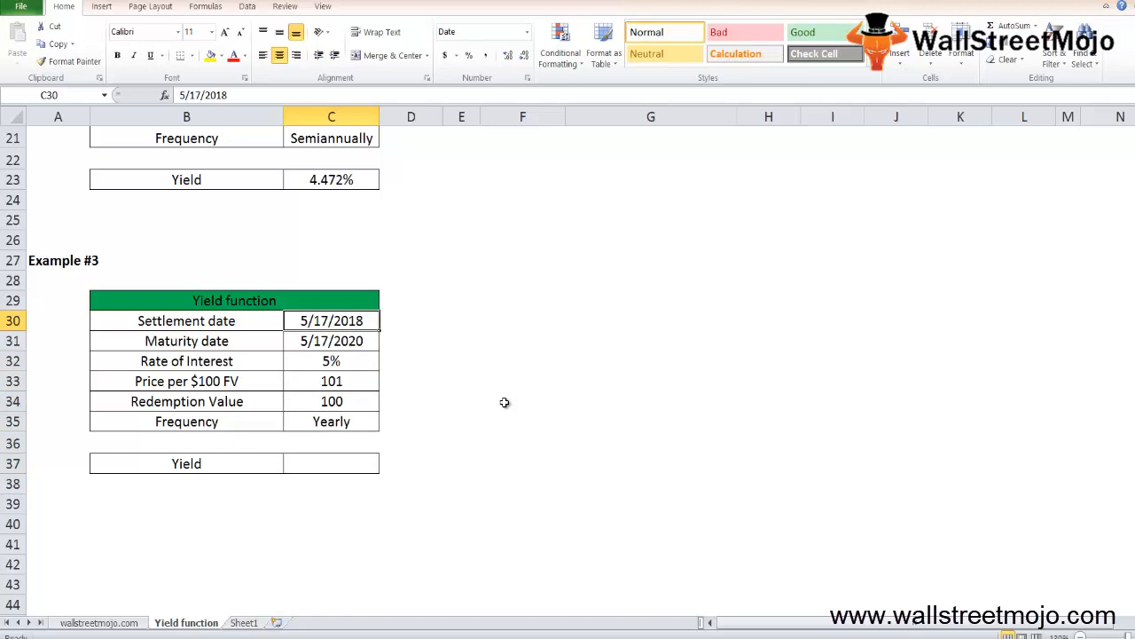
{"action": "left_click", "coordinate": [330, 341]}
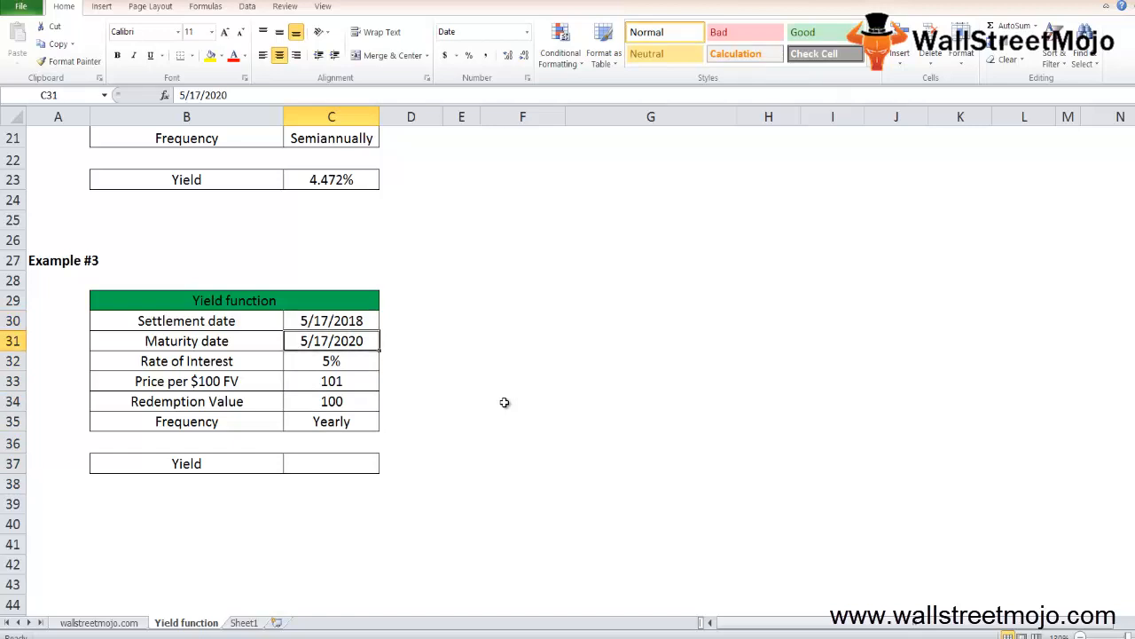
{"action": "left_click", "coordinate": [330, 360]}
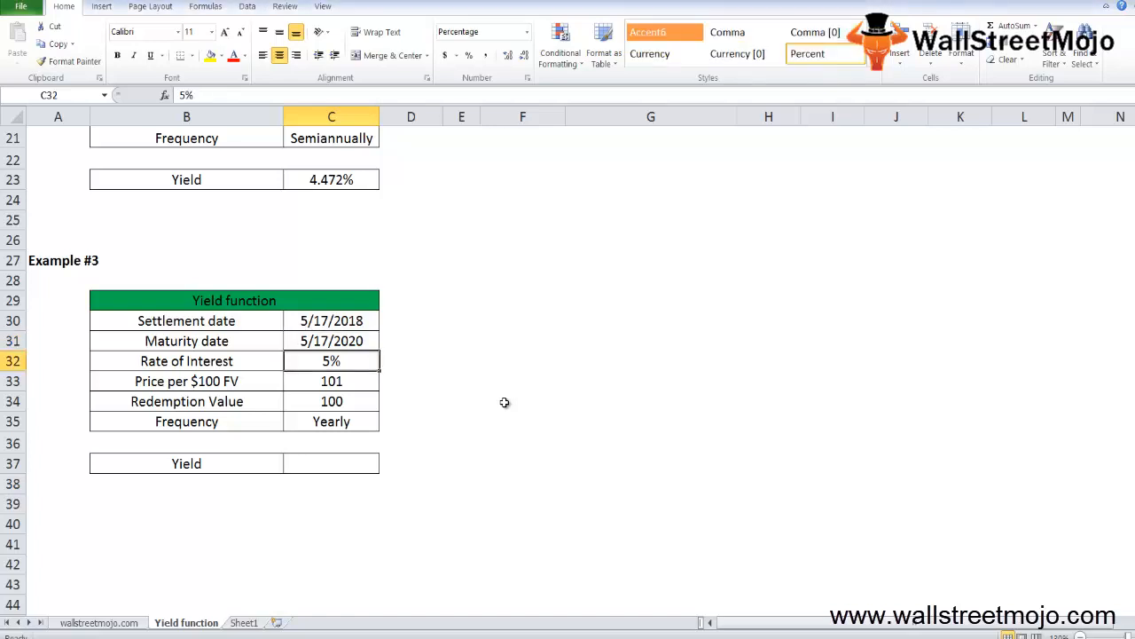
{"action": "left_click", "coordinate": [330, 401]}
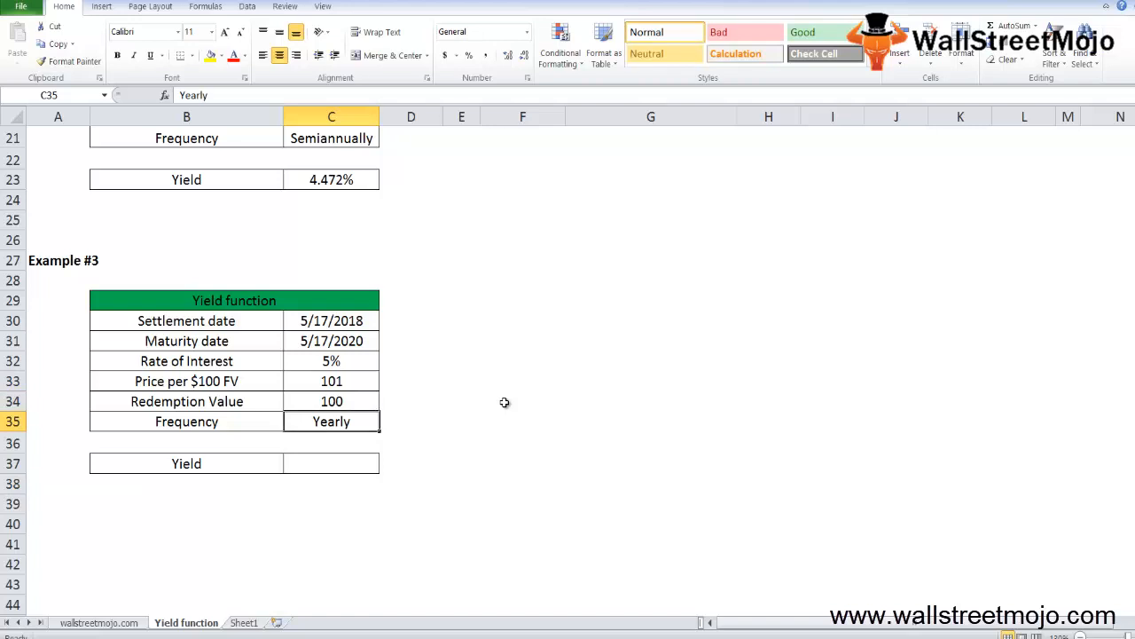
{"action": "left_click", "coordinate": [330, 380]}
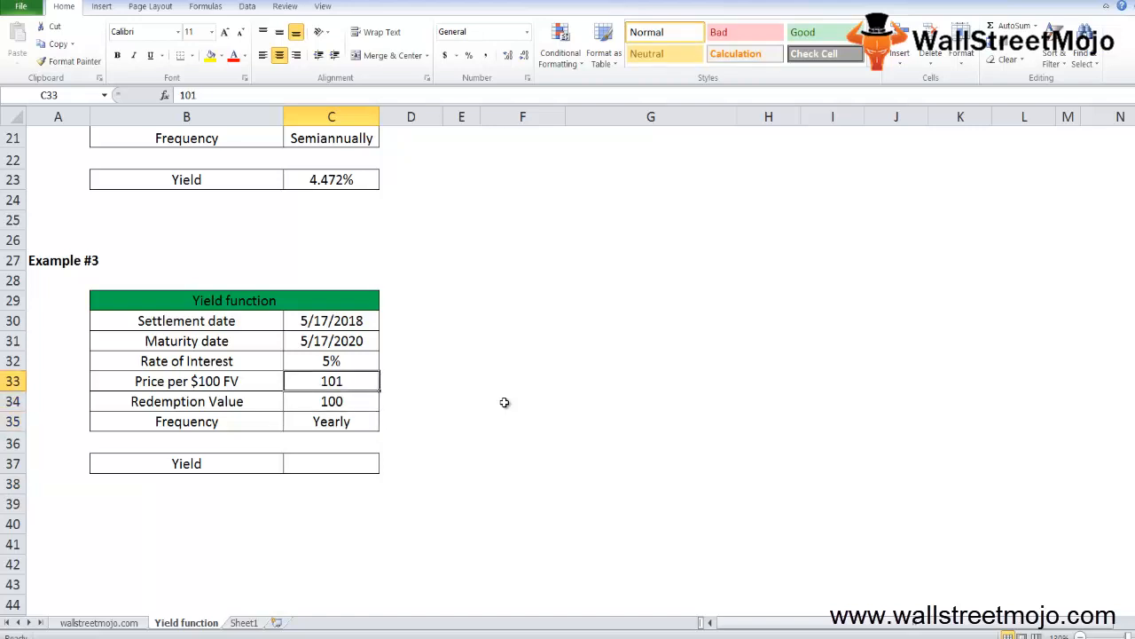
Step: Enter =YIELD(C30,C31,C32,C33,C34,1,0) in C37, giving Example #3 a yield of 4.466%
{"action": "left_click", "coordinate": [330, 463]}
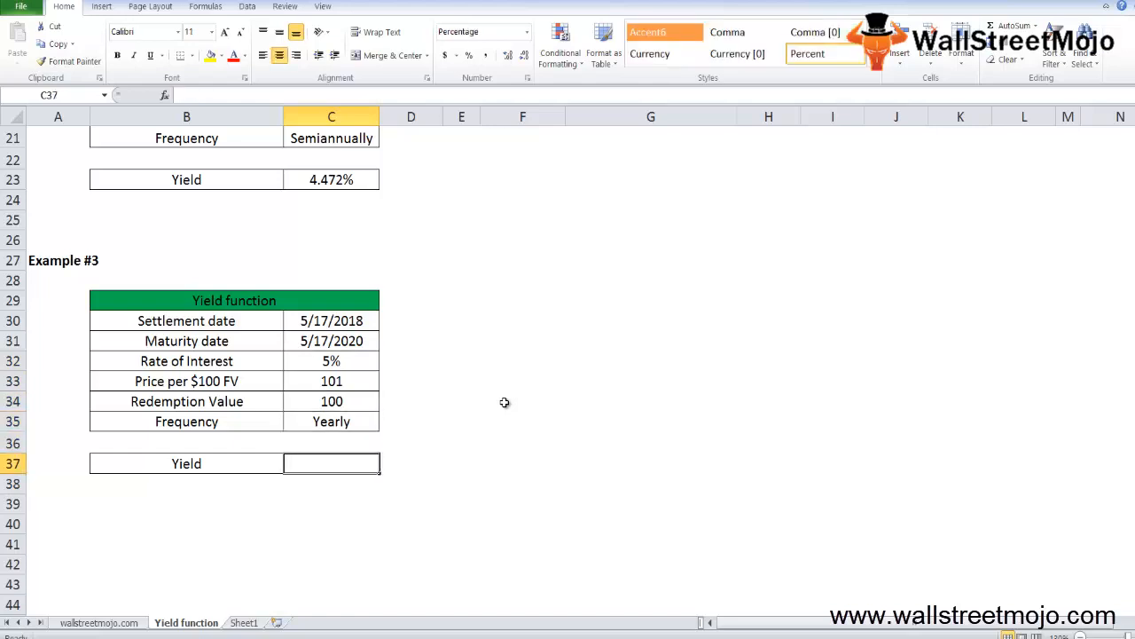
{"action": "type", "text": "="}
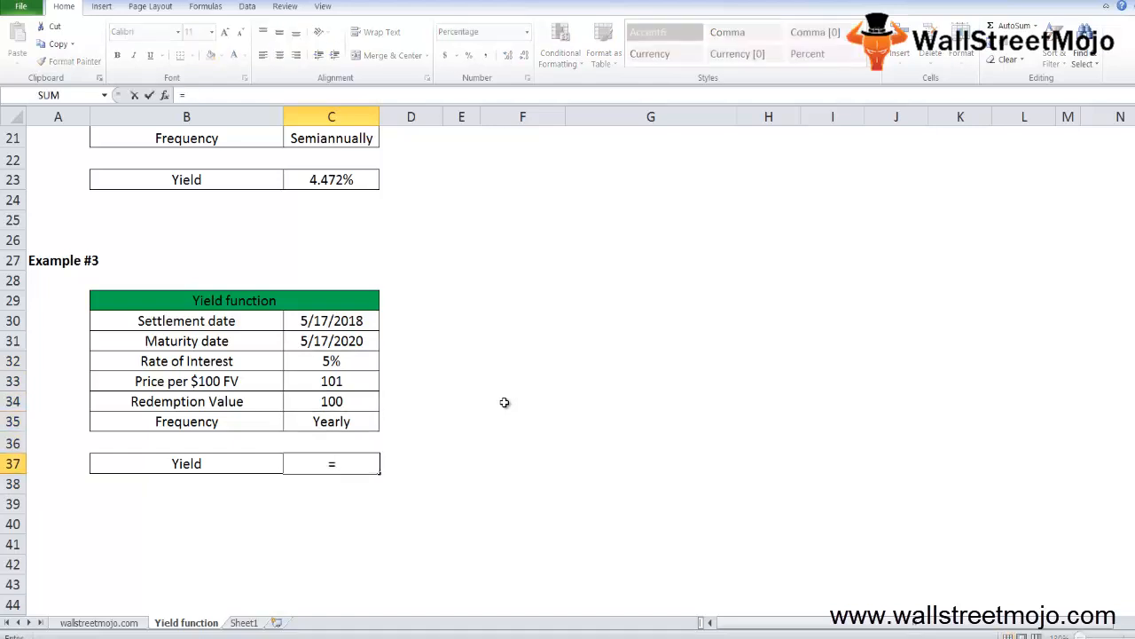
{"action": "type", "text": "=YIELD(C36"}
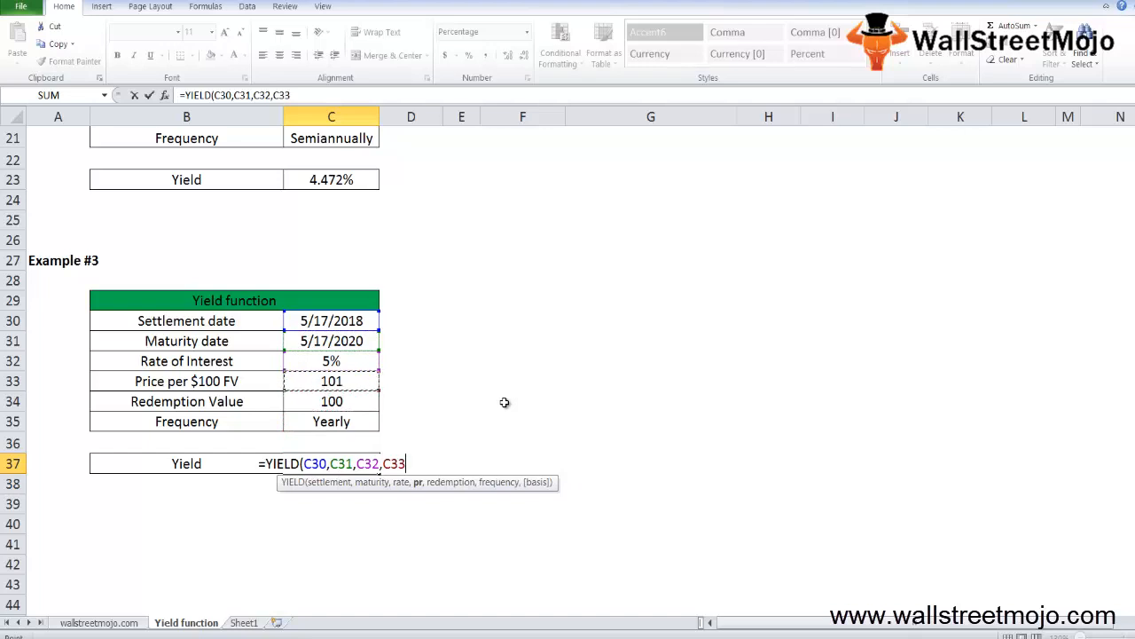
{"action": "type", "text": "C34,1,0"}
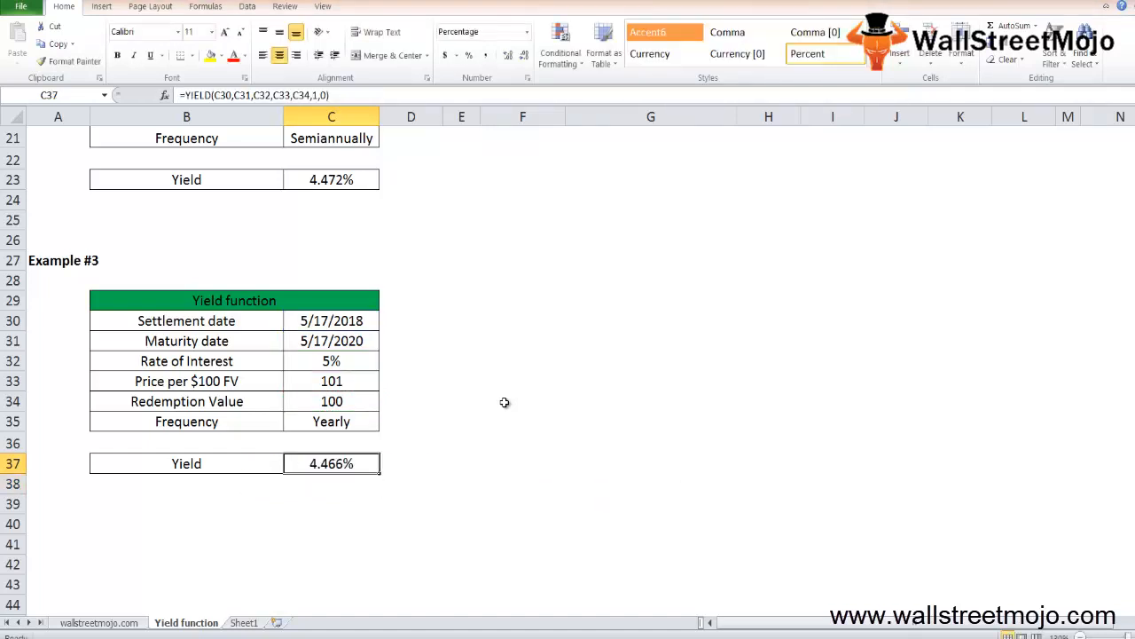
Step: On Sheet1, enter note 3 as 'Things to remember about the yeild function'
{"action": "left_click", "coordinate": [243, 621]}
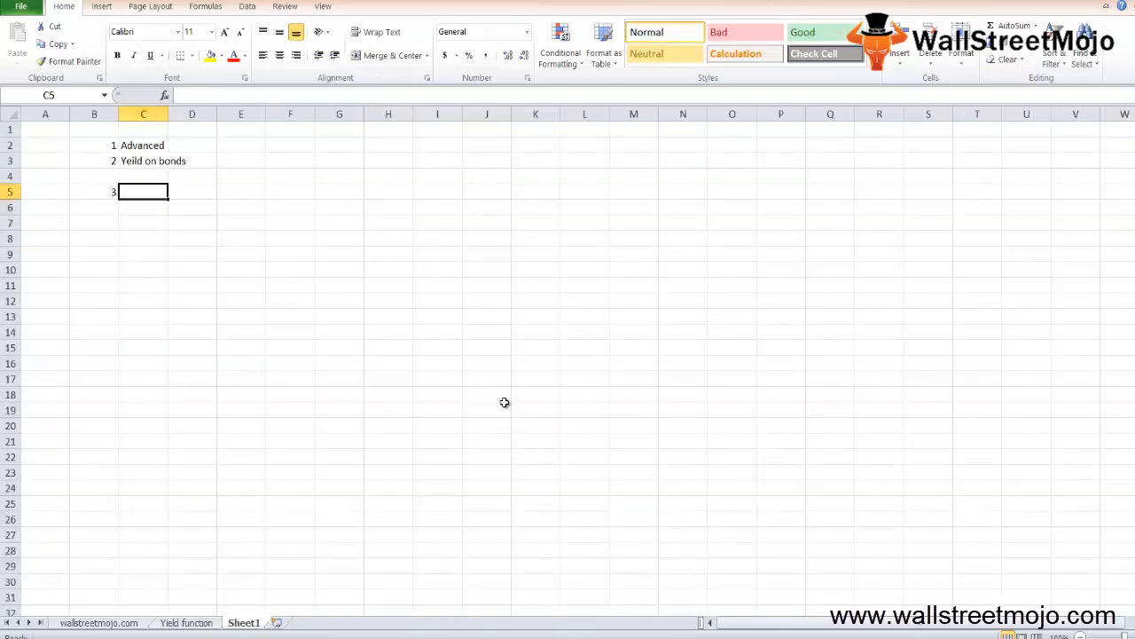
{"action": "left_click", "coordinate": [486, 408]}
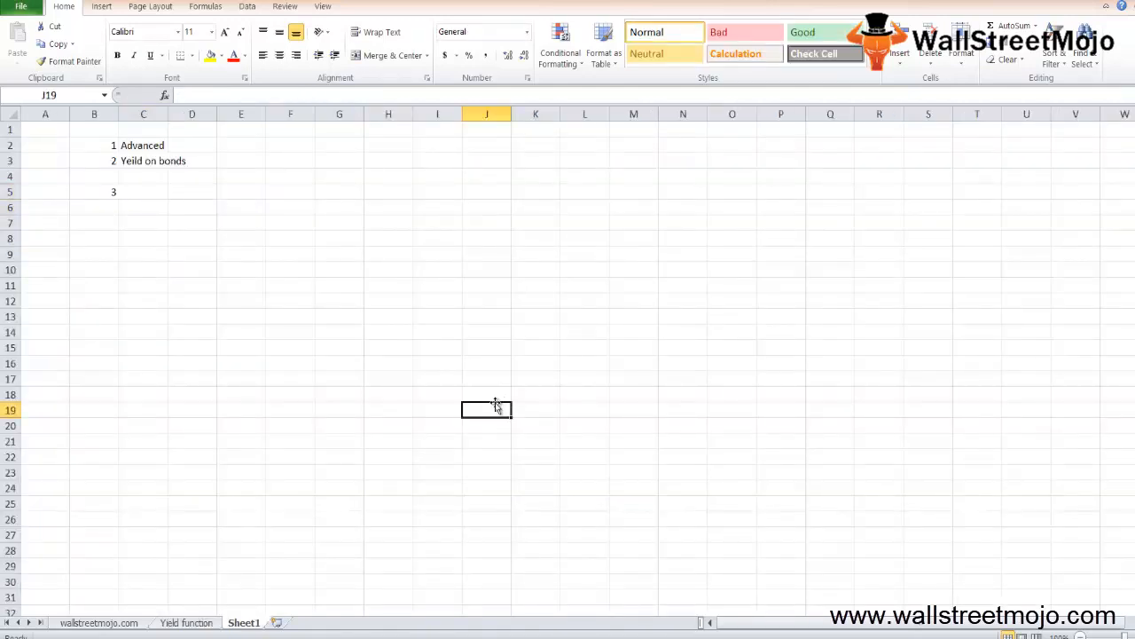
{"action": "type", "text": "Things"}
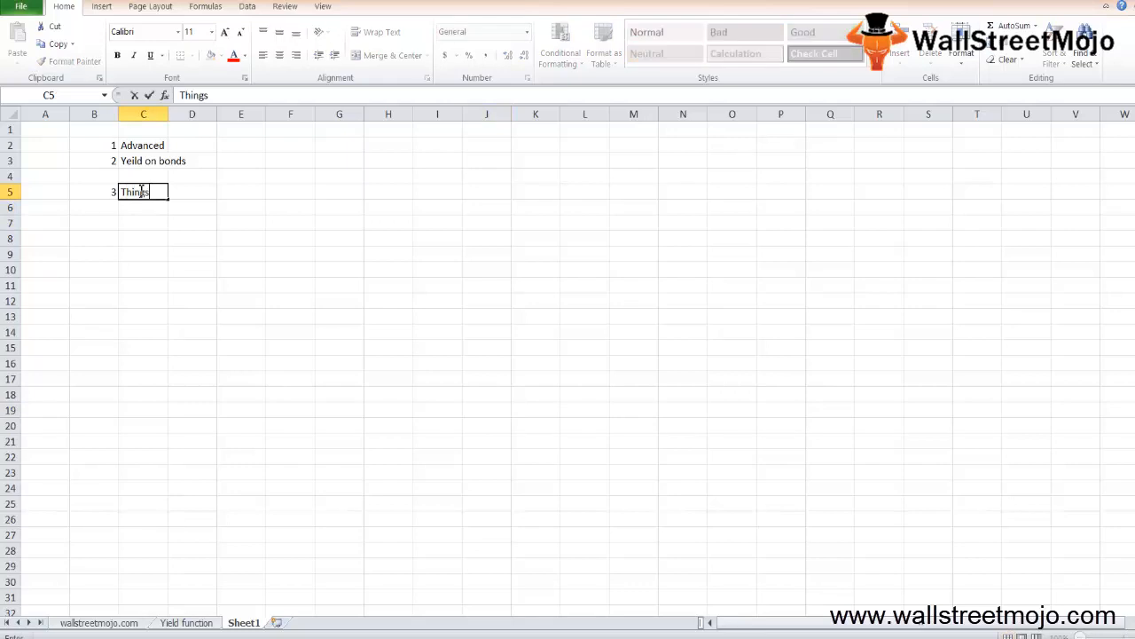
{"action": "type", "text": "to reme"}
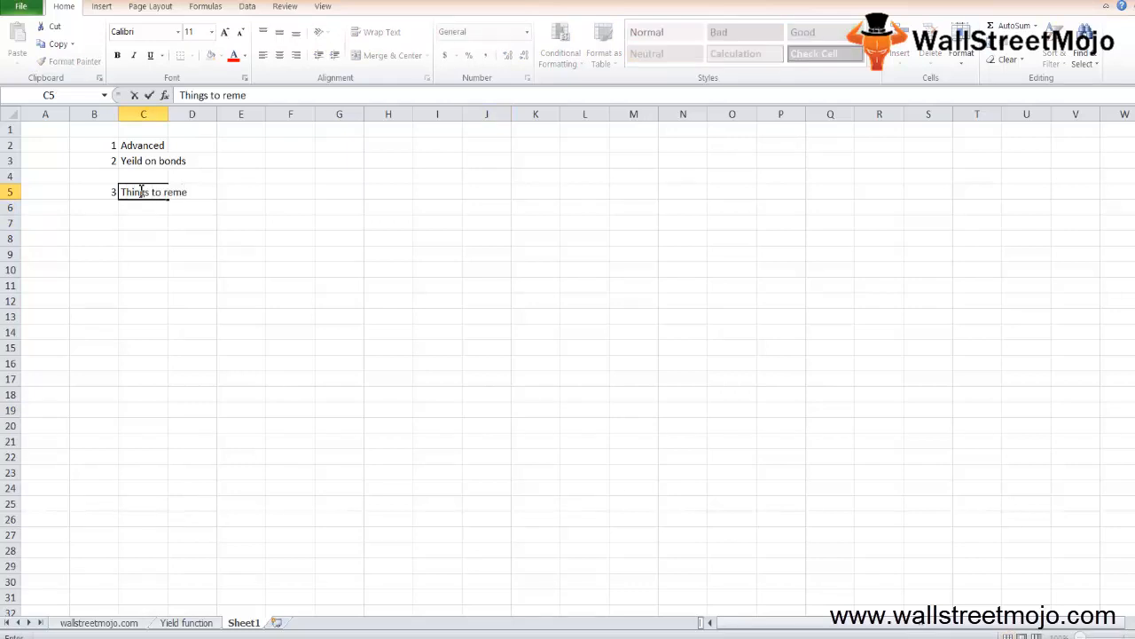
{"action": "type", "text": "mber about"}
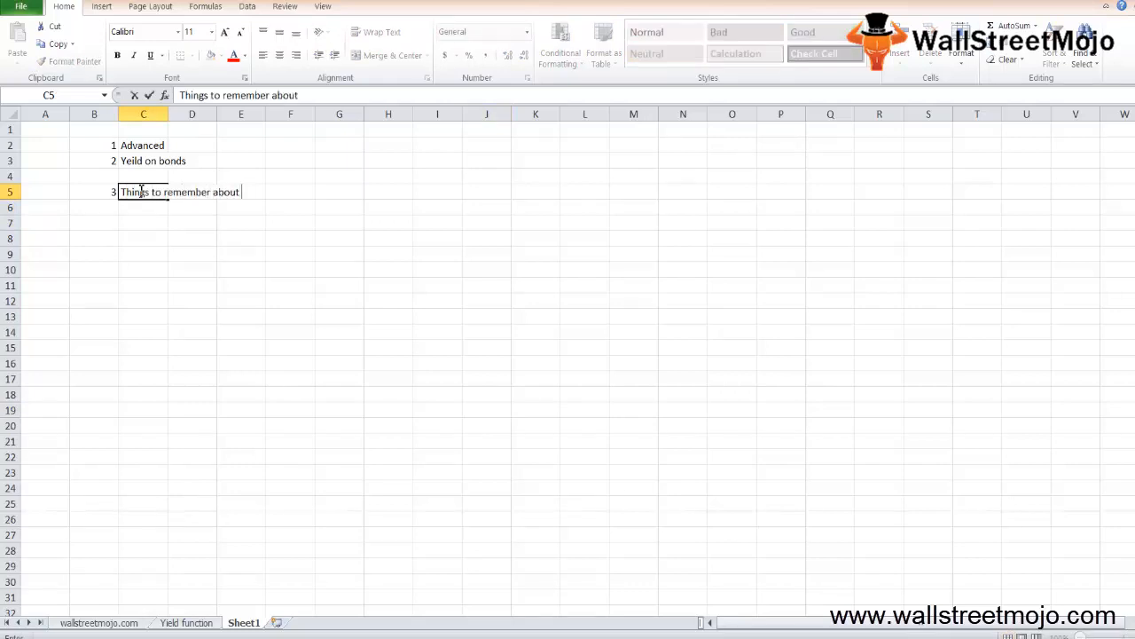
{"action": "type", "text": "the yeild fun"}
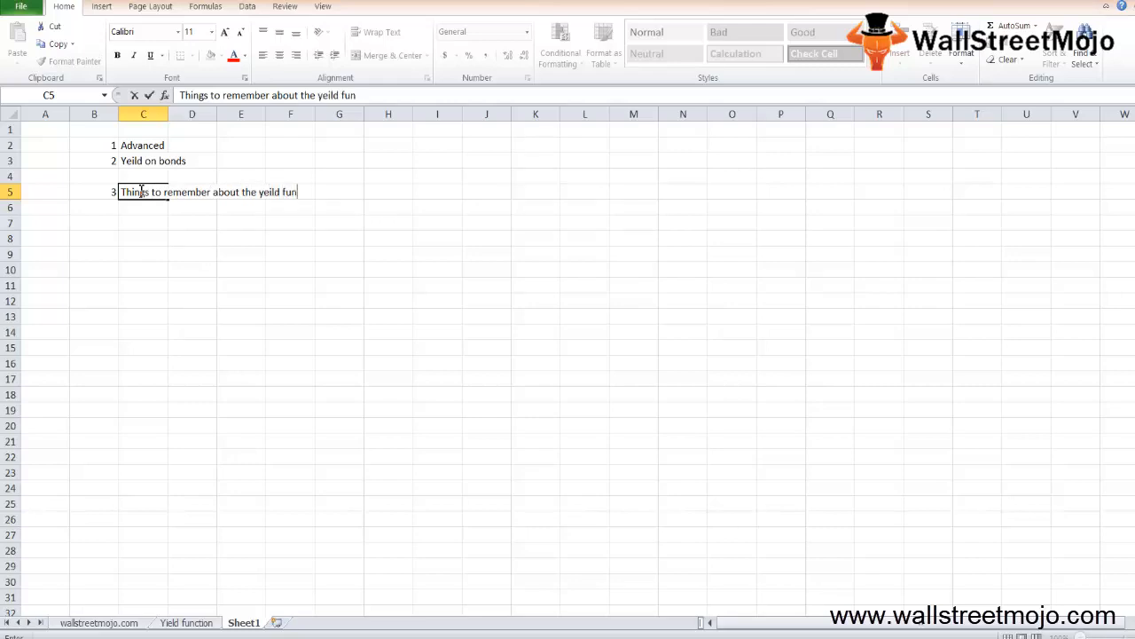
{"action": "key", "text": "enter"}
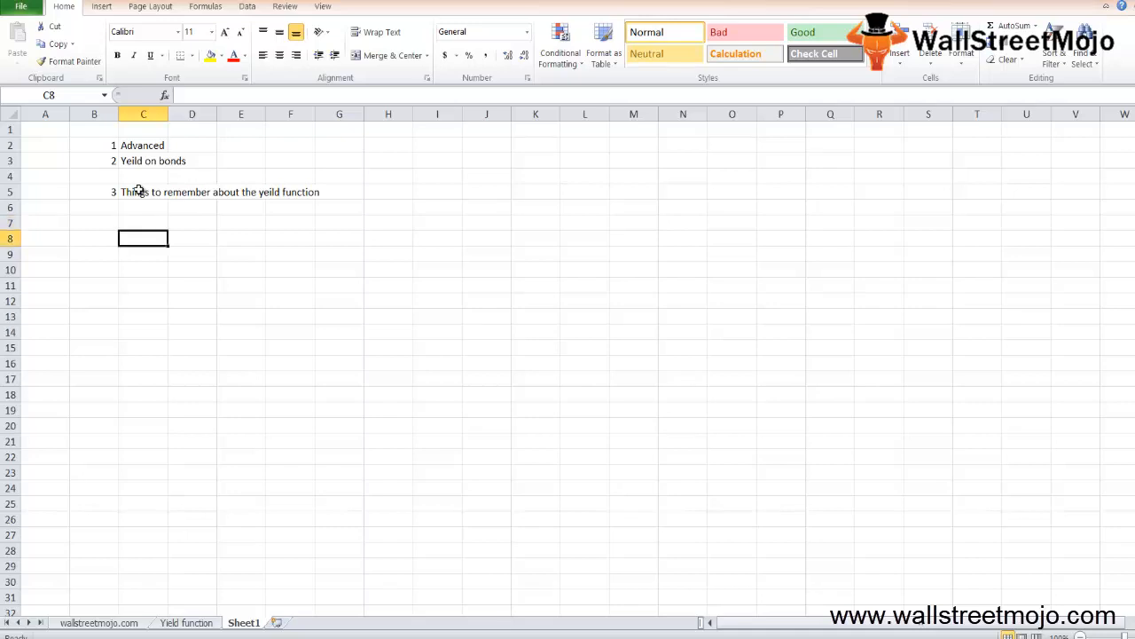
Step: Add a '#Num' heading with the first condition '1. SD >= MD'
{"action": "type", "text": "#Num"}
{"action": "left_click", "coordinate": [142, 270]}
{"action": "type", "text": "1."}
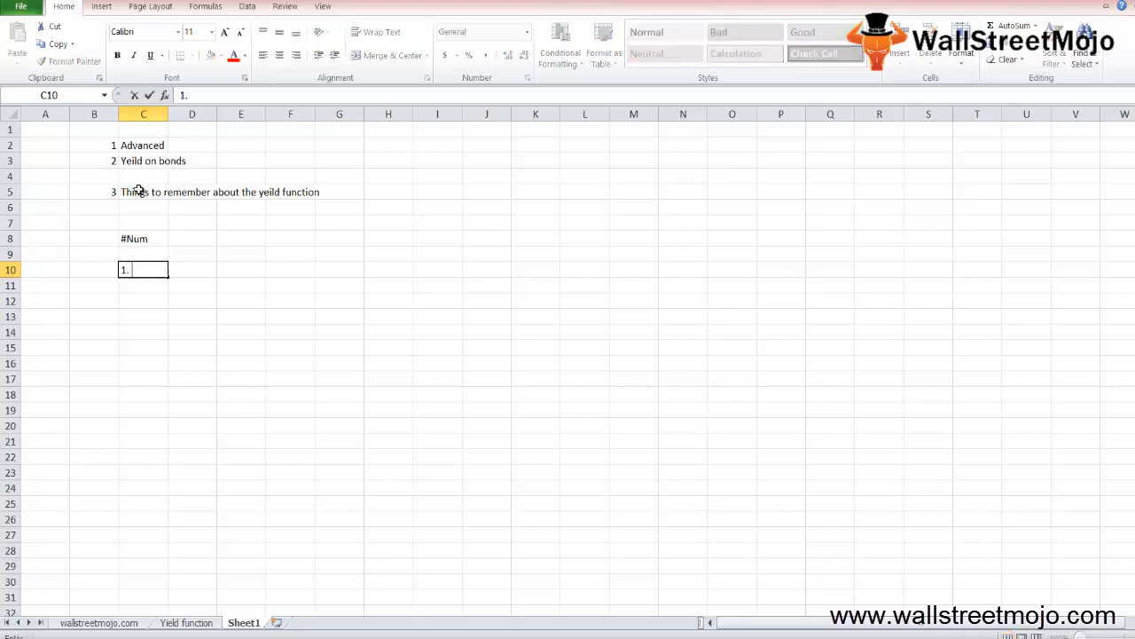
{"action": "type", "text": "SD"}
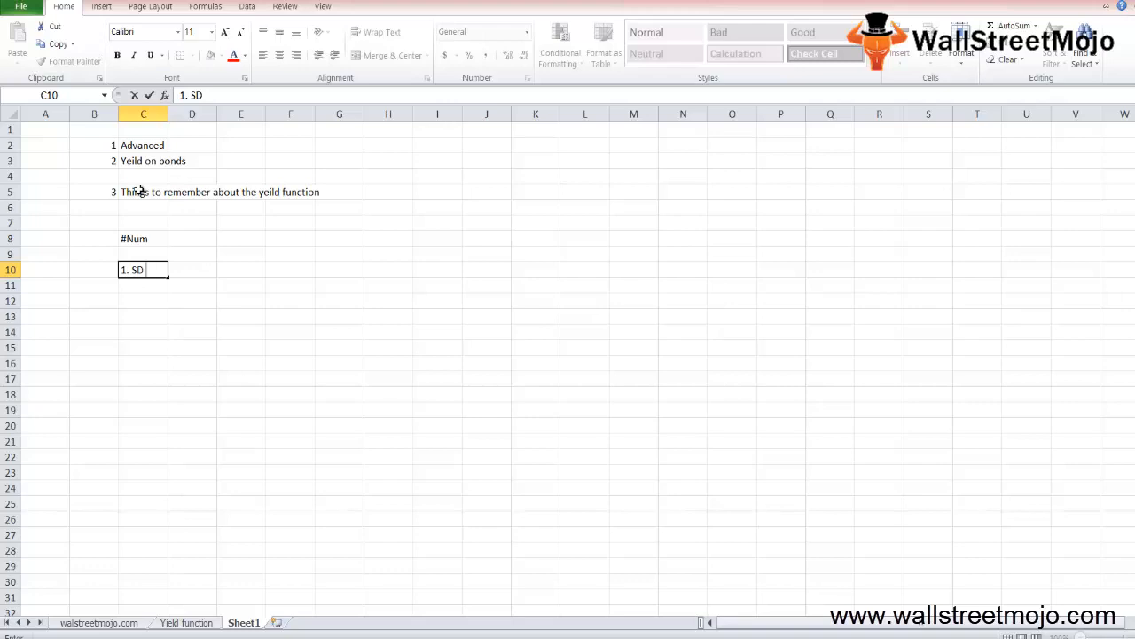
{"action": "type", "text": ">"}
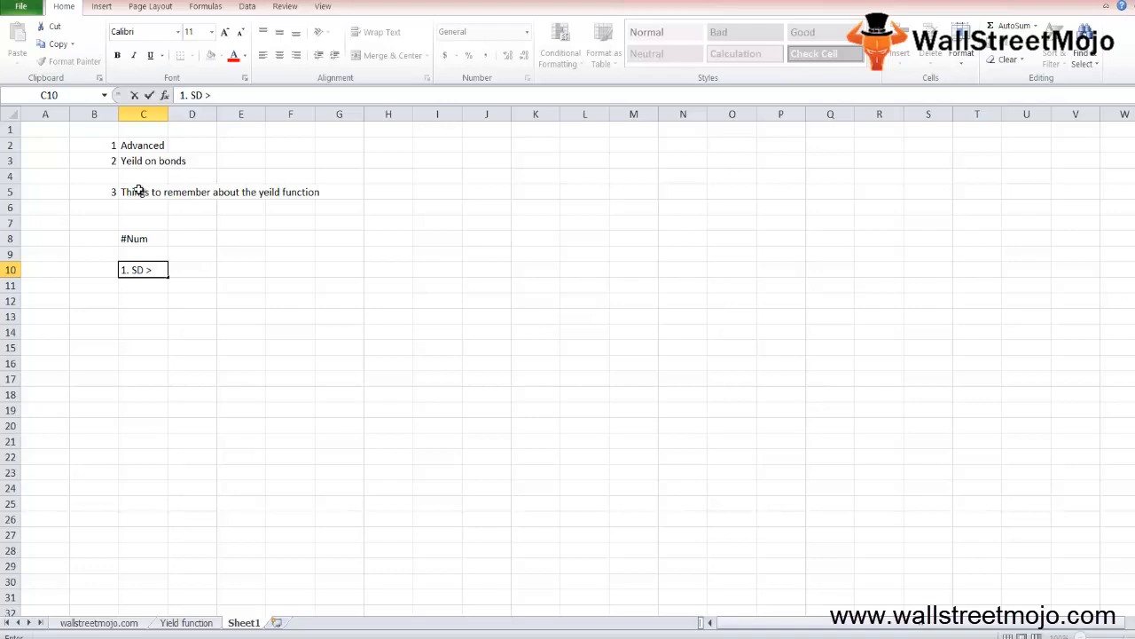
{"action": "type", "text": "= M"}
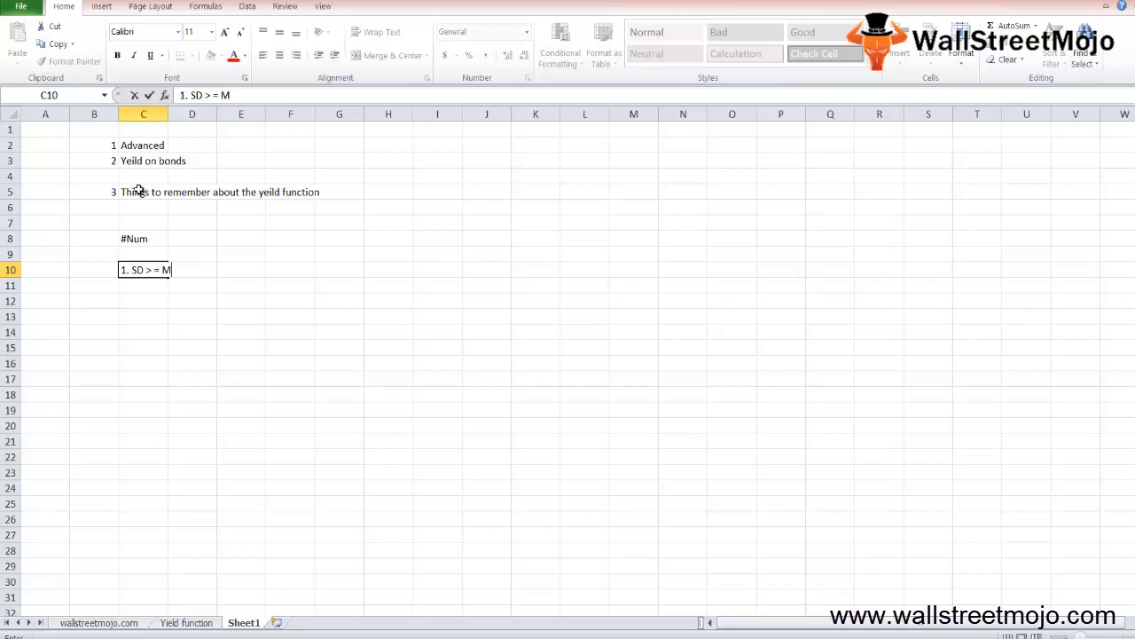
{"action": "key", "text": "Return"}
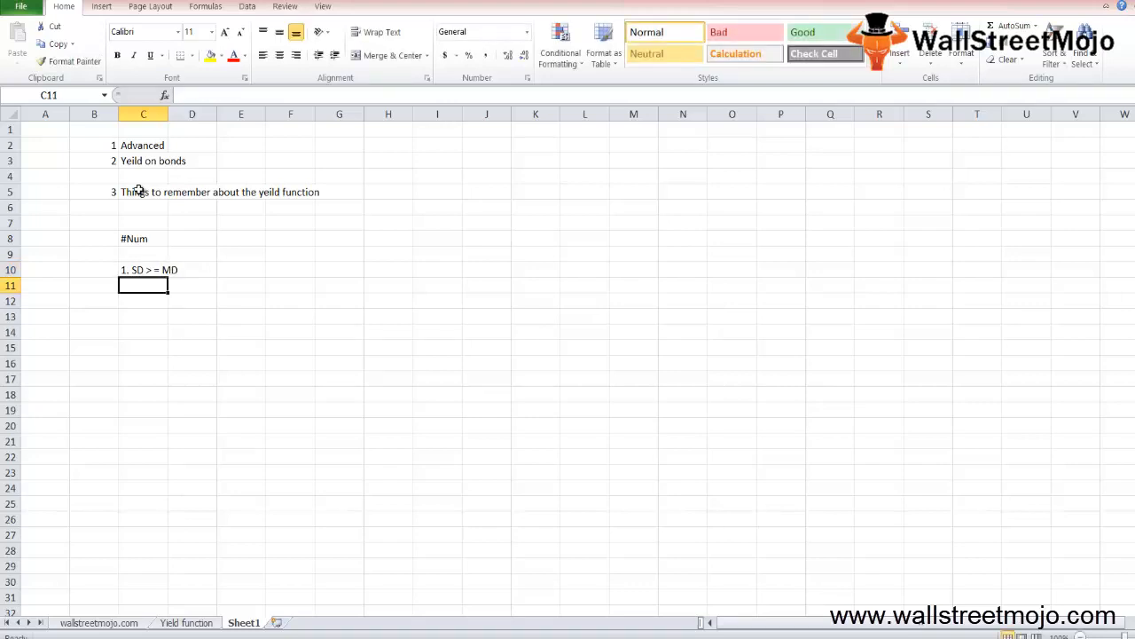
Step: Add the conditions '2. If rate <0' and '3. PR <=0' under #Num
{"action": "type", "text": "2."}
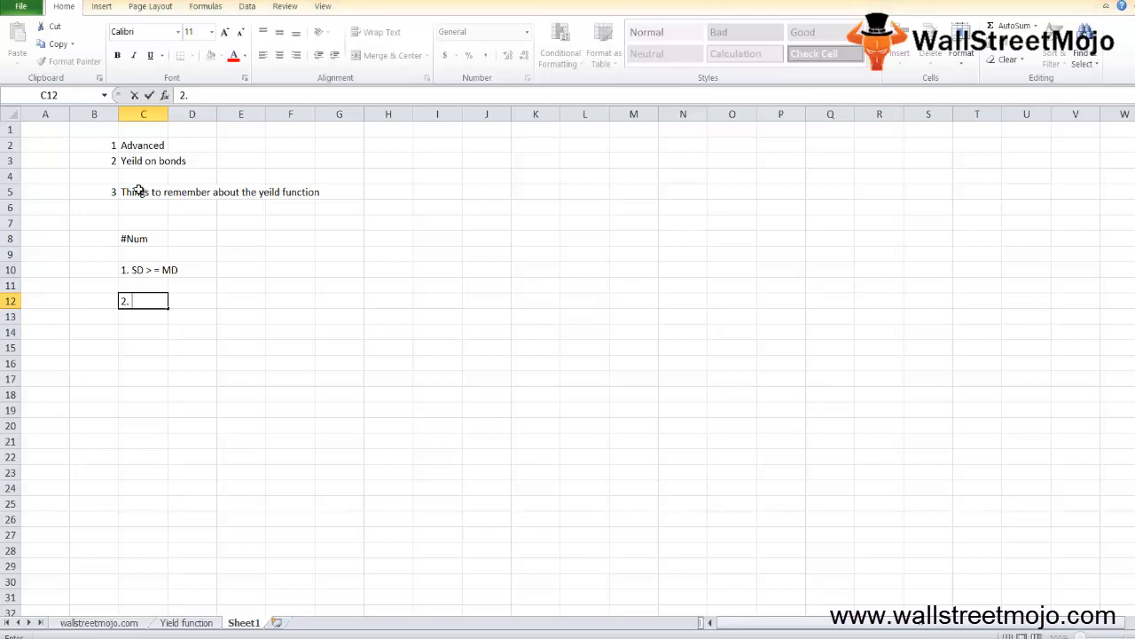
{"action": "type", "text": "If rate"}
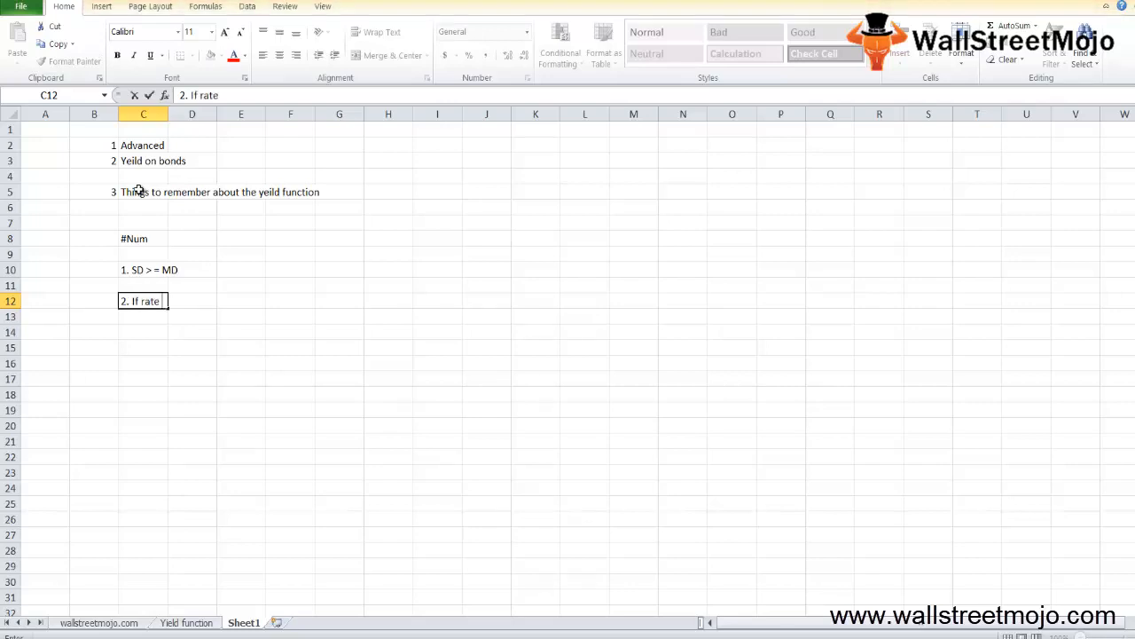
{"action": "type", "text": "<0"}
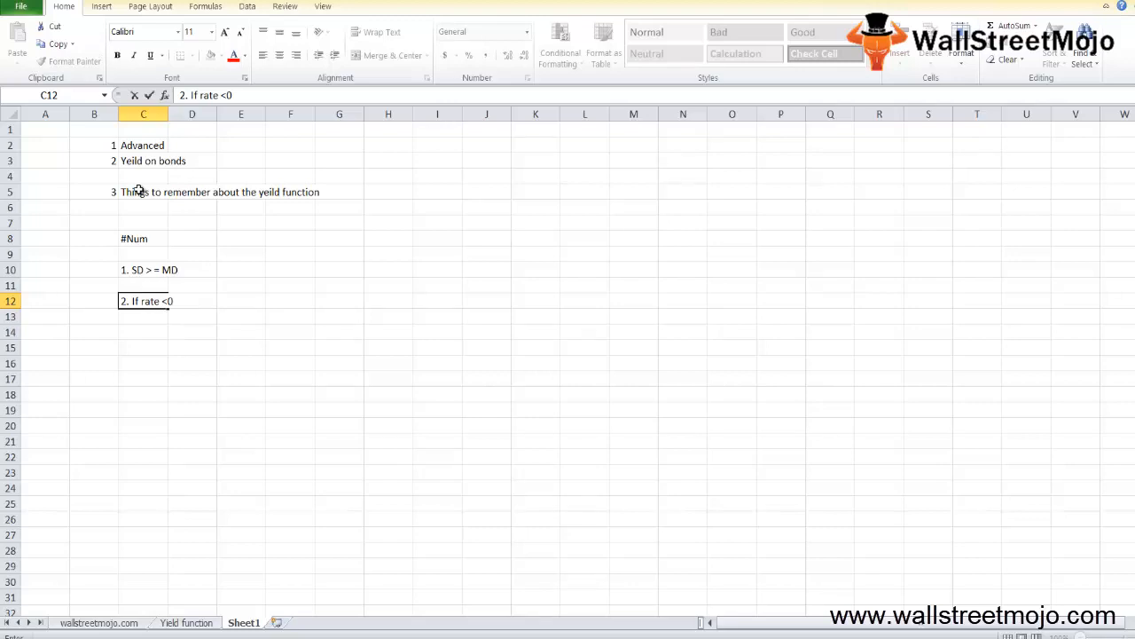
{"action": "type", "text": "3. PR"}
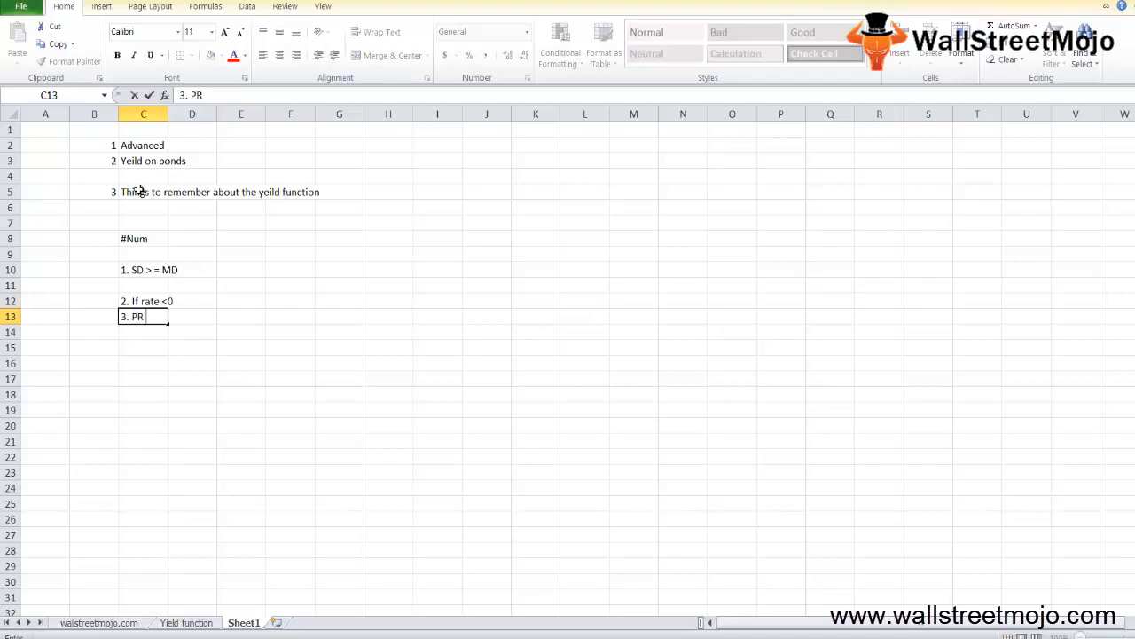
{"action": "type", "text": "<"}
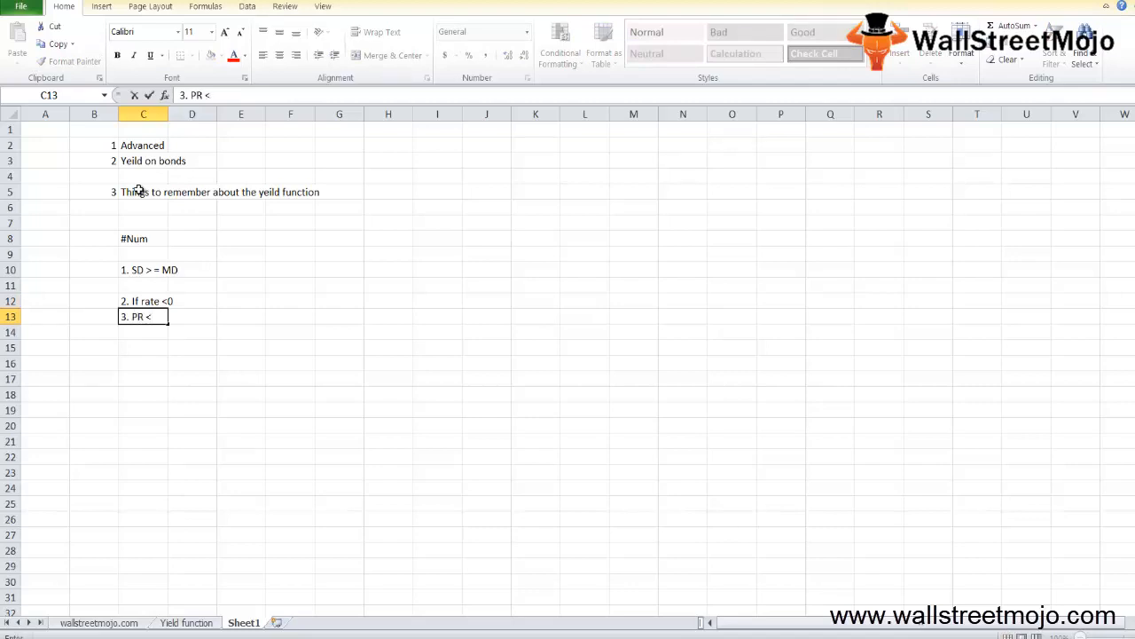
{"action": "type", "text": "=0"}
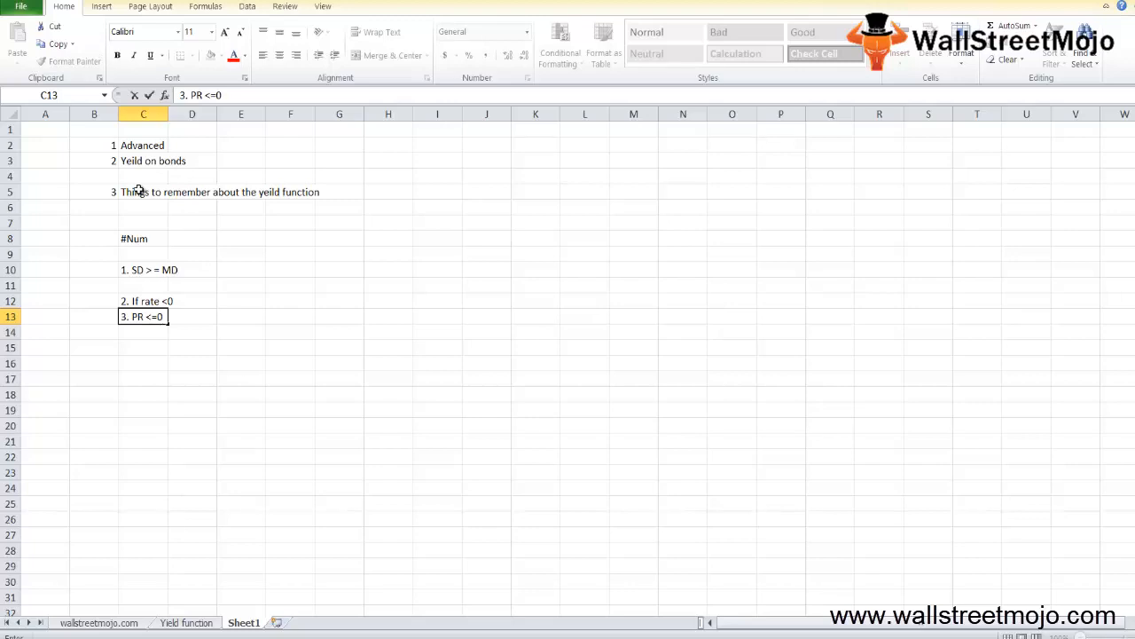
Step: Add 'NUM' beside the PR condition, then list '4.1,2,4' and '5. basis <0' below
{"action": "left_click", "coordinate": [192, 316]}
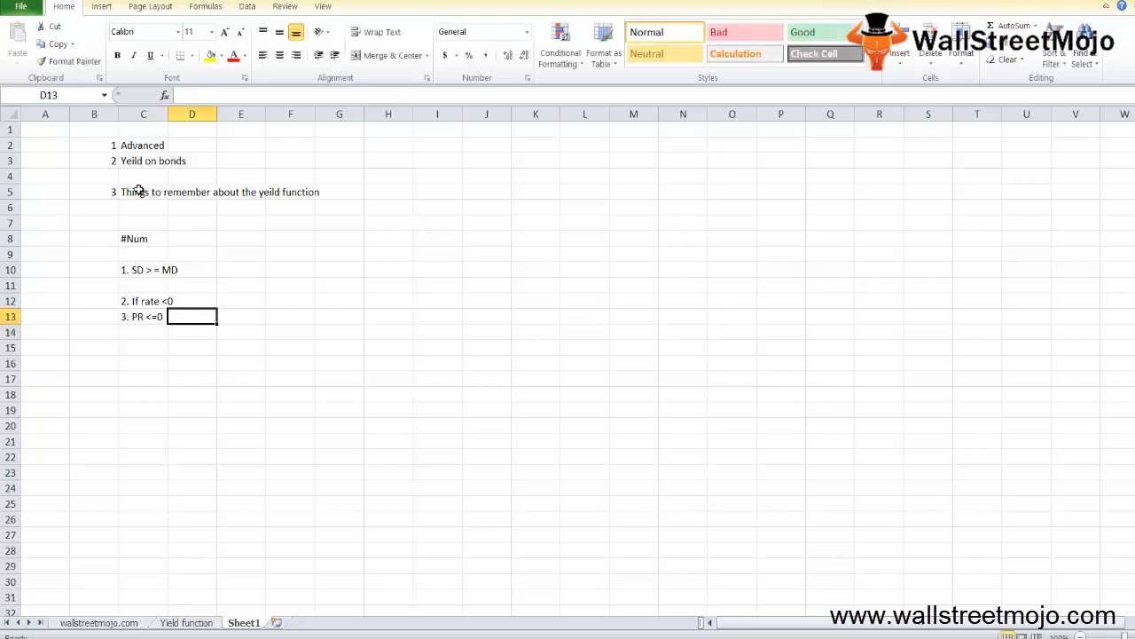
{"action": "type", "text": "NUM"}
{"action": "left_click", "coordinate": [142, 332]}
{"action": "type", "text": "4."}
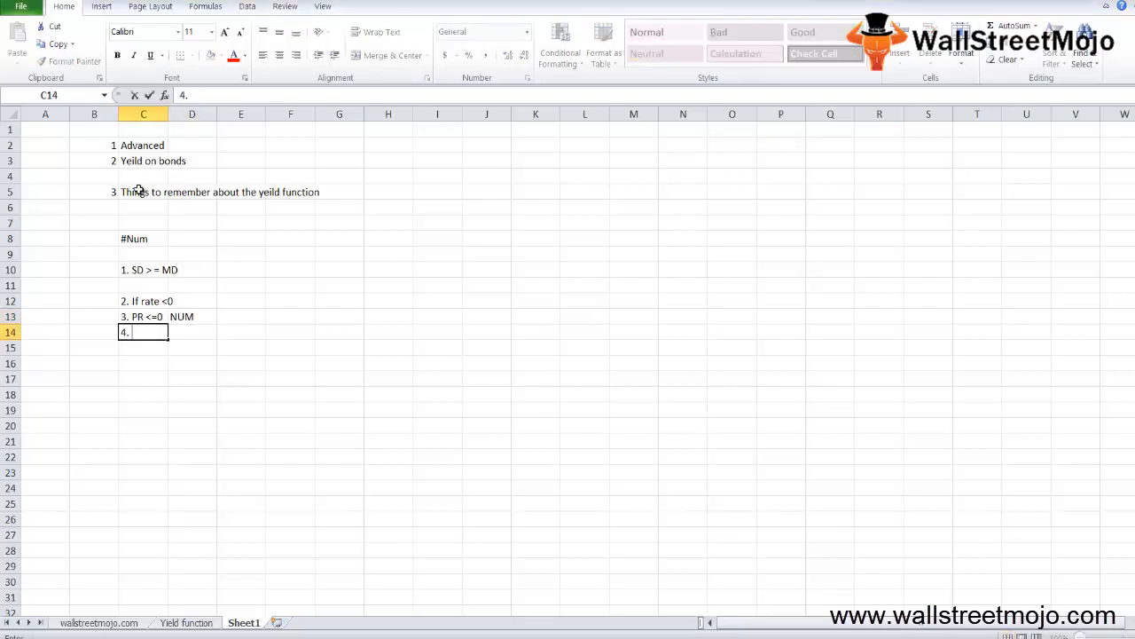
{"action": "type", "text": "1,2"}
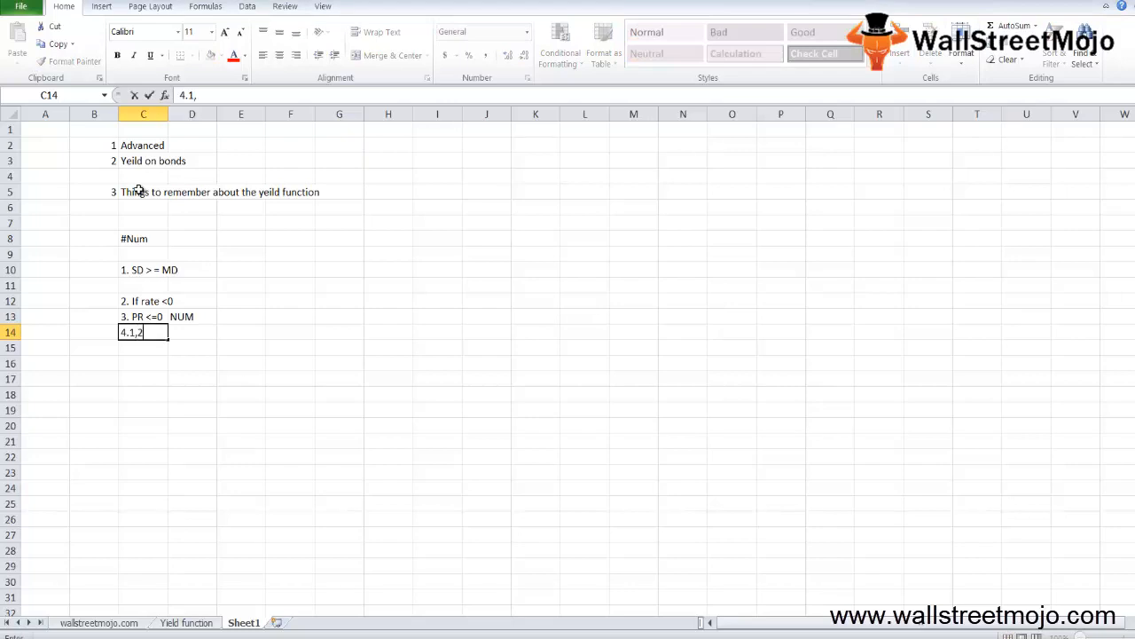
{"action": "type", "text": "4"}
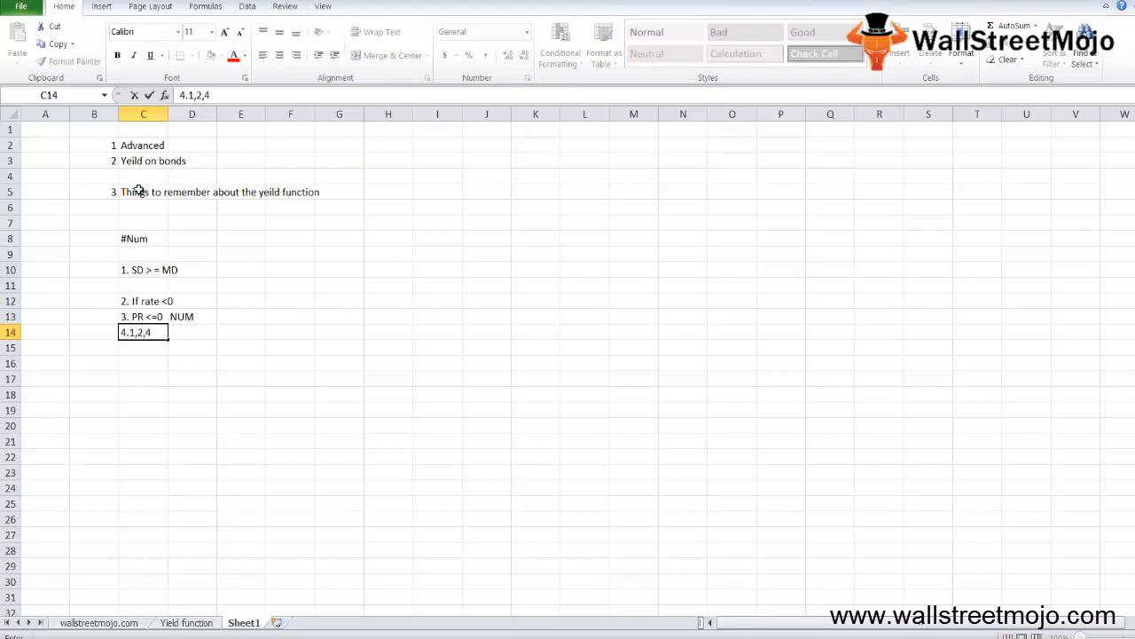
{"action": "type", "text": "5."}
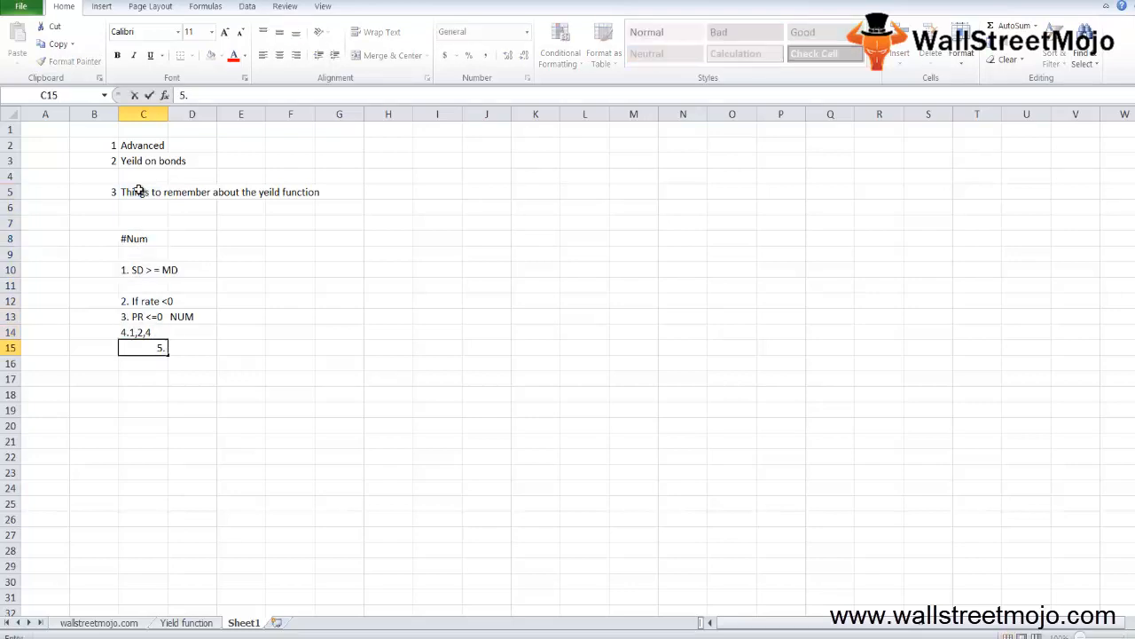
{"action": "type", "text": "basis"}
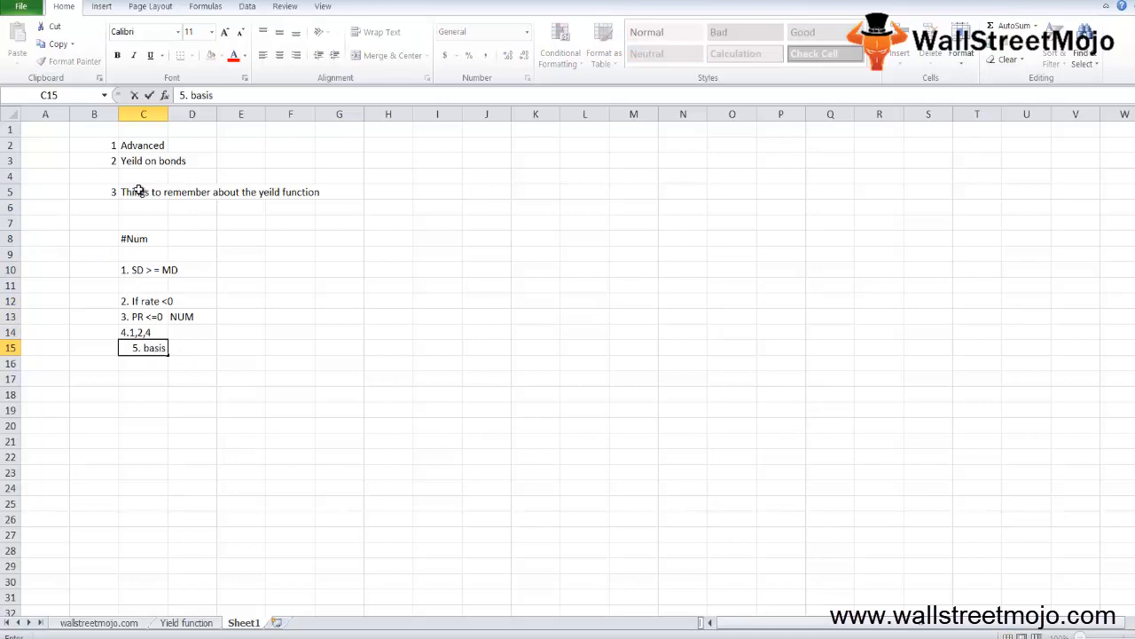
{"action": "type", "text": "<0"}
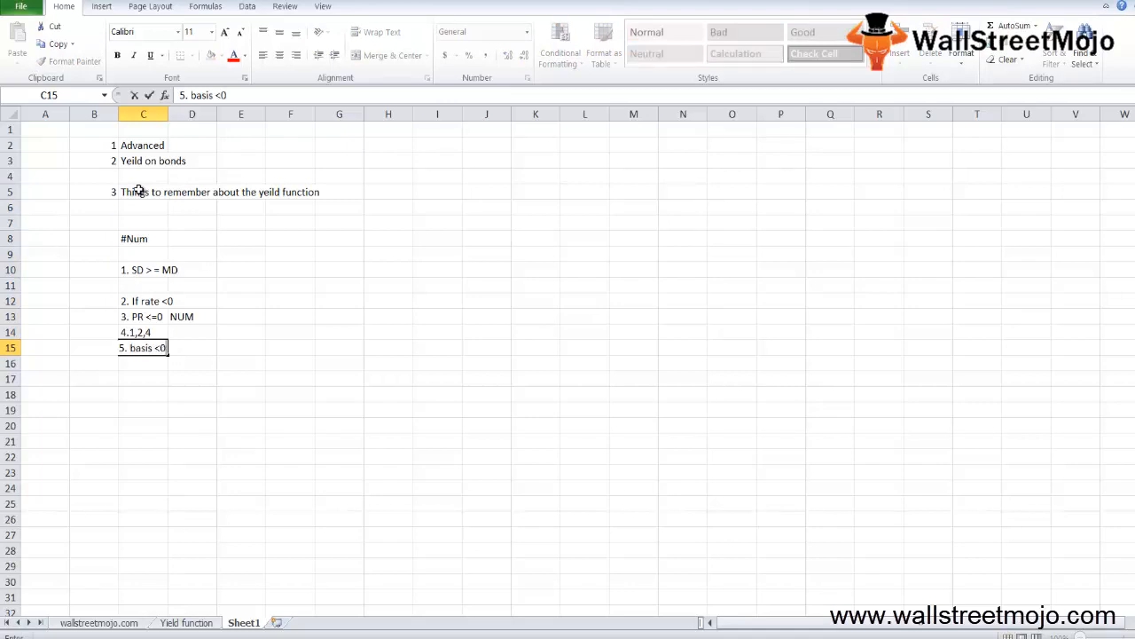
Step: Add the 'Basis >4' condition as the last #Num entry
{"action": "type", "text": "B"}
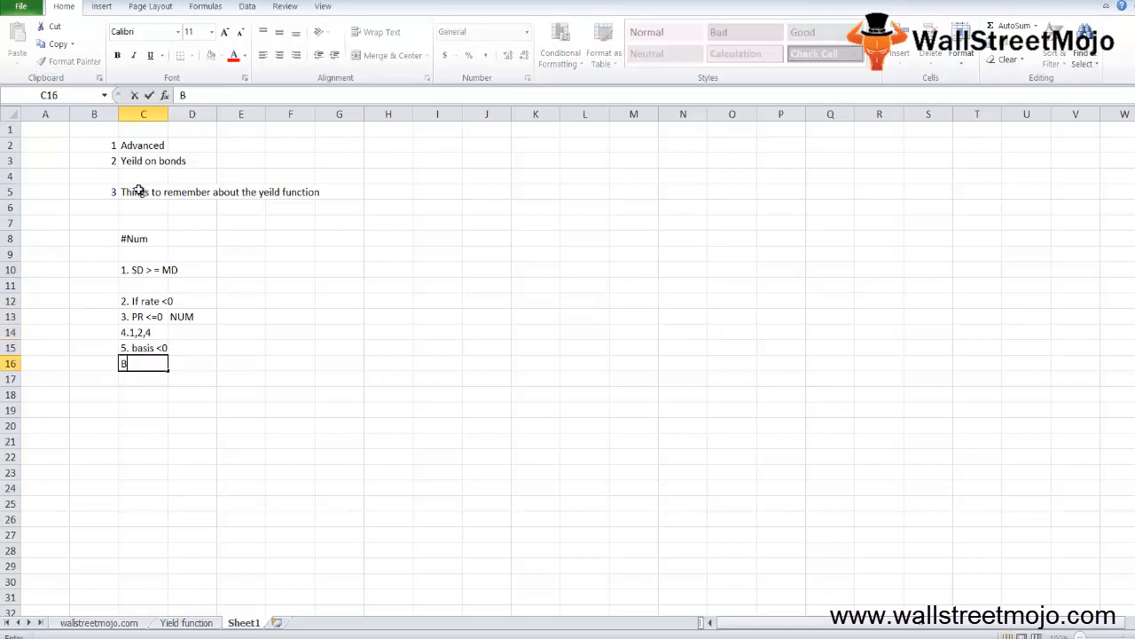
{"action": "type", "text": "asis >"}
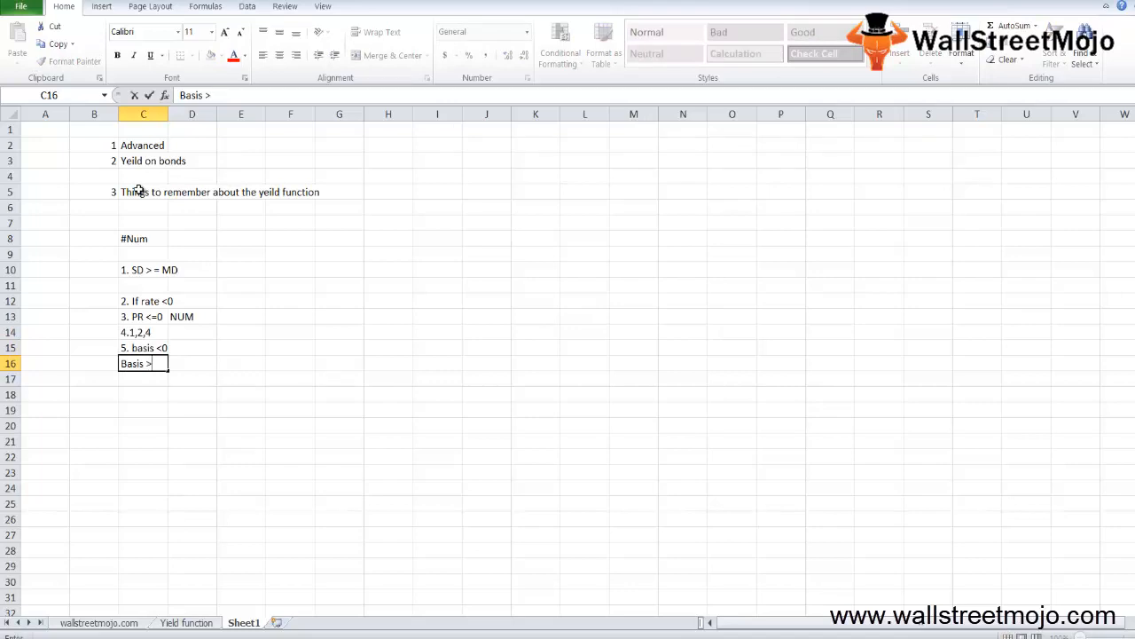
{"action": "type", "text": "4"}
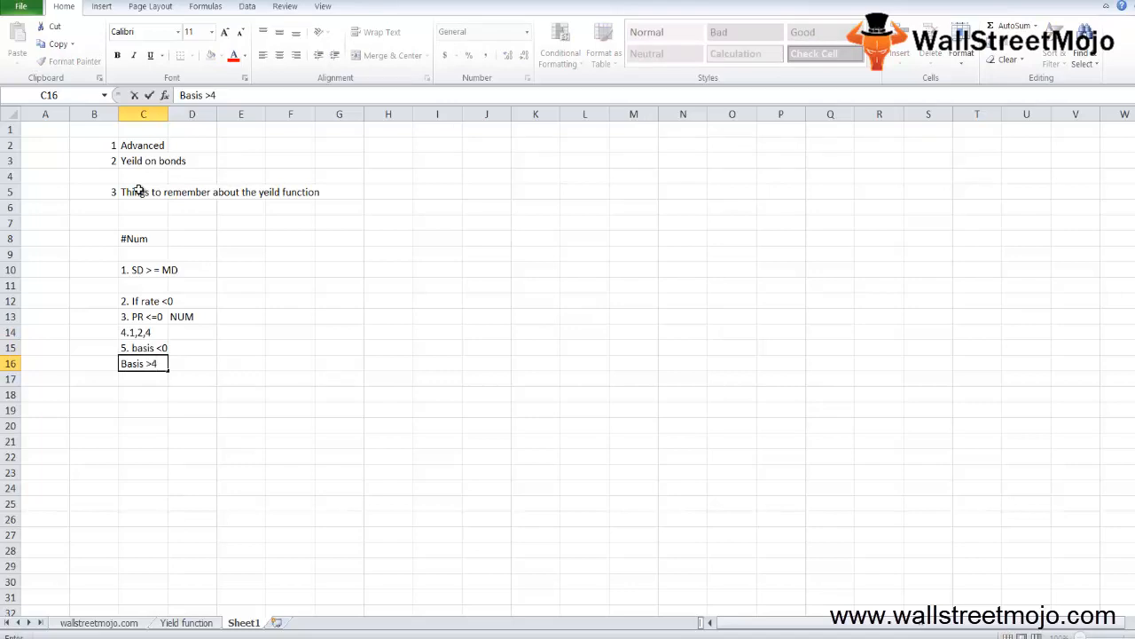
{"action": "key", "text": "Return"}
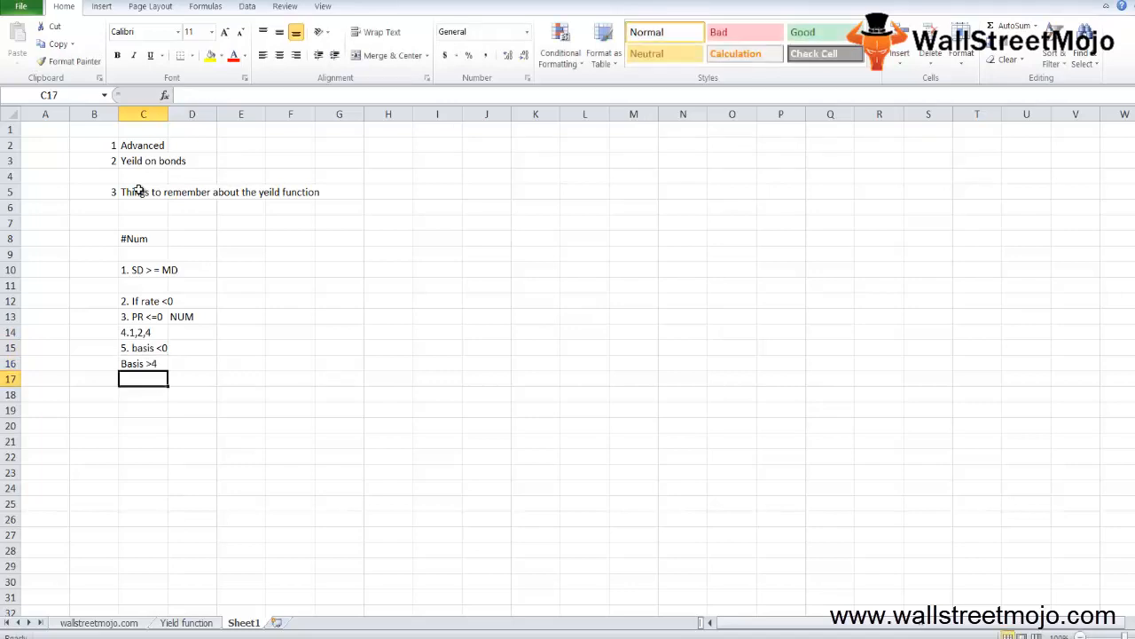
{"action": "left_click", "coordinate": [142, 362]}
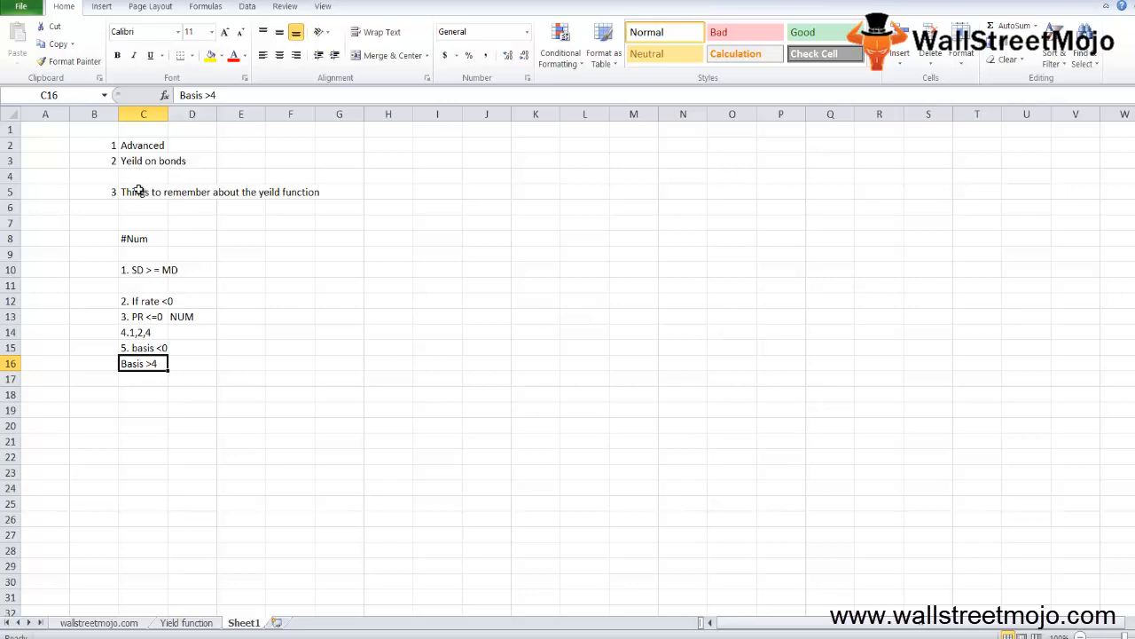
Step: Add a 'Value' heading below 'Basis >4' and return to the Yield function sheet
{"action": "type", "text": "Value"}
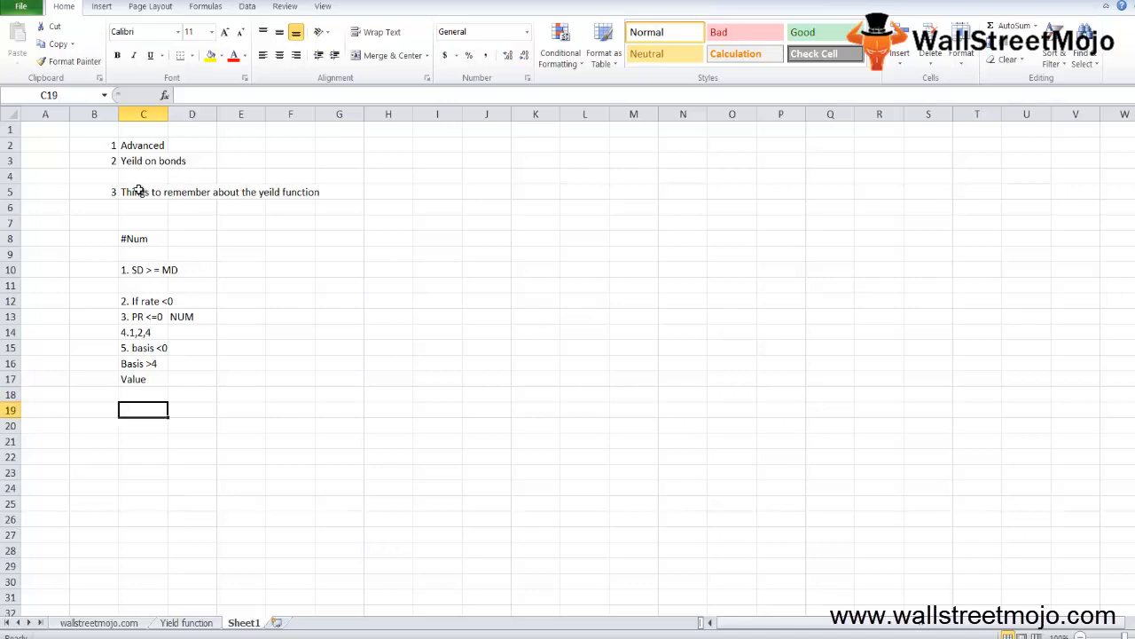
{"action": "left_click", "coordinate": [184, 621]}
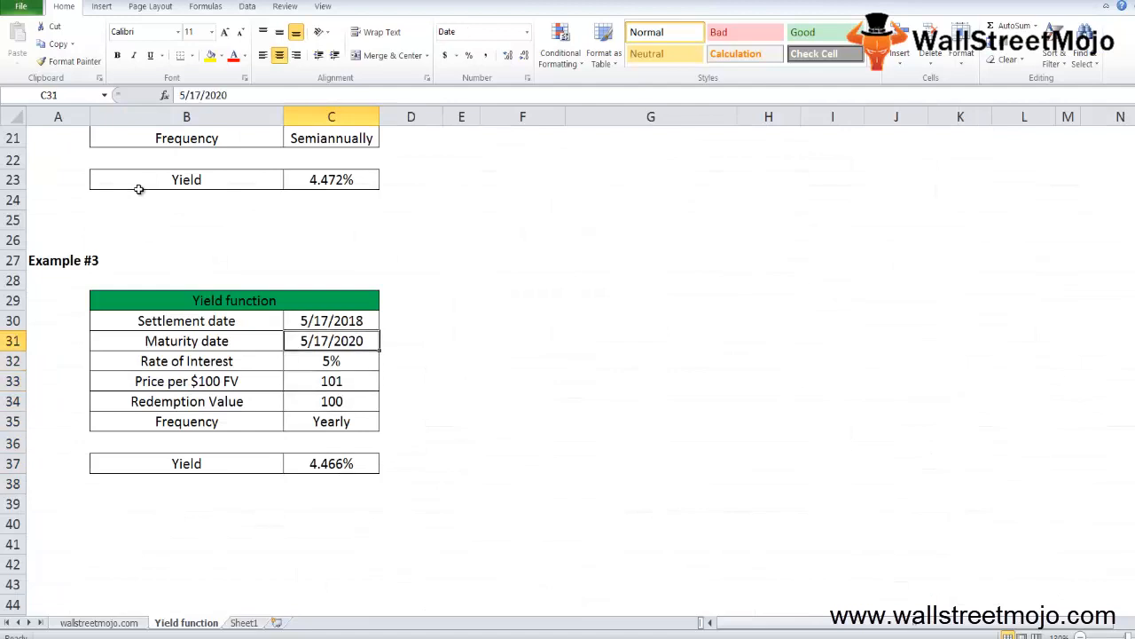